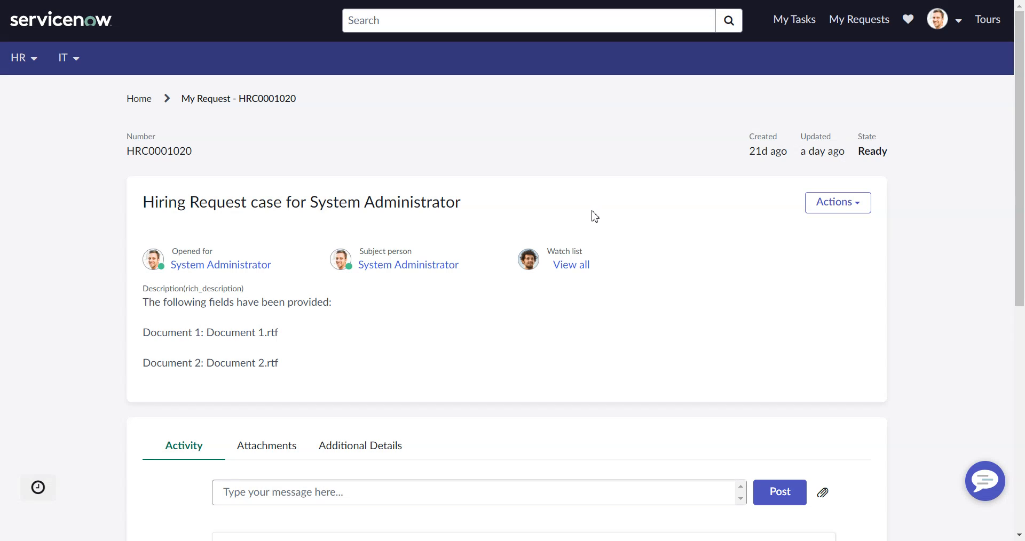
mouse_move(643, 261)
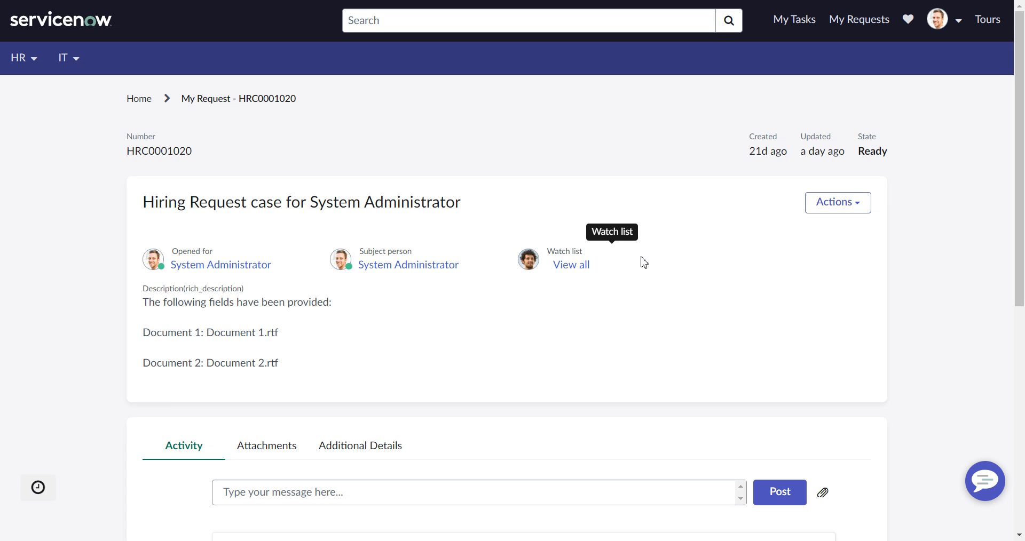
mouse_move(521, 226)
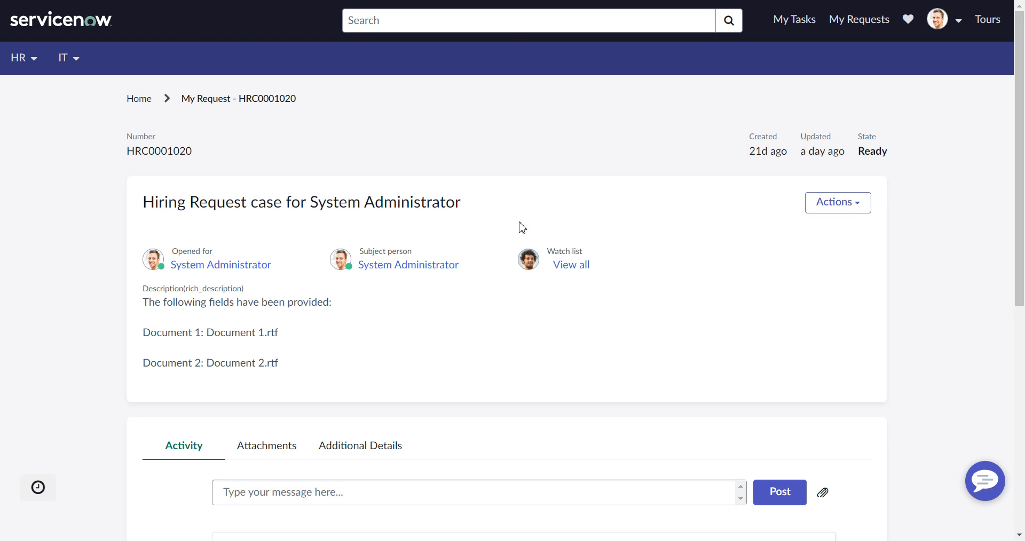
mouse_move(583, 272)
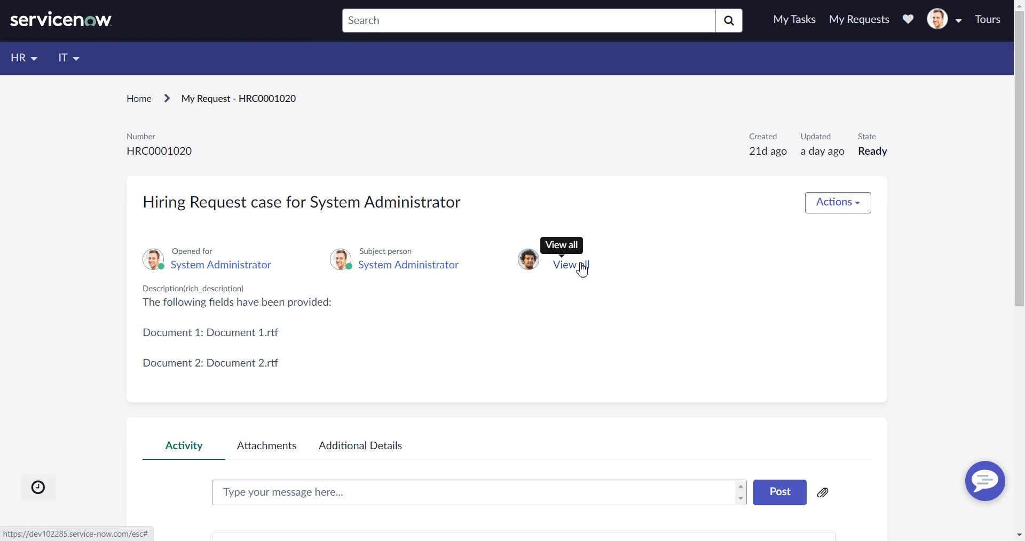
mouse_move(740, 320)
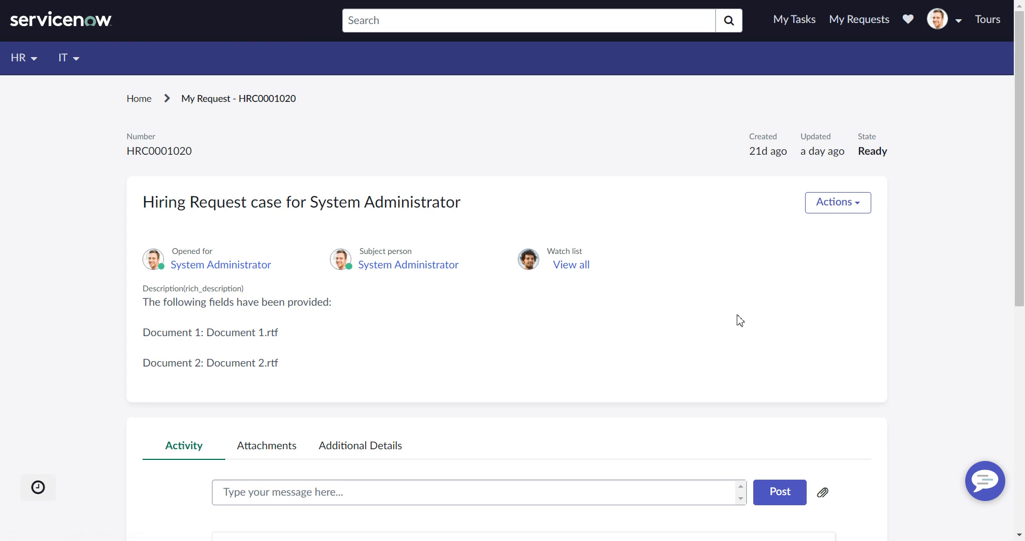
mouse_move(763, 198)
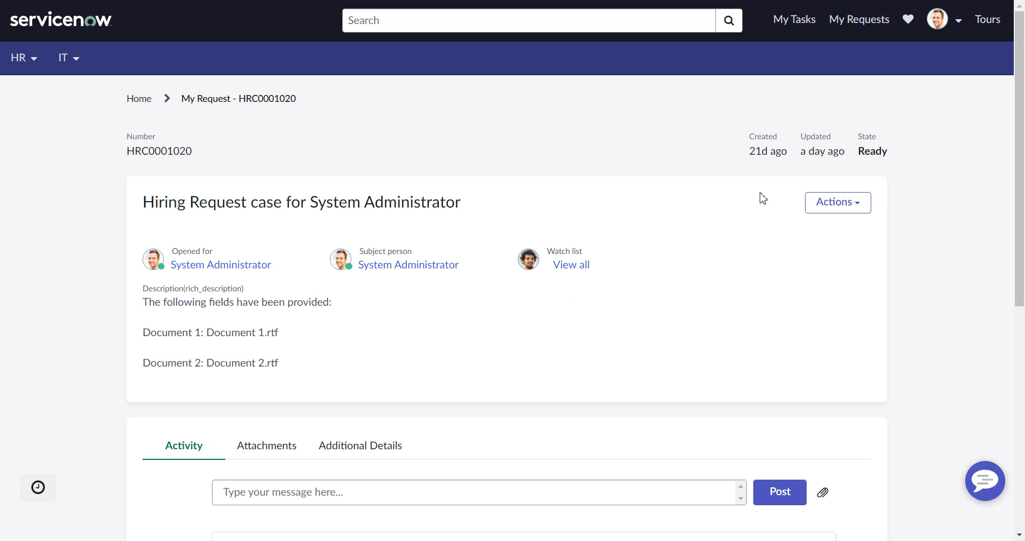
mouse_move(301, 232)
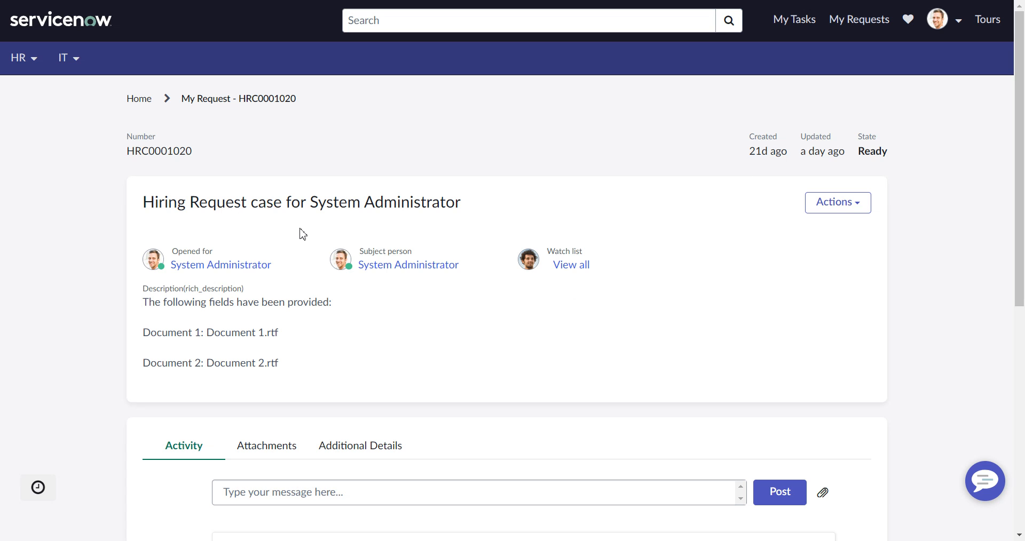
mouse_move(289, 175)
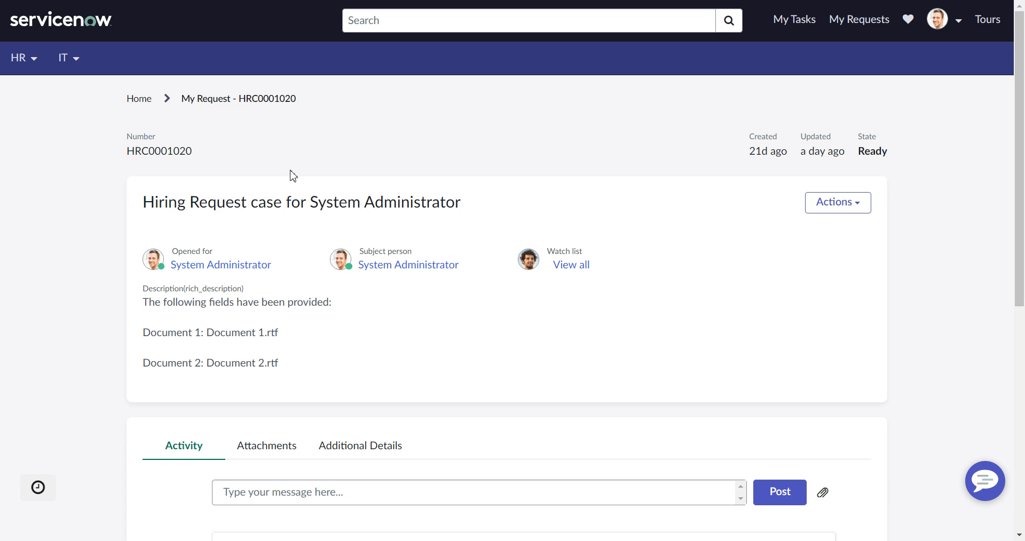
mouse_move(276, 153)
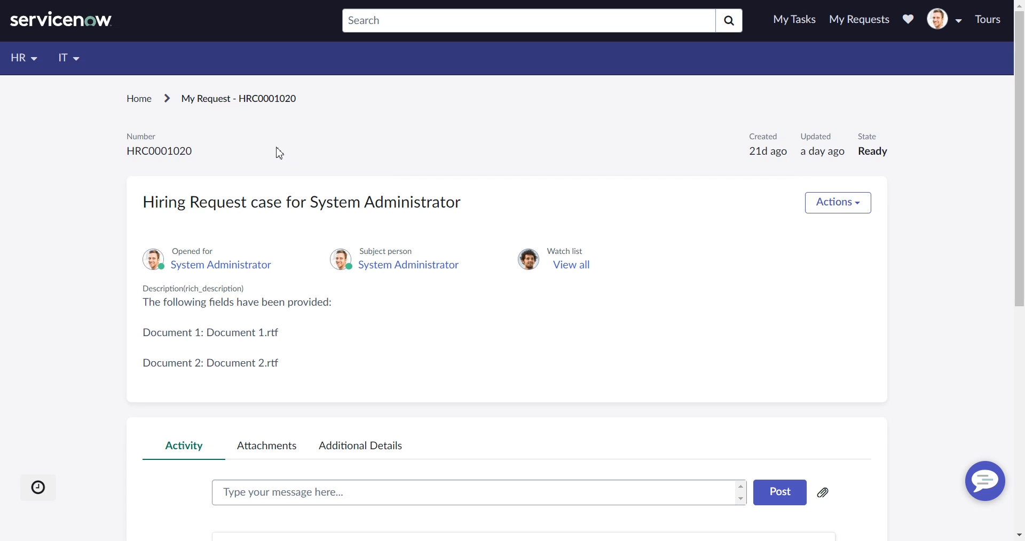
mouse_move(561, 266)
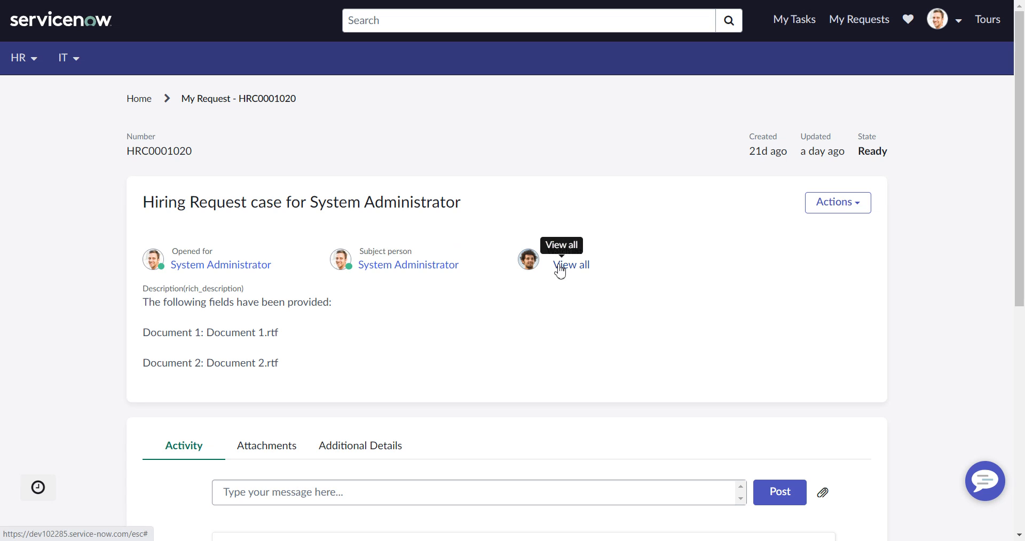
mouse_move(599, 271)
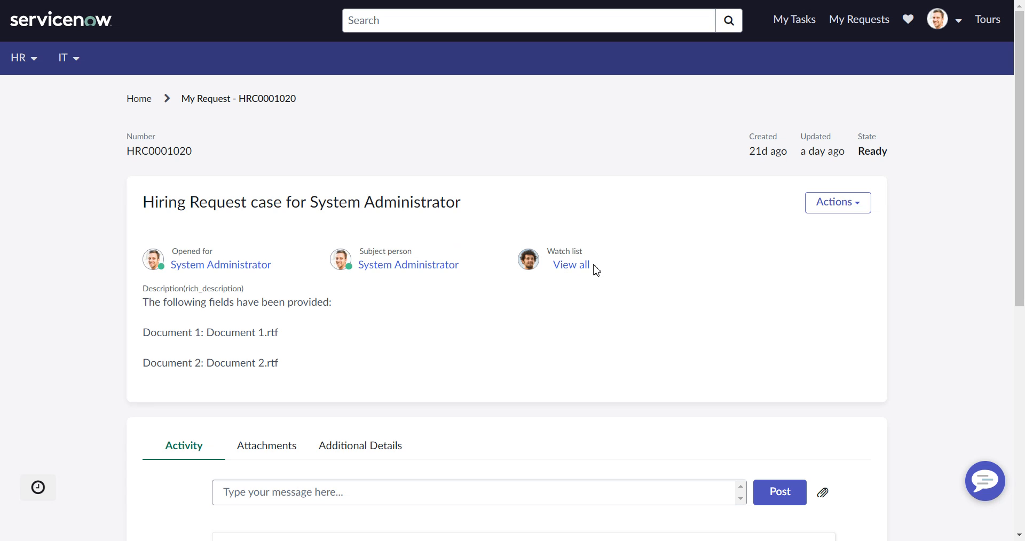
mouse_move(594, 270)
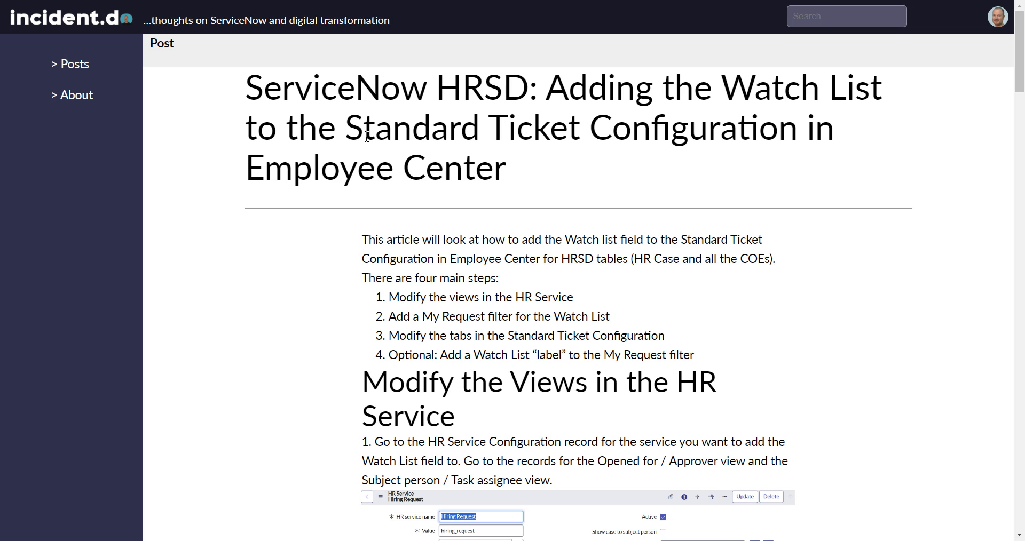
Step: Search the navigator for 'hr service' and open the HR Service Configuration list of 47 services
scroll(down, 3)
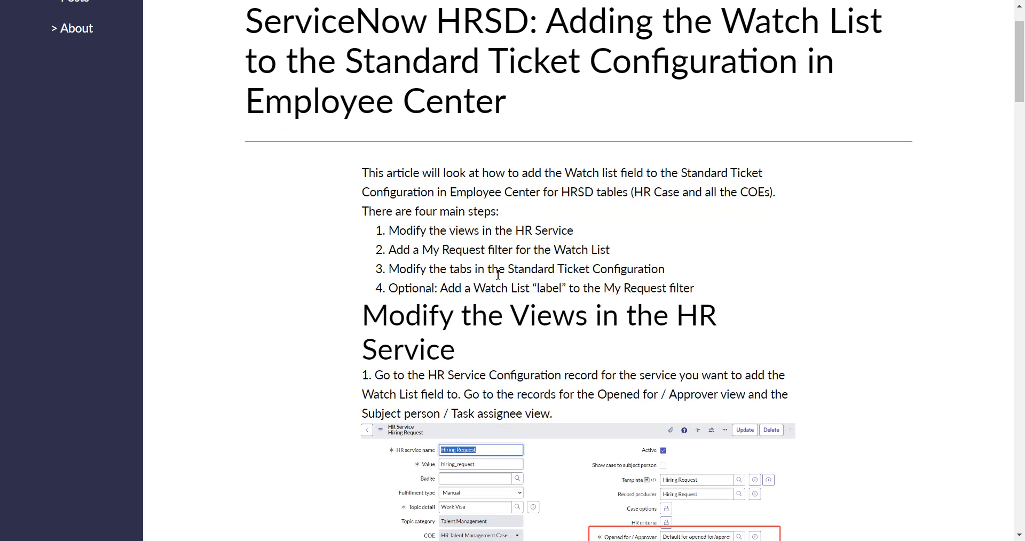
mouse_move(457, 235)
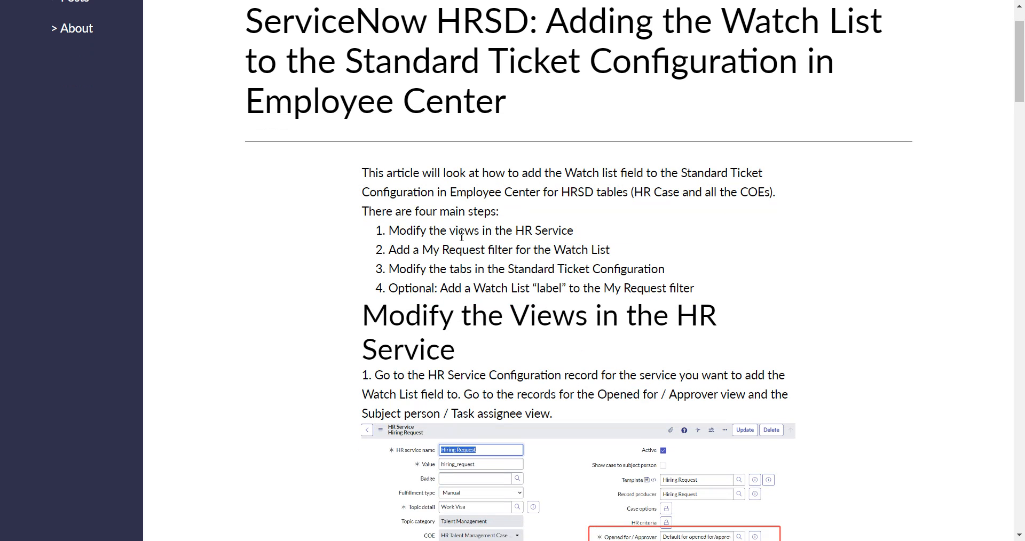
mouse_move(587, 360)
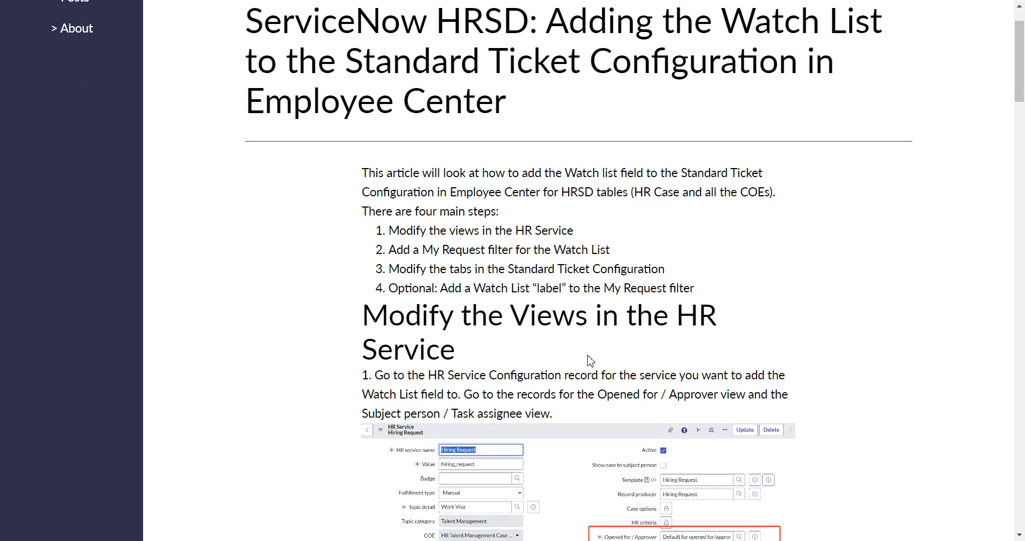
mouse_move(489, 250)
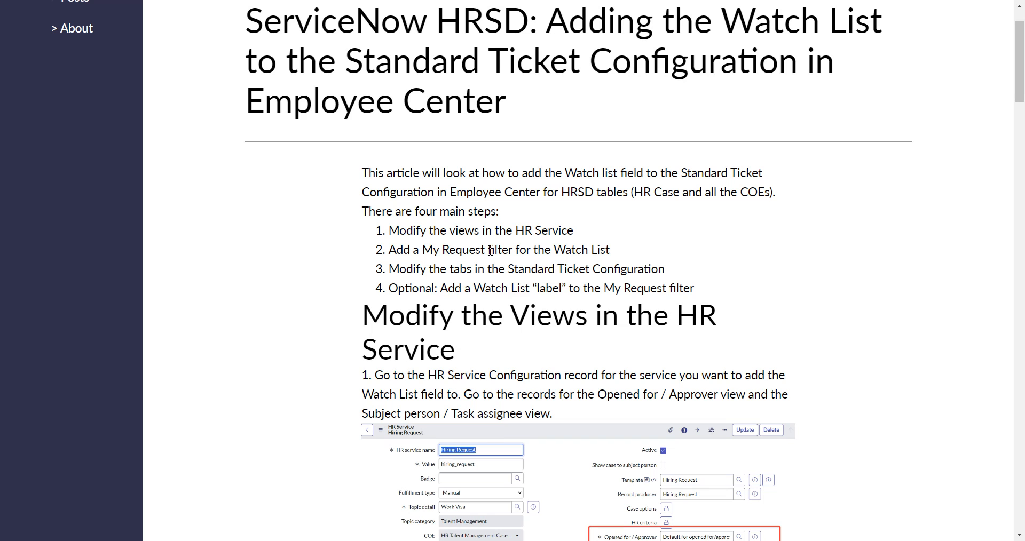
mouse_move(456, 278)
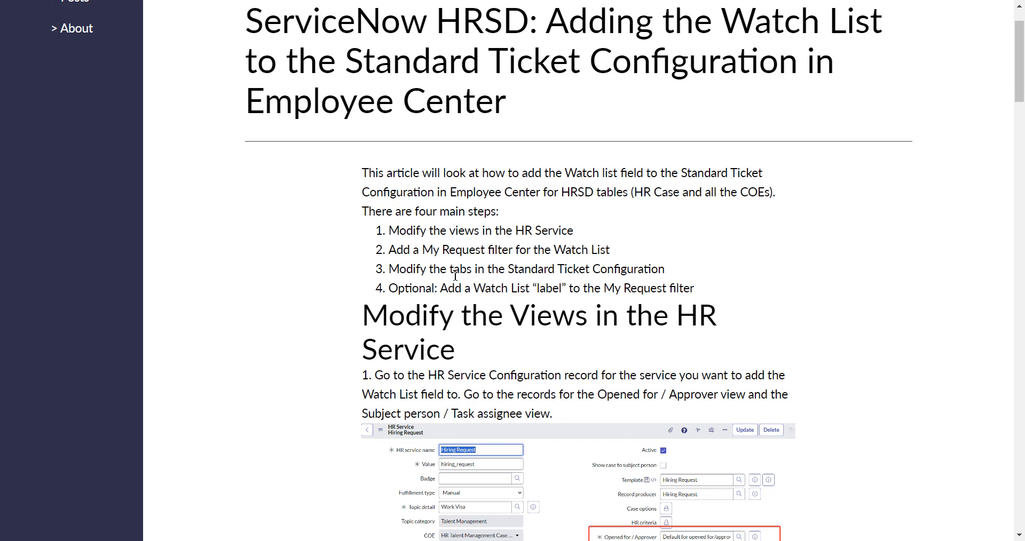
mouse_move(501, 269)
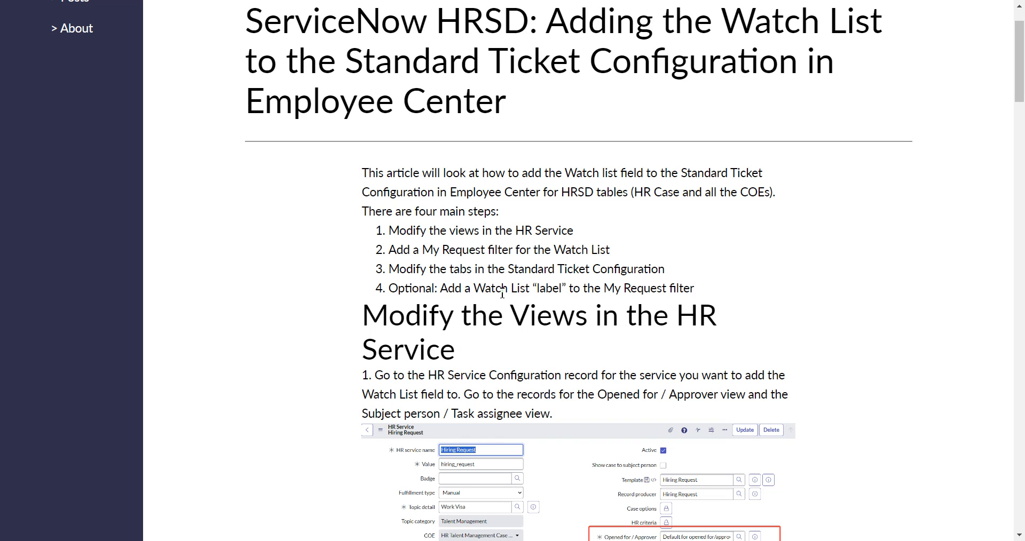
mouse_move(572, 288)
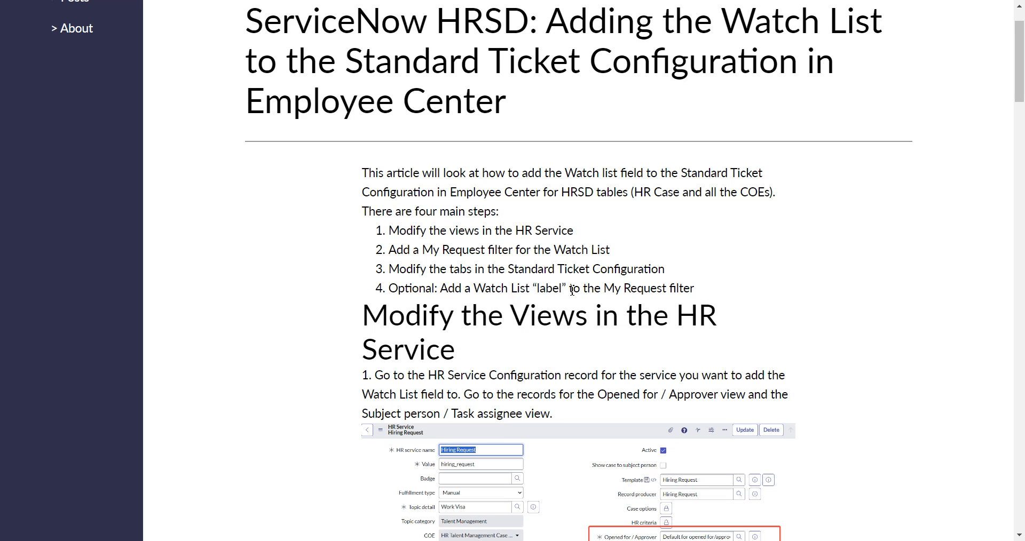
mouse_move(567, 288)
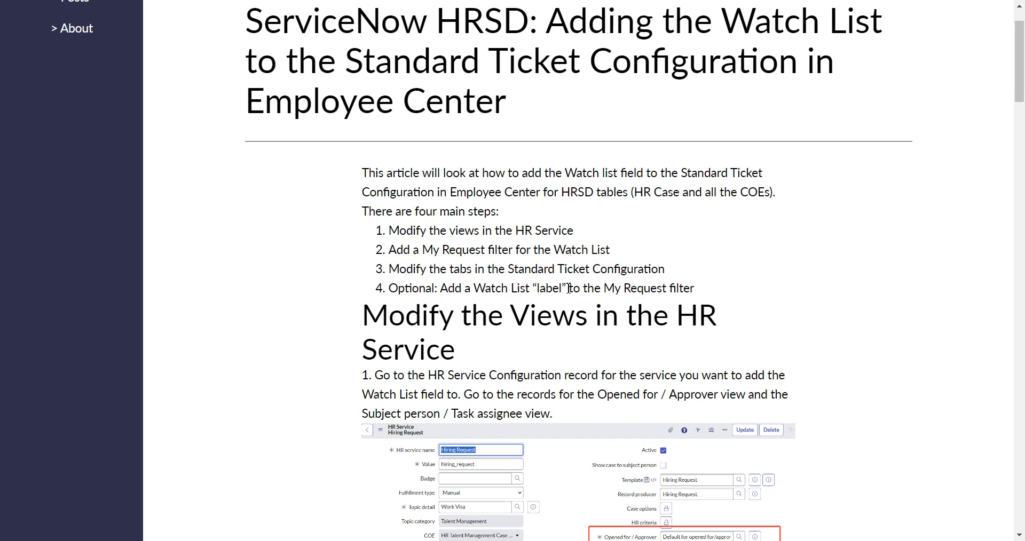
mouse_move(669, 294)
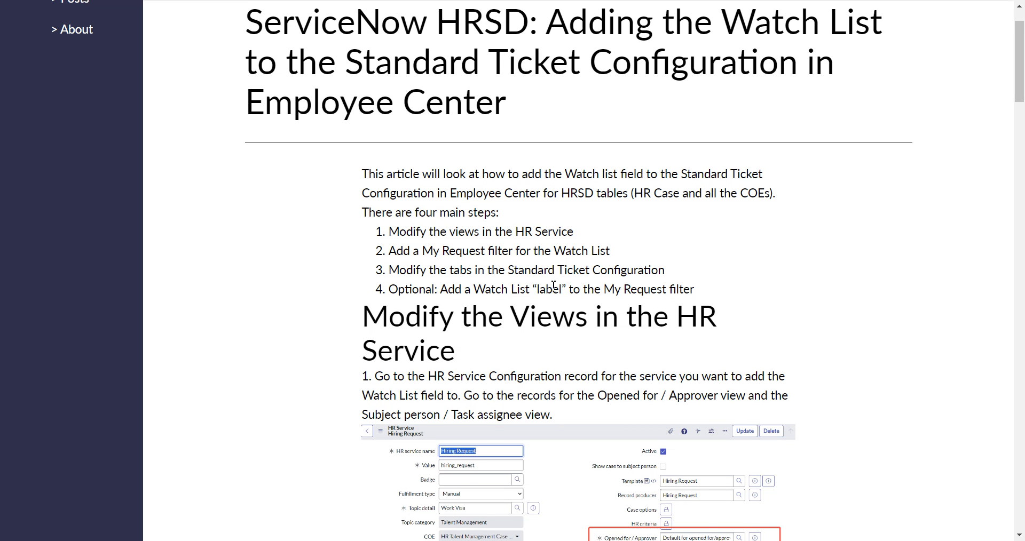
scroll(up, 3)
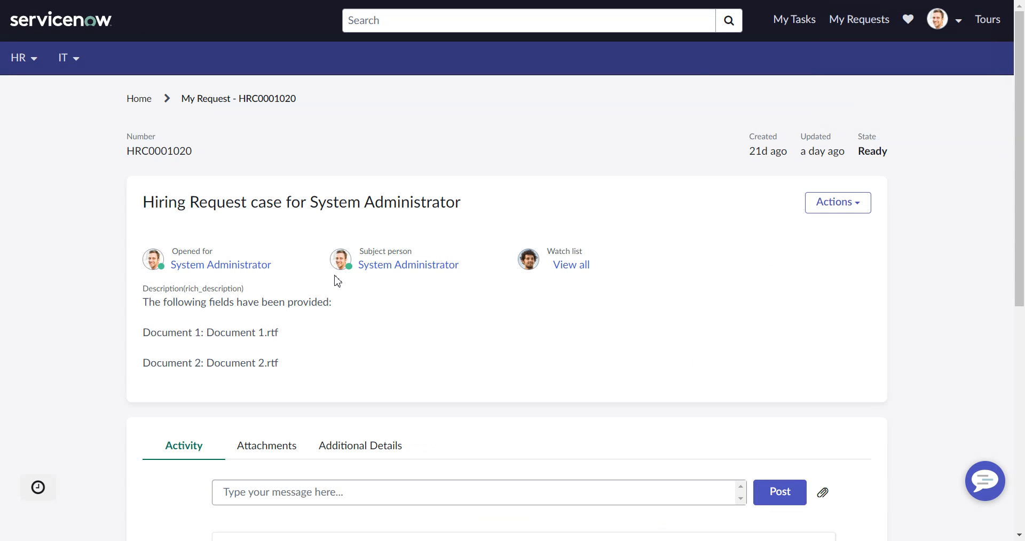
mouse_move(578, 265)
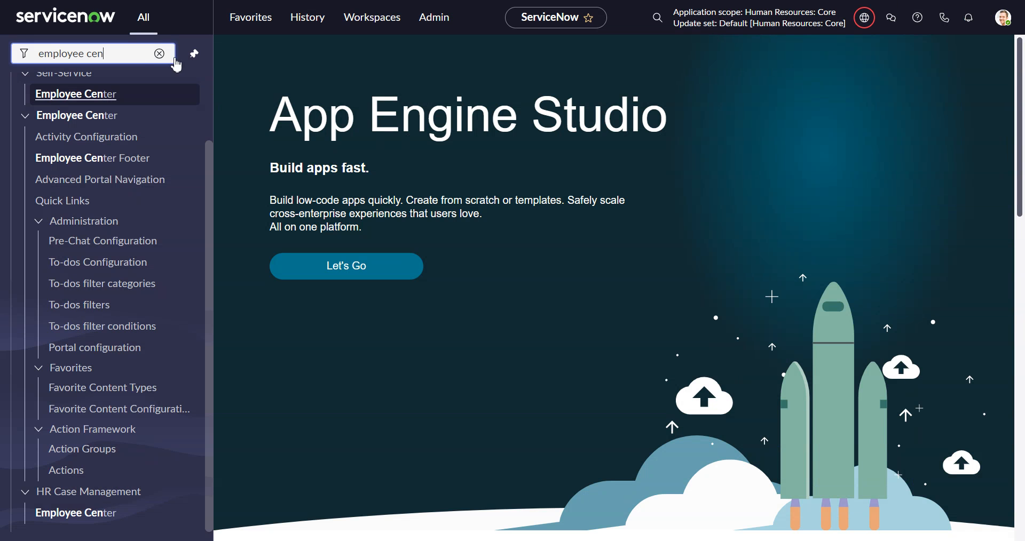
click(159, 53)
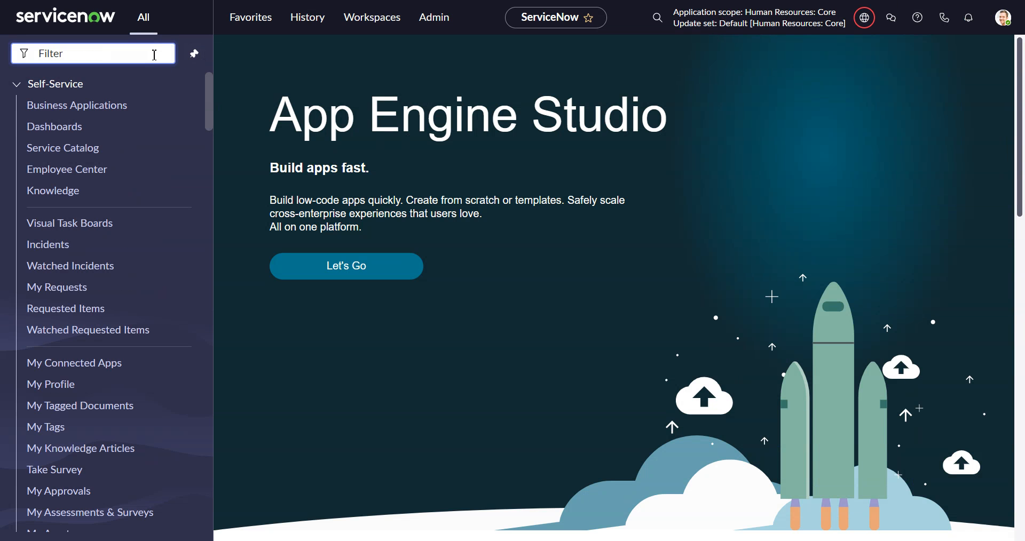
text(hr service con)
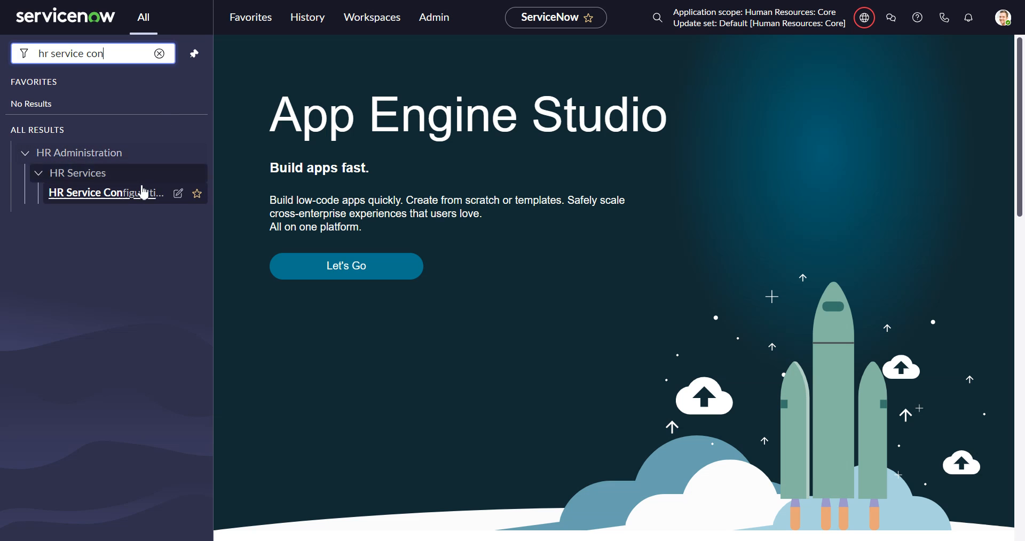
click(105, 192)
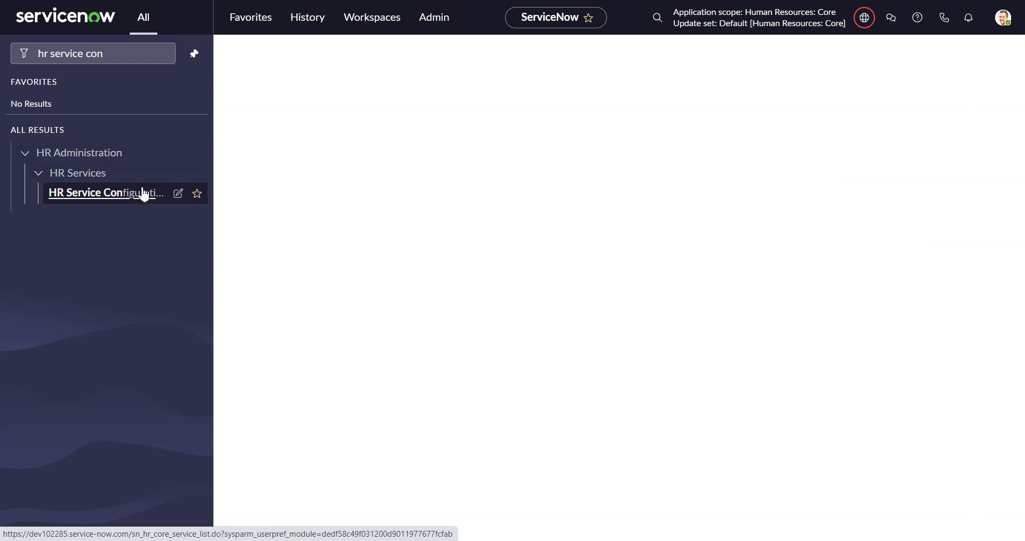
click(105, 192)
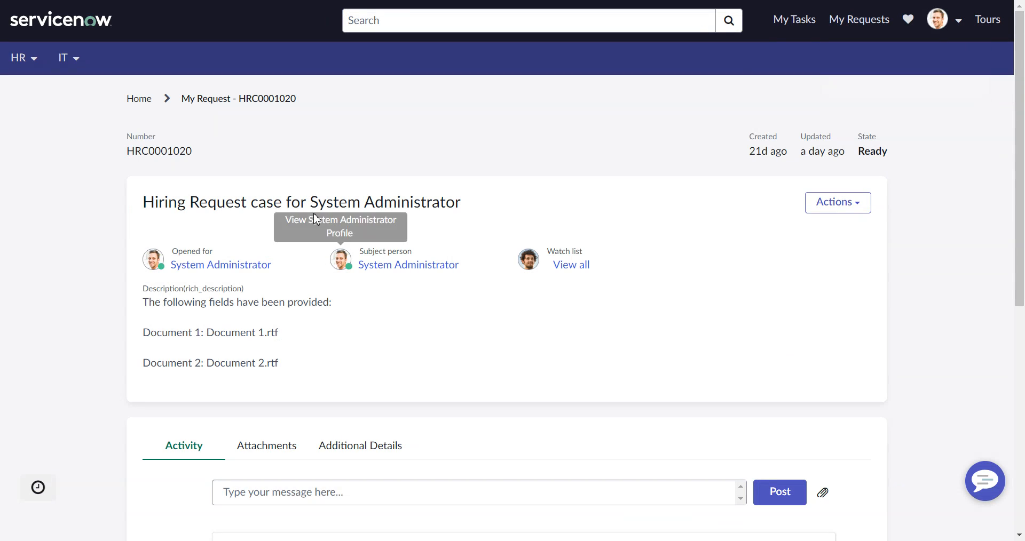
mouse_move(430, 272)
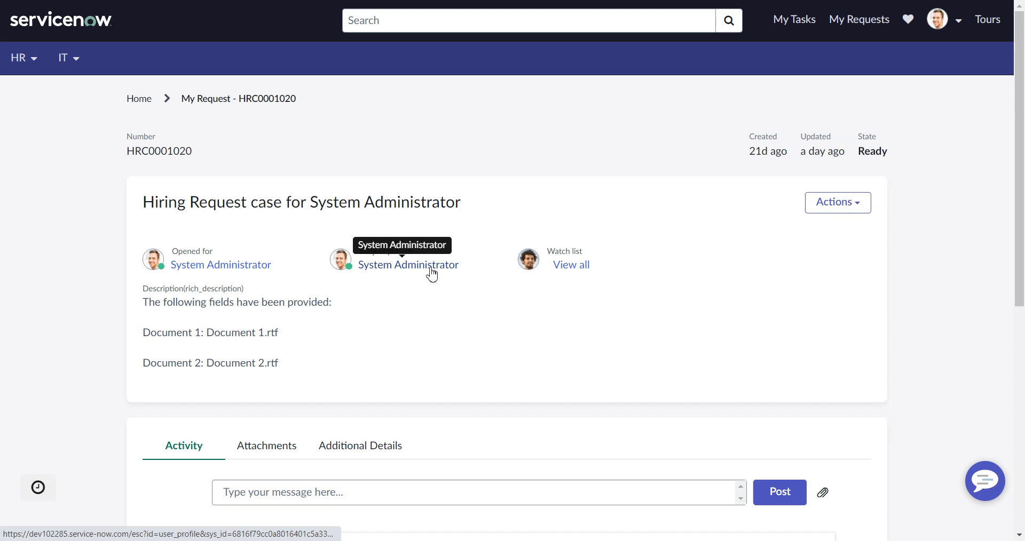
mouse_move(431, 272)
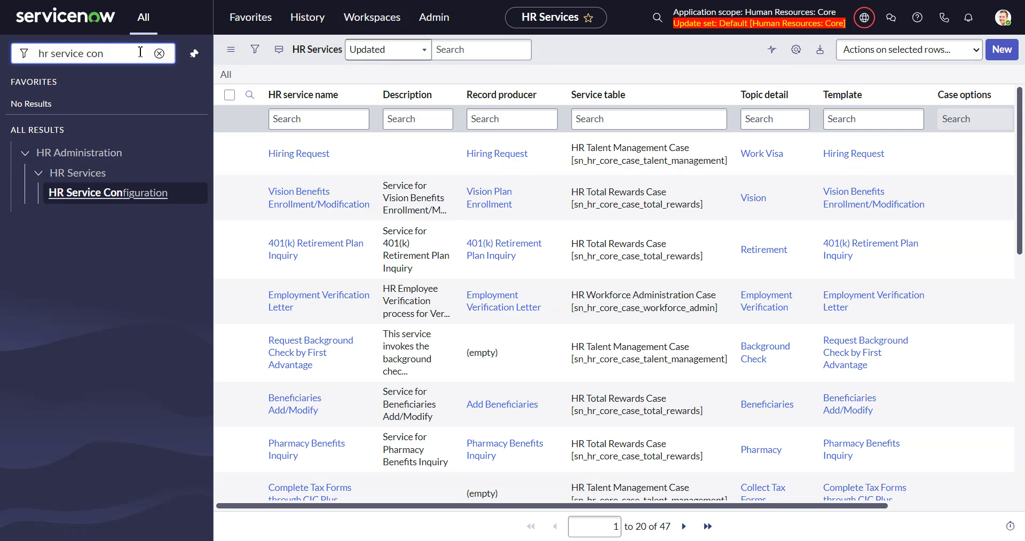
click(159, 53)
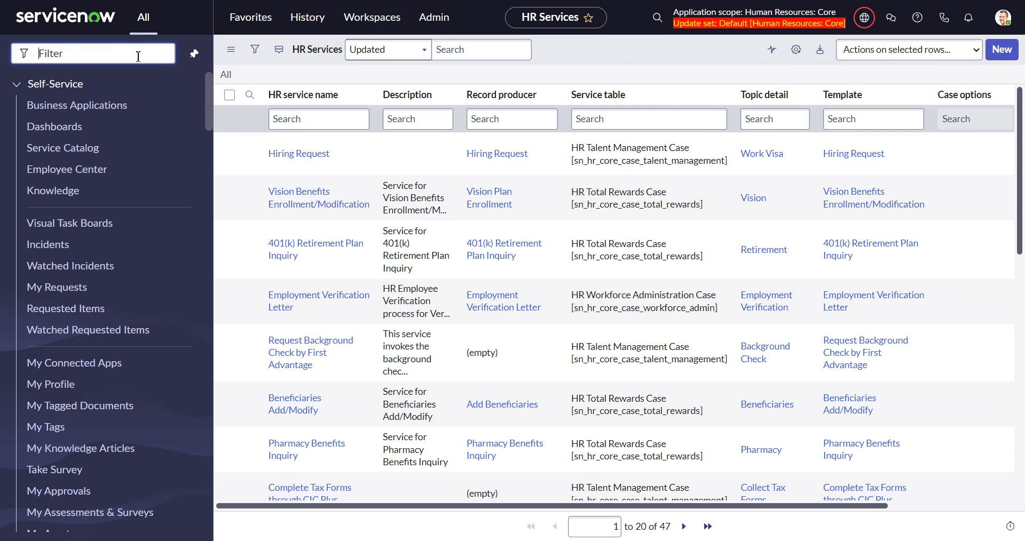
text(standard tick)
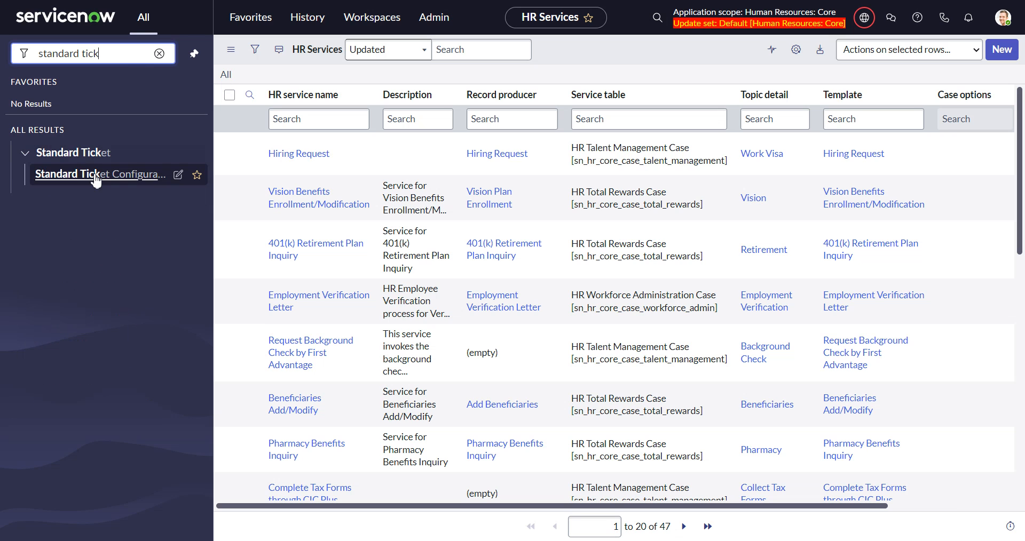
Step: Open Standard Ticket Configuration and select the sn_hr_core_case_talent_management record
click(99, 174)
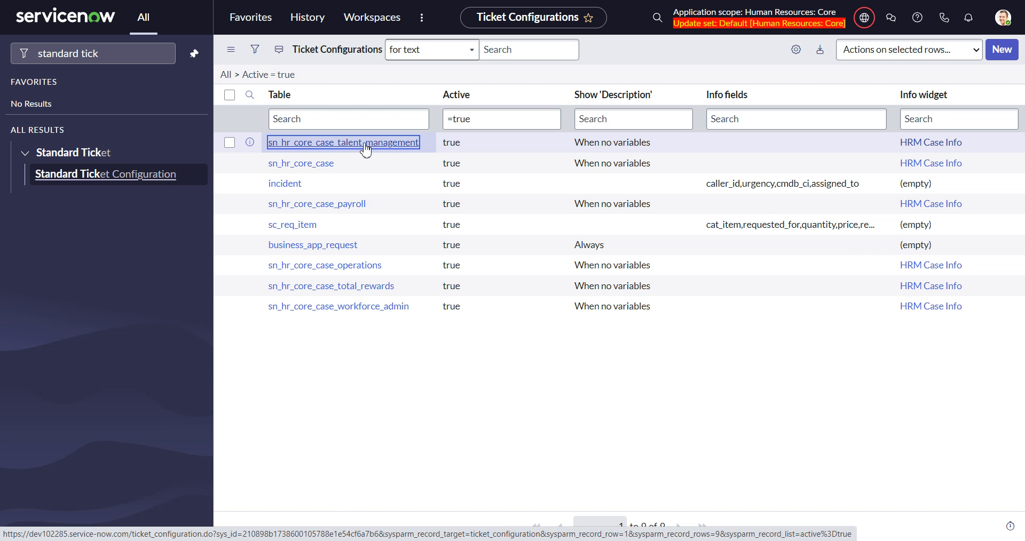
click(343, 142)
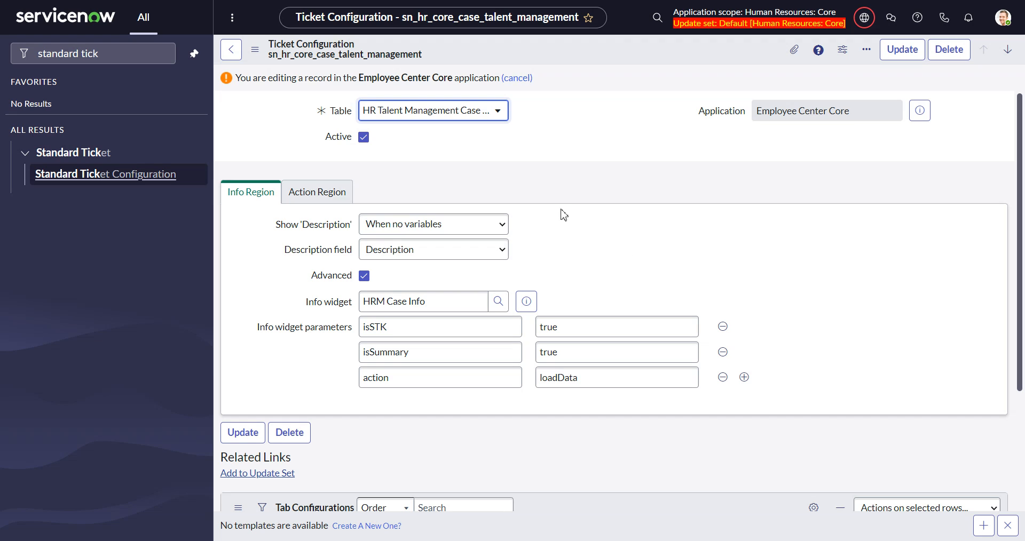
mouse_move(351, 286)
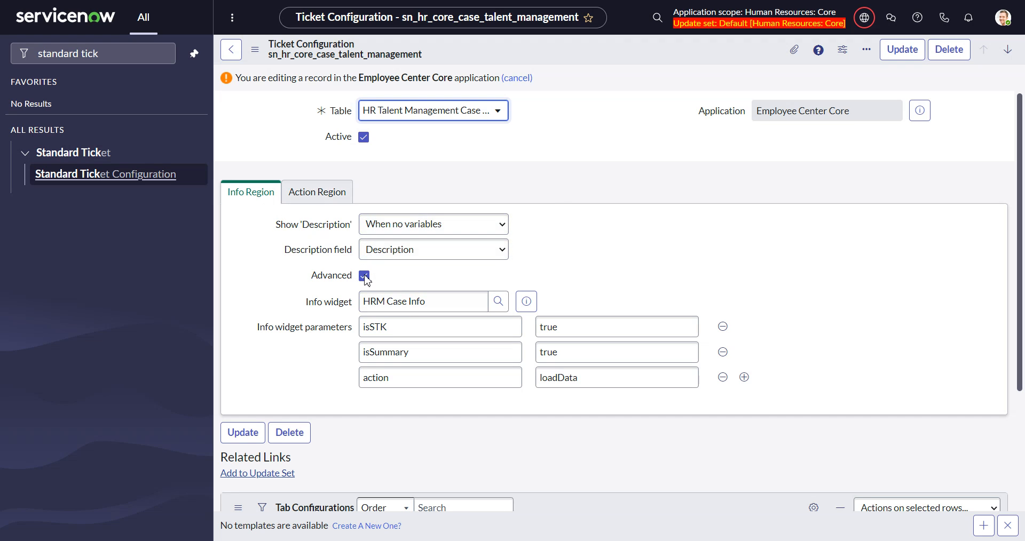
click(440, 352)
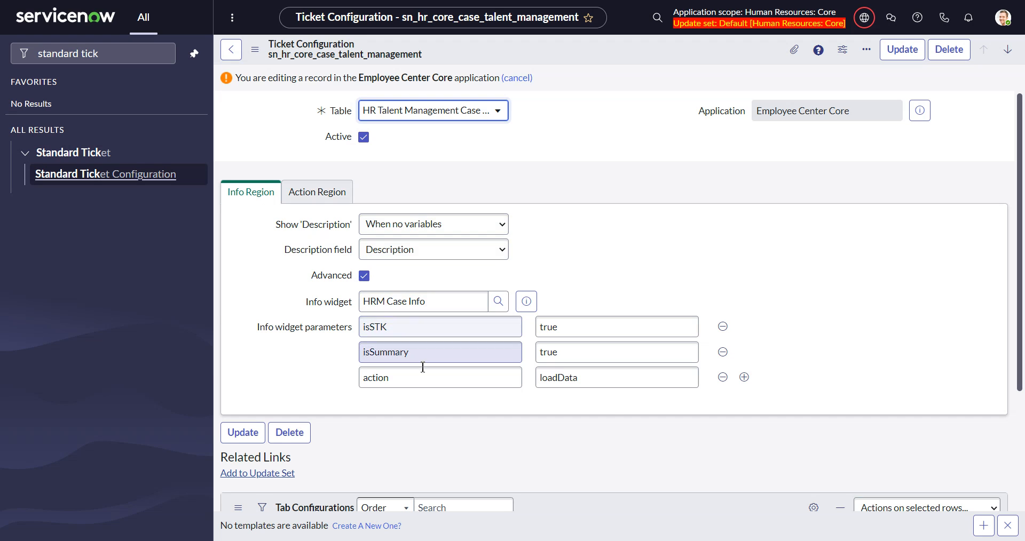
click(440, 327)
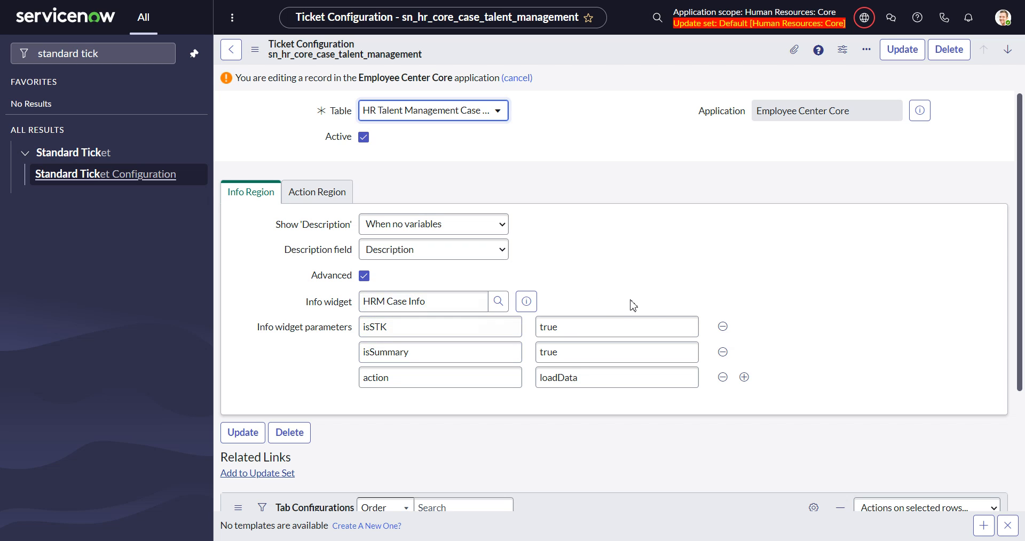
mouse_move(364, 275)
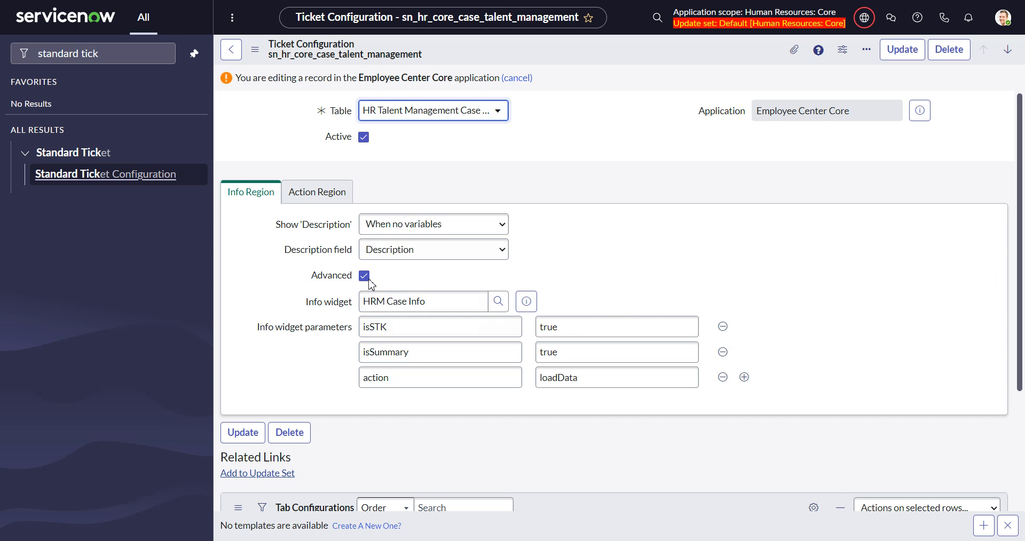
click(364, 275)
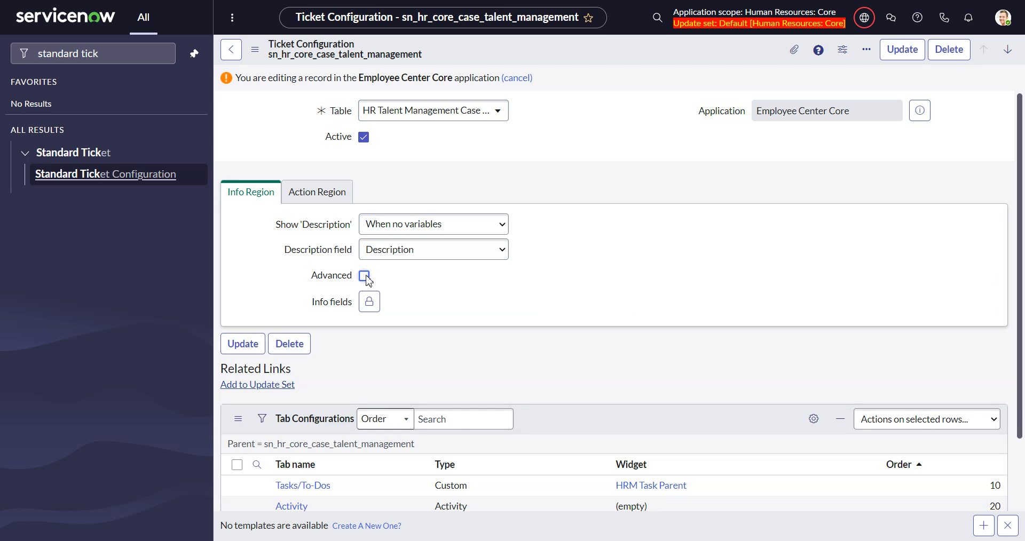
click(364, 276)
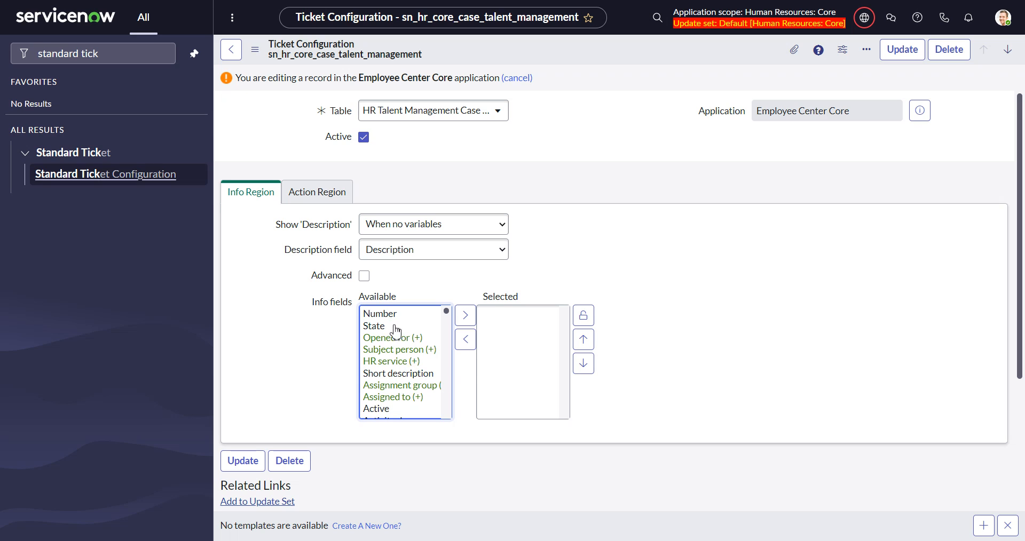
mouse_move(431, 309)
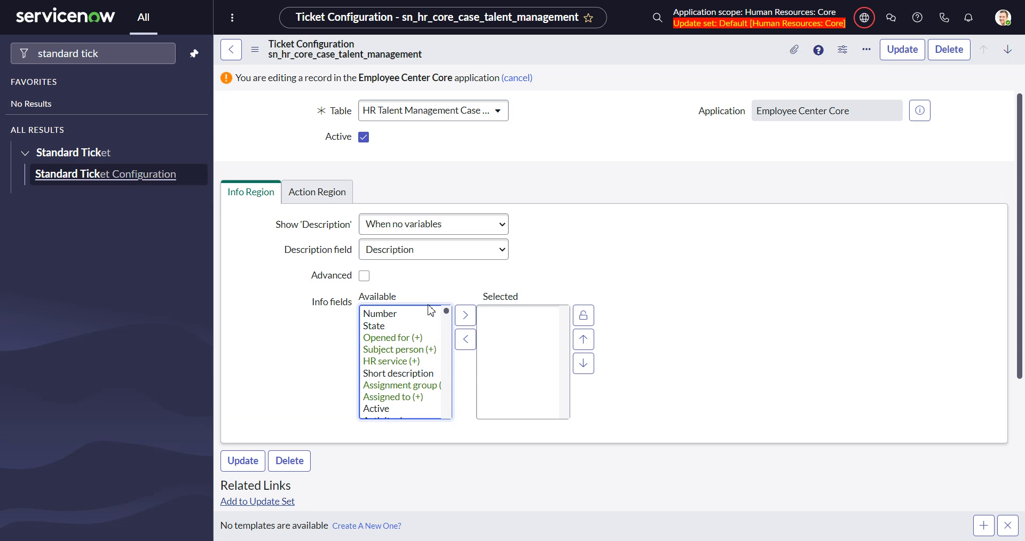
click(363, 276)
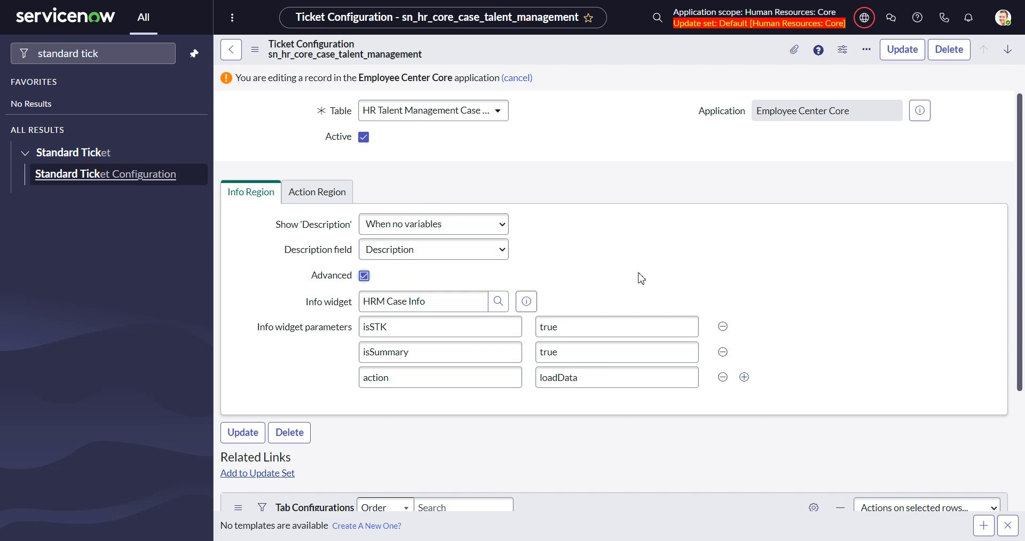
mouse_move(721, 327)
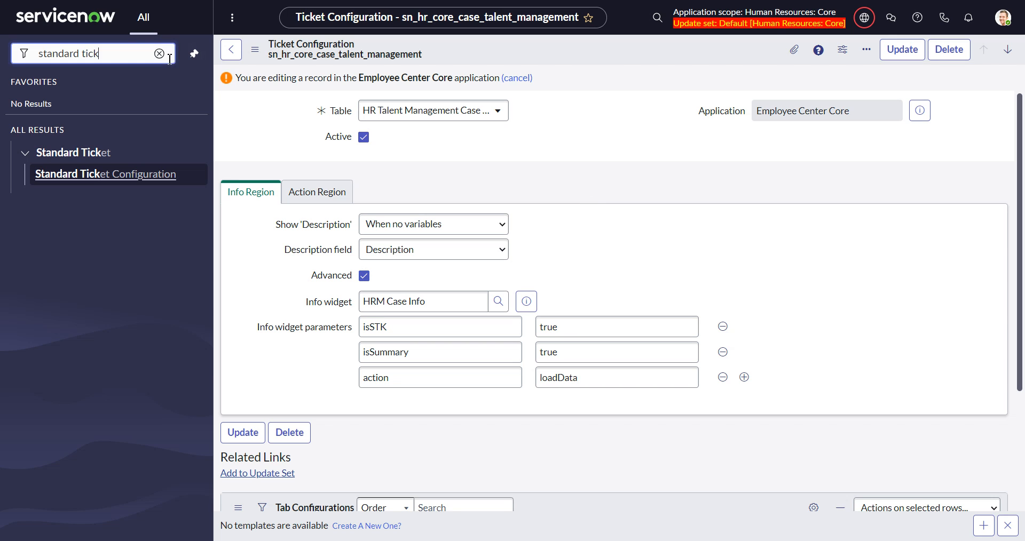
Step: Filter the navigator for 'hr' and open the HR Services list of 47 records
click(159, 53)
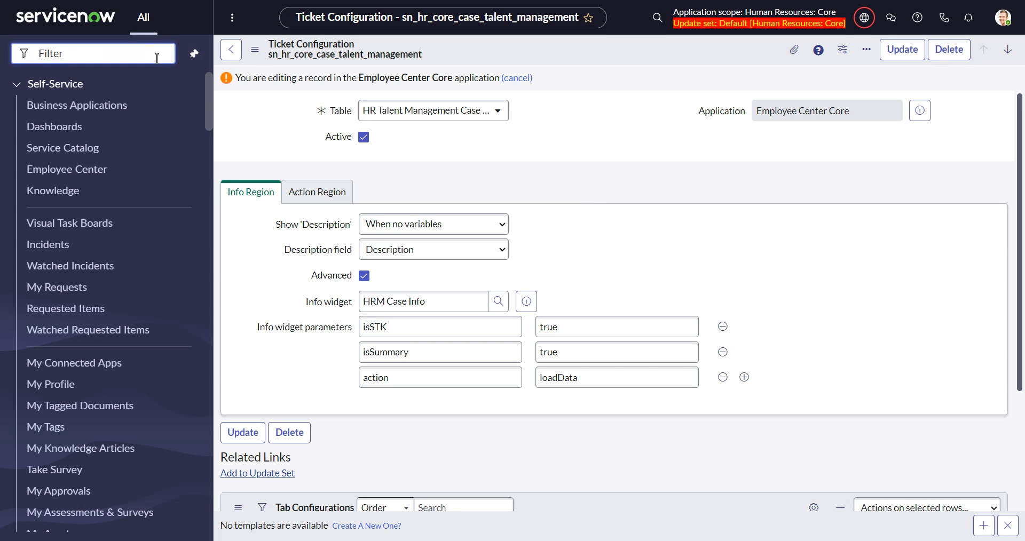
text(hr service)
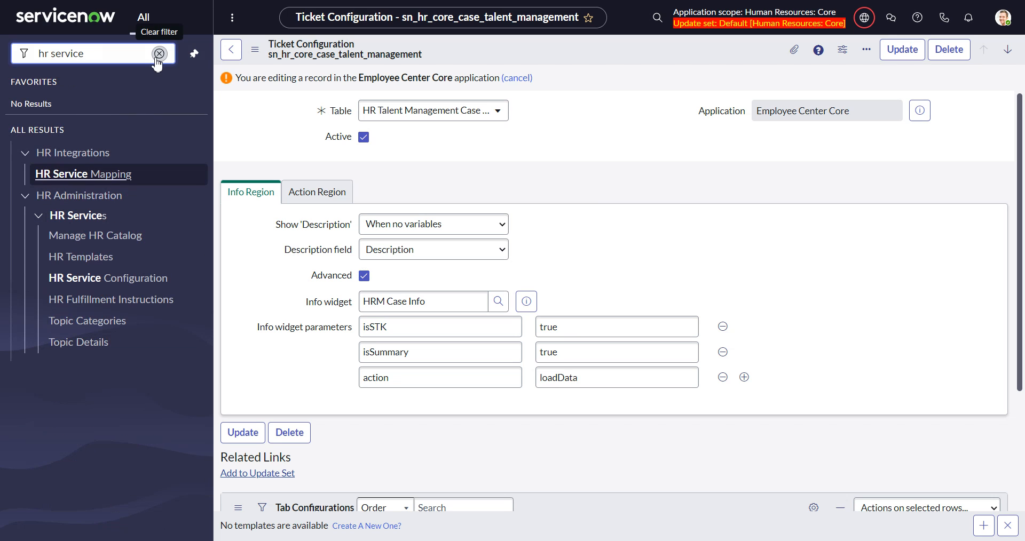
click(107, 278)
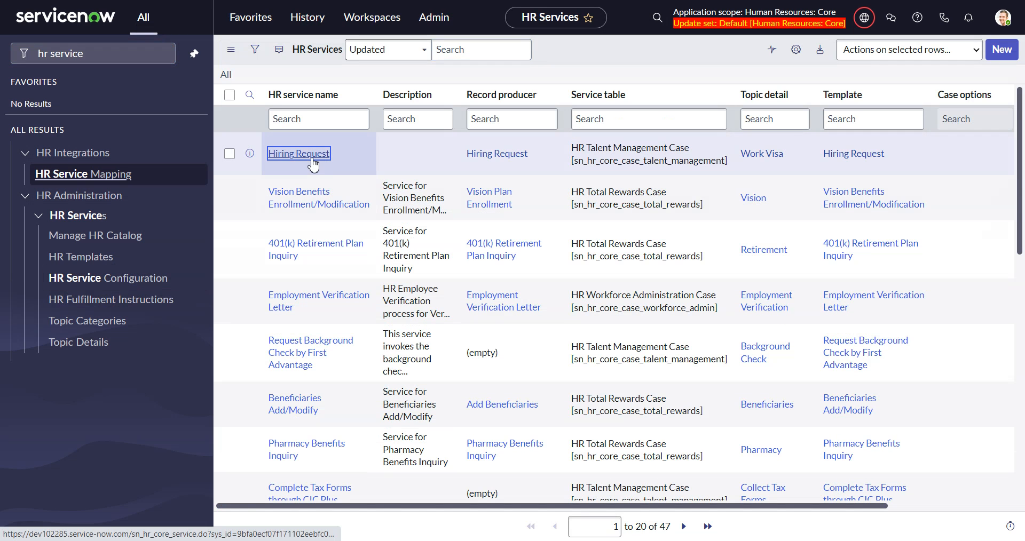
Step: Open the 'Default for opened for/approver' view from the Hiring Request service record
click(298, 154)
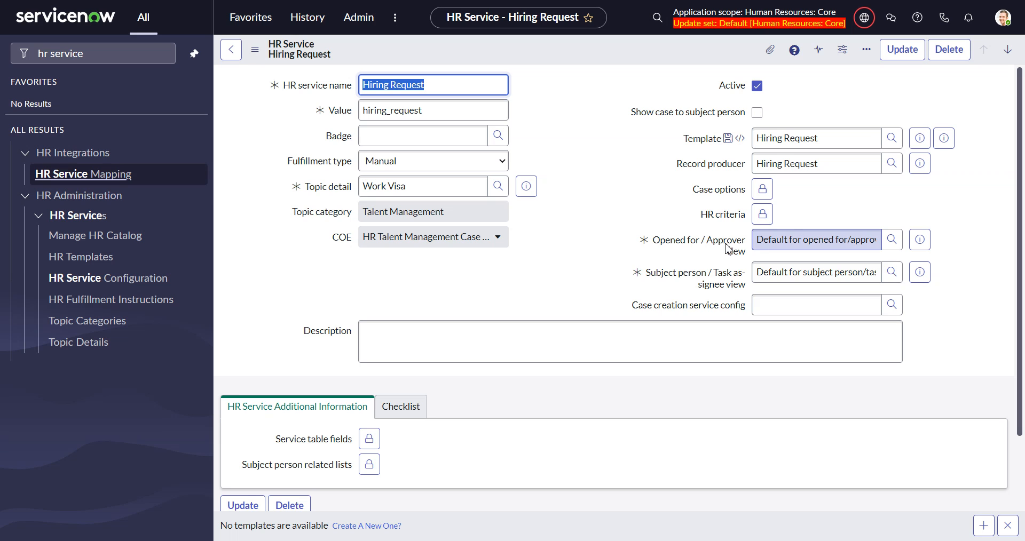
mouse_move(738, 294)
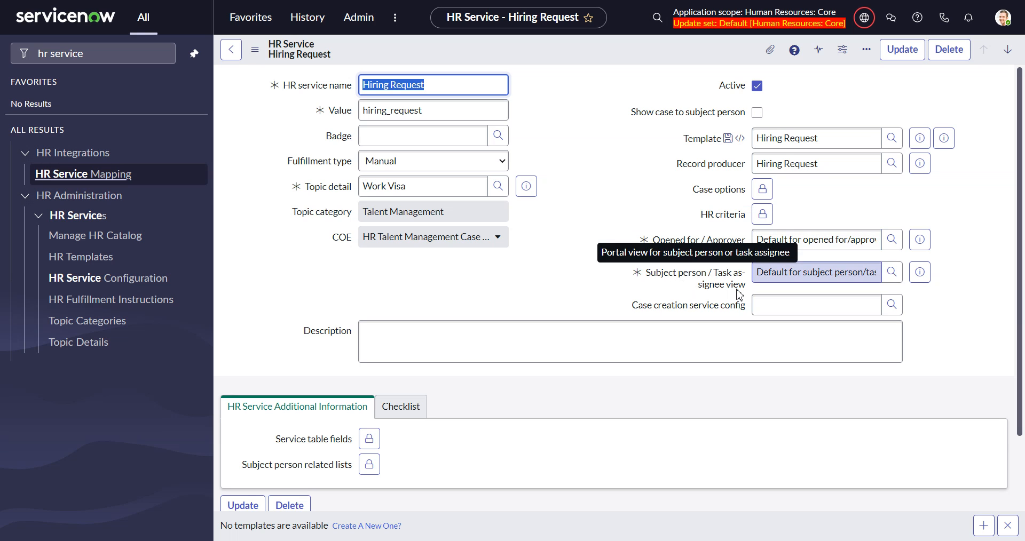
mouse_move(916, 249)
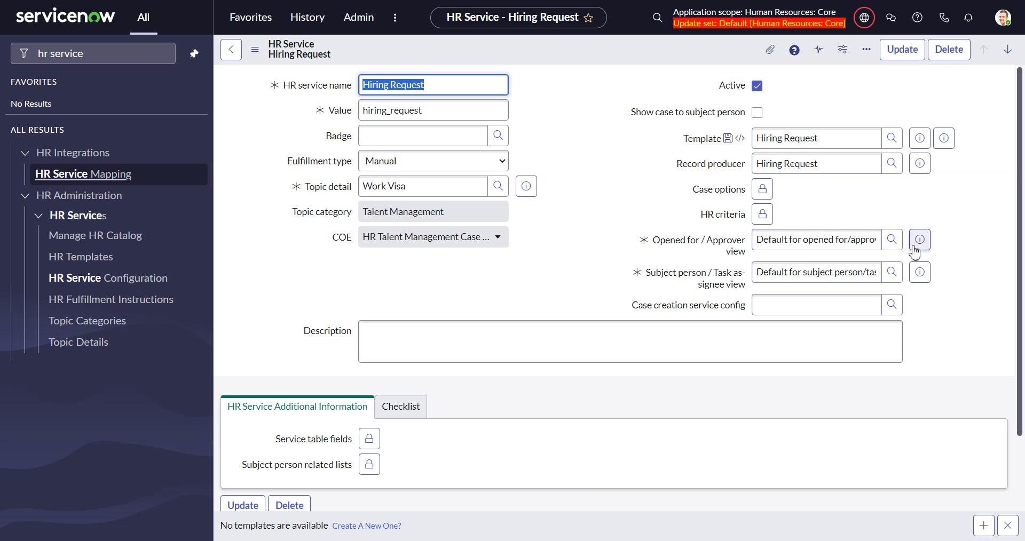
click(919, 240)
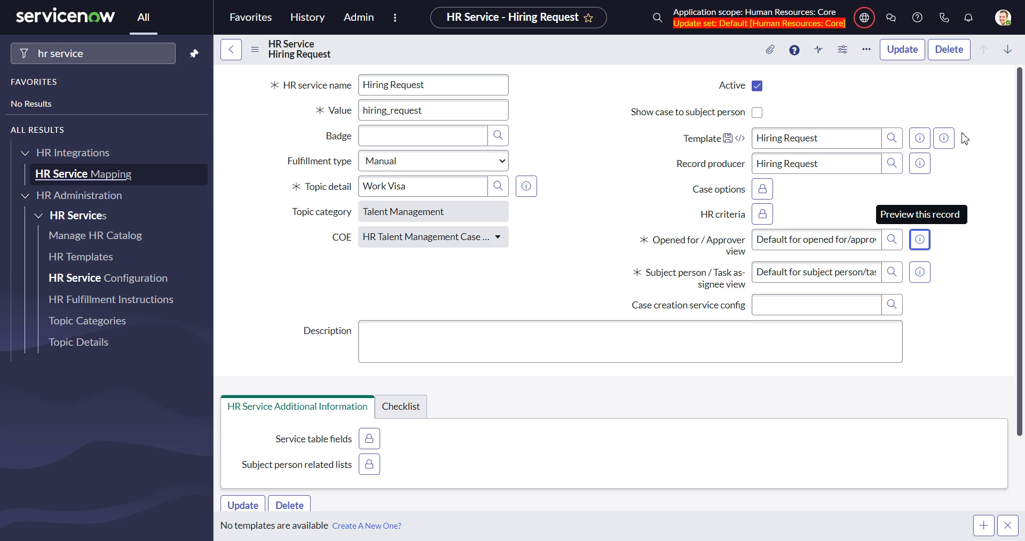
click(919, 240)
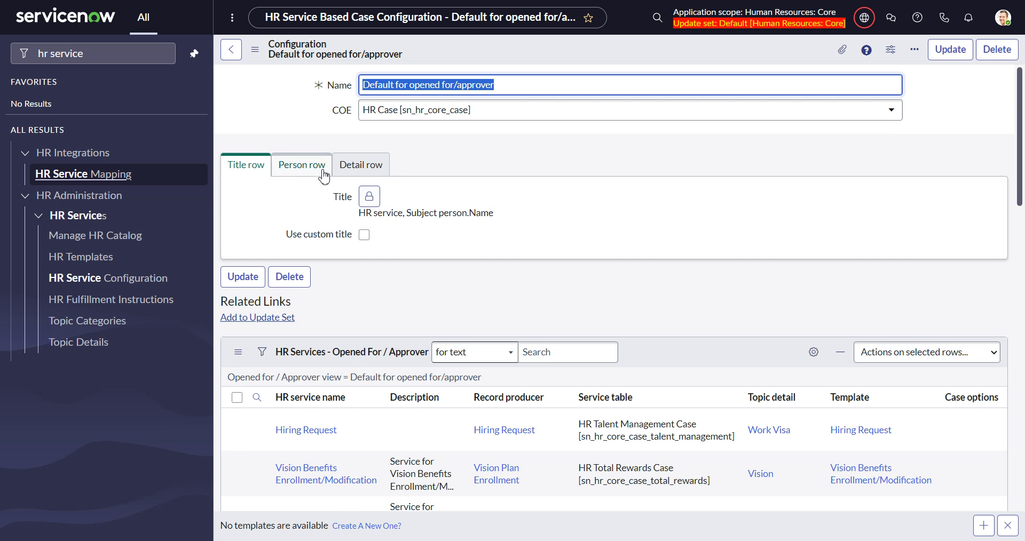
Step: Check the Person row: Opened for, Subject person, Assigned to, Watch list
click(302, 164)
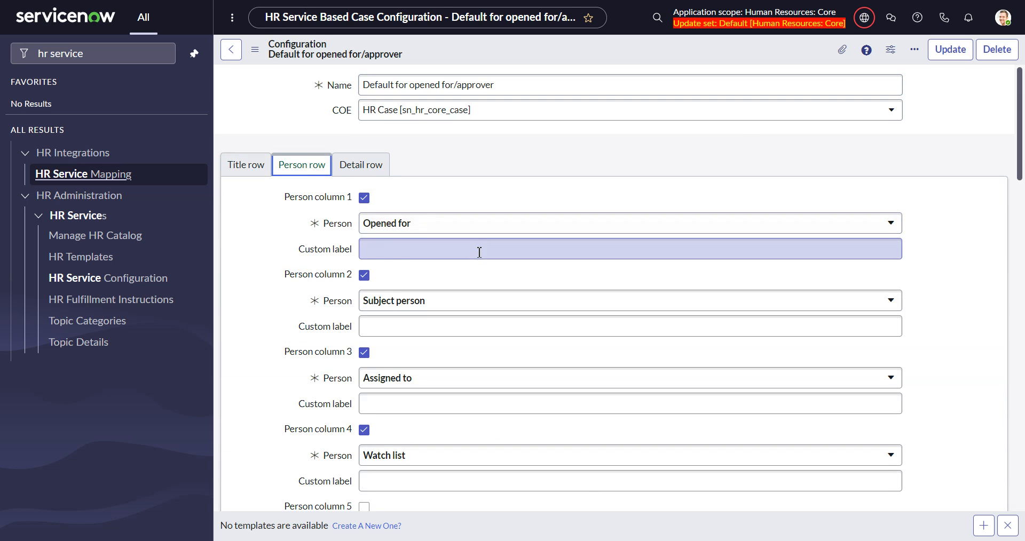
scroll(down, 3)
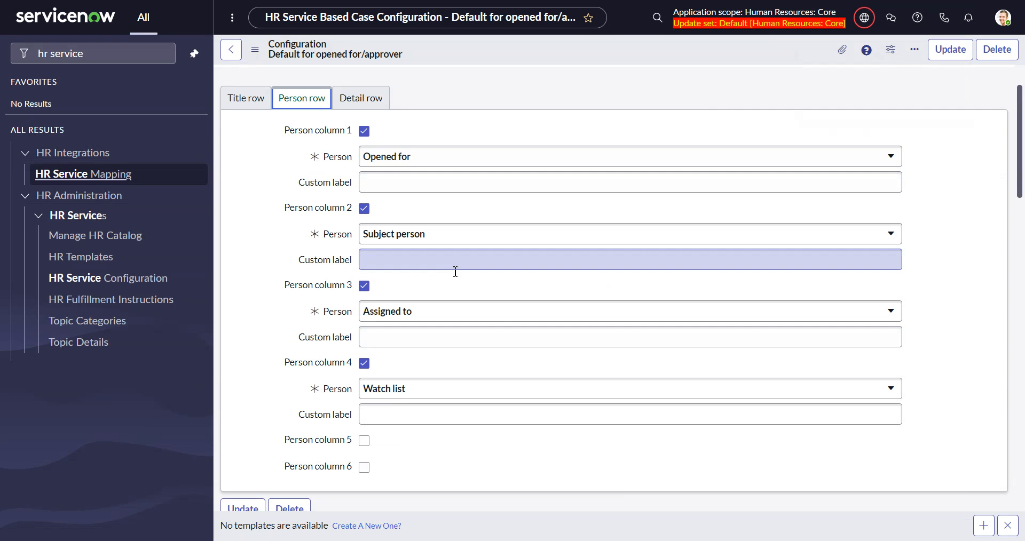
click(627, 401)
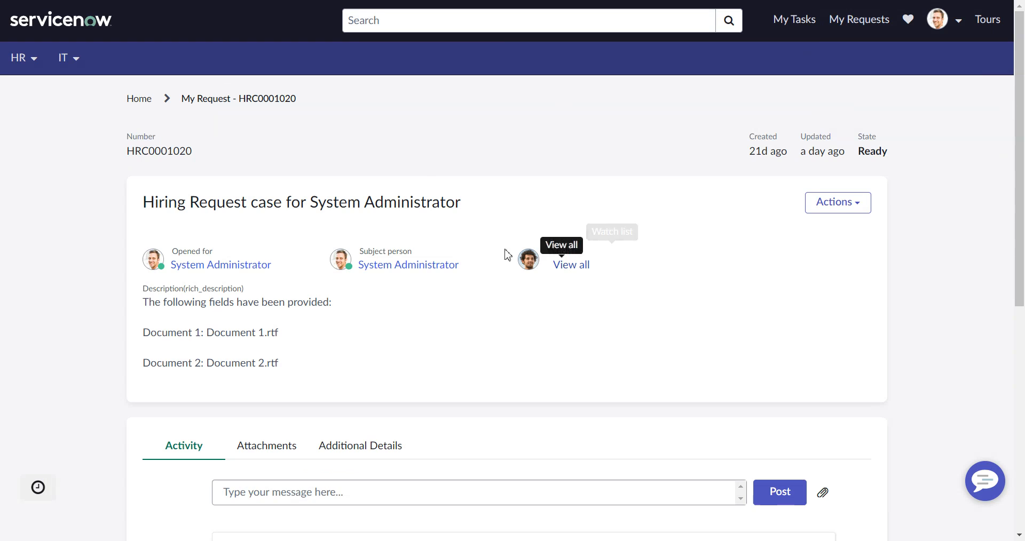
Step: Open Manage Watch list on case HRC0001020, showing watcher Abel Tuter
click(570, 265)
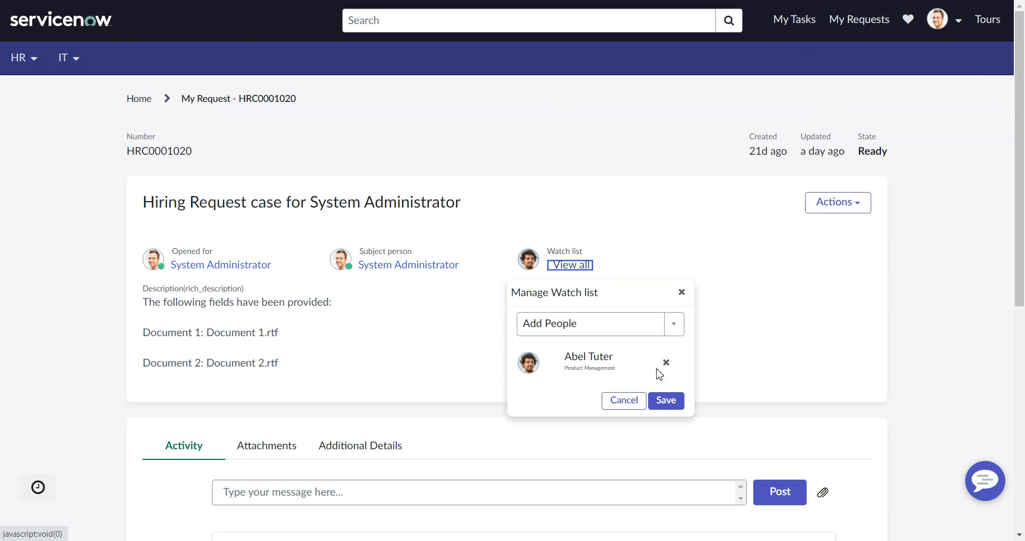
mouse_move(595, 367)
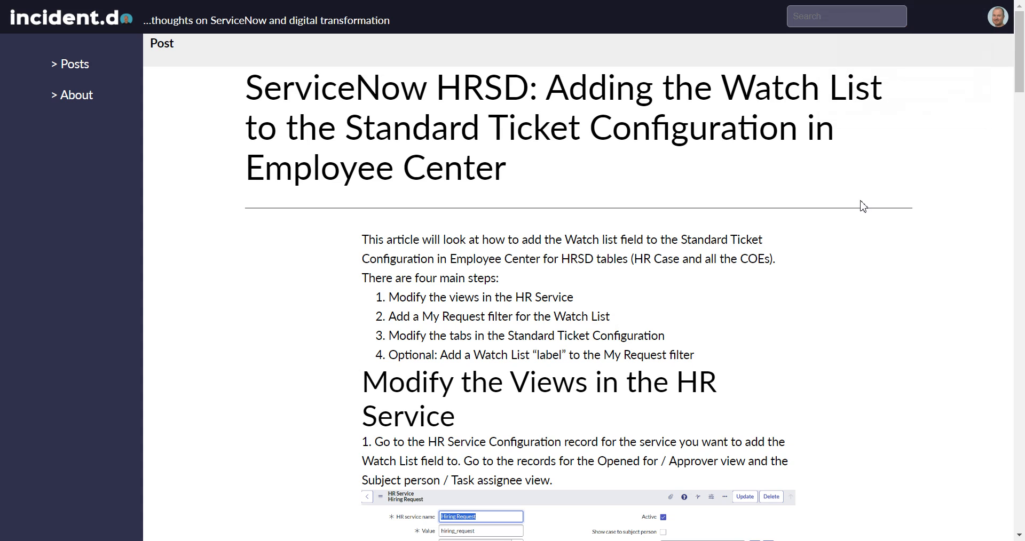
mouse_move(841, 186)
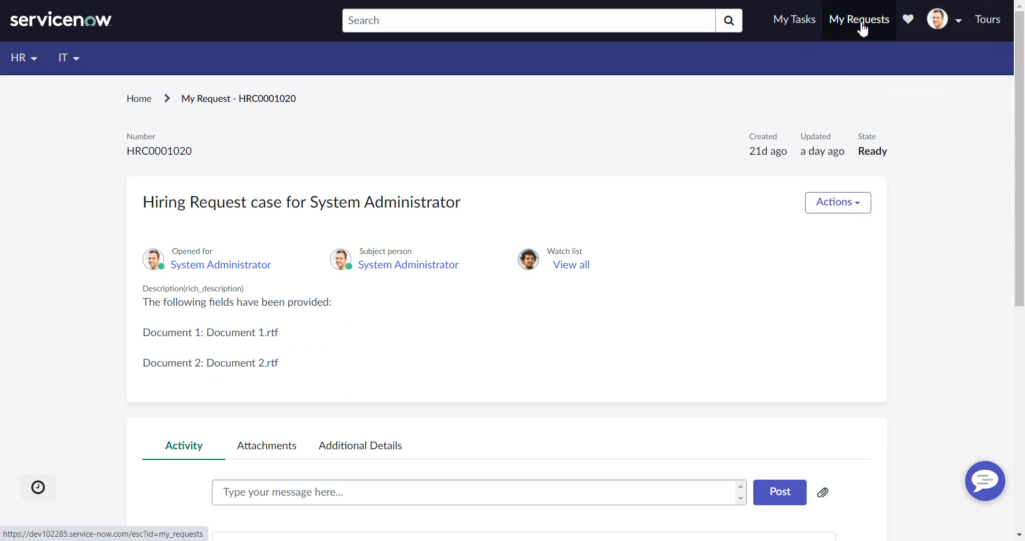
Step: Return from the incident.do blog to the opened for/approver configuration's Person row
click(858, 19)
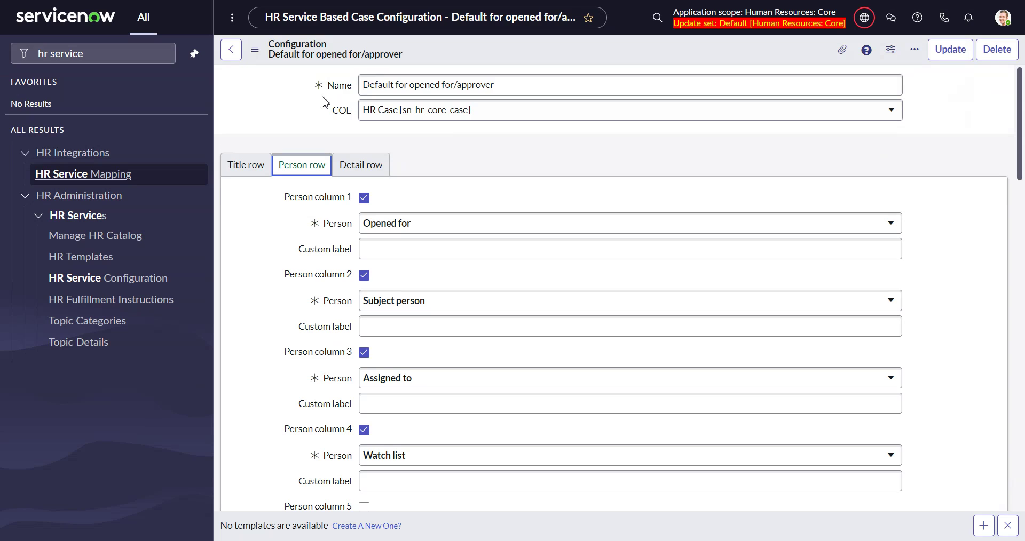
Step: Search the navigator for 'my request' and open the My Request Filter list
click(93, 53)
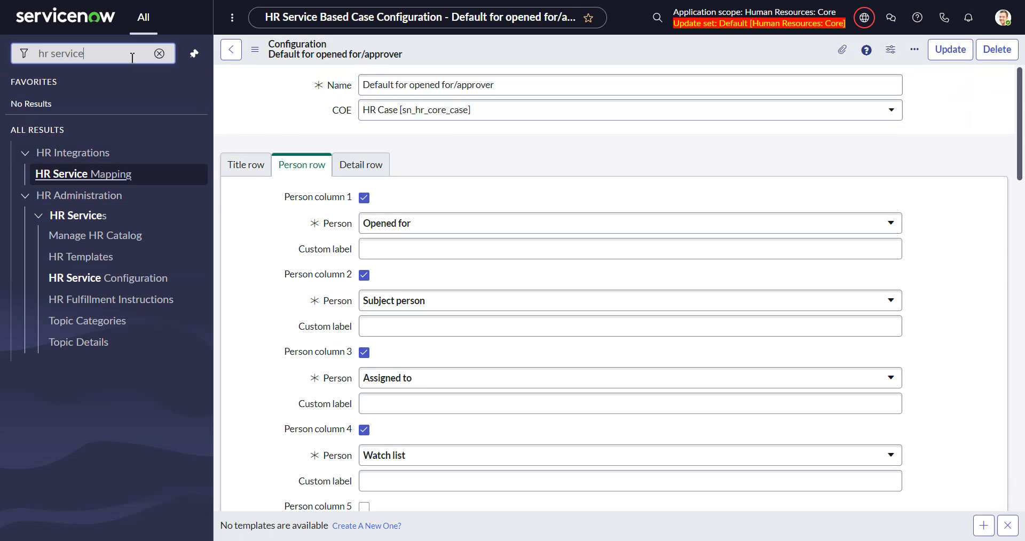
click(159, 54)
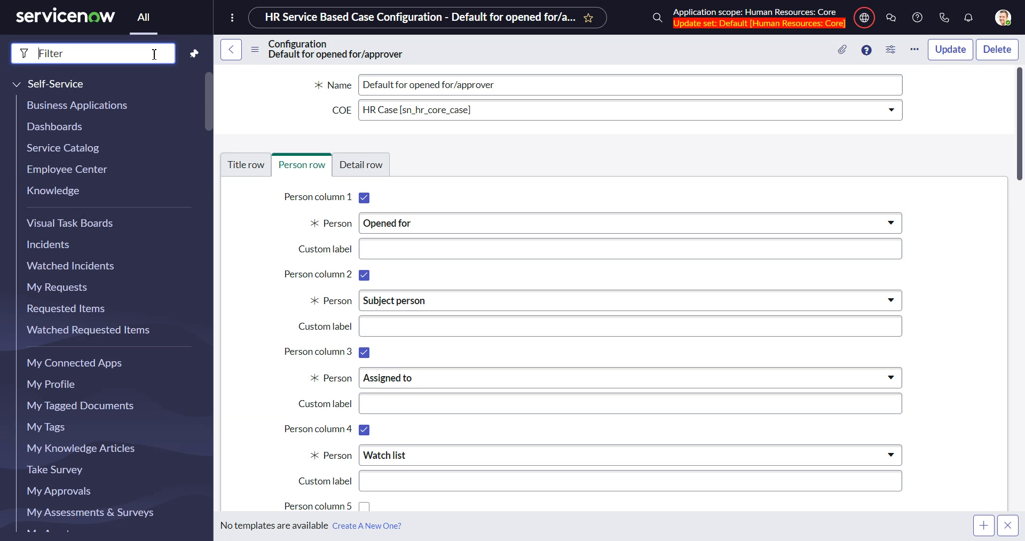
text(my request)
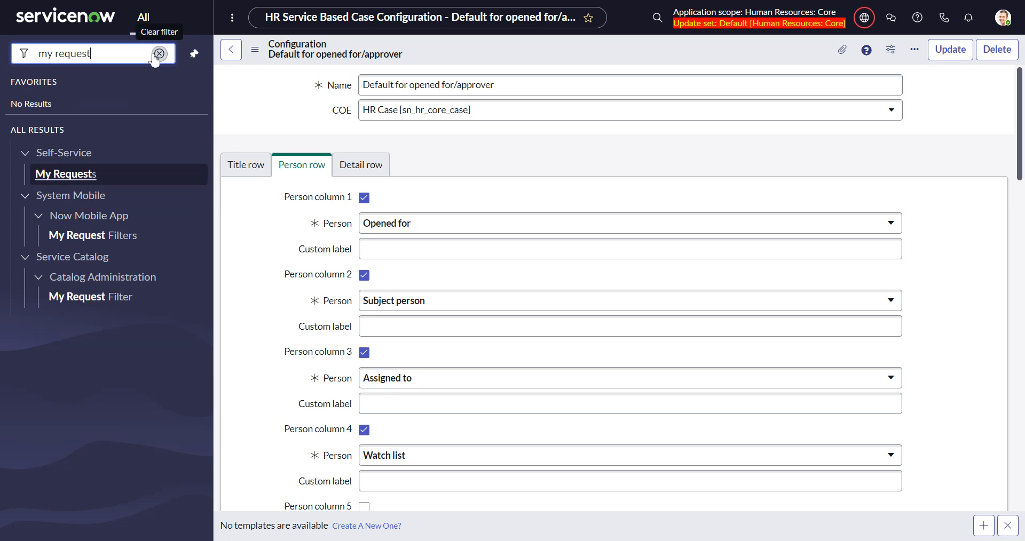
mouse_move(87, 190)
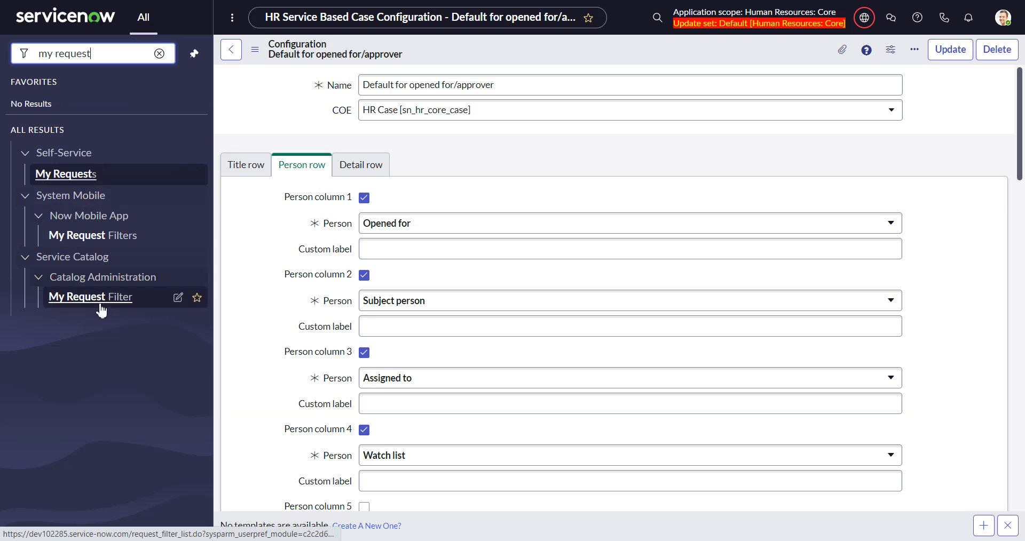
click(91, 297)
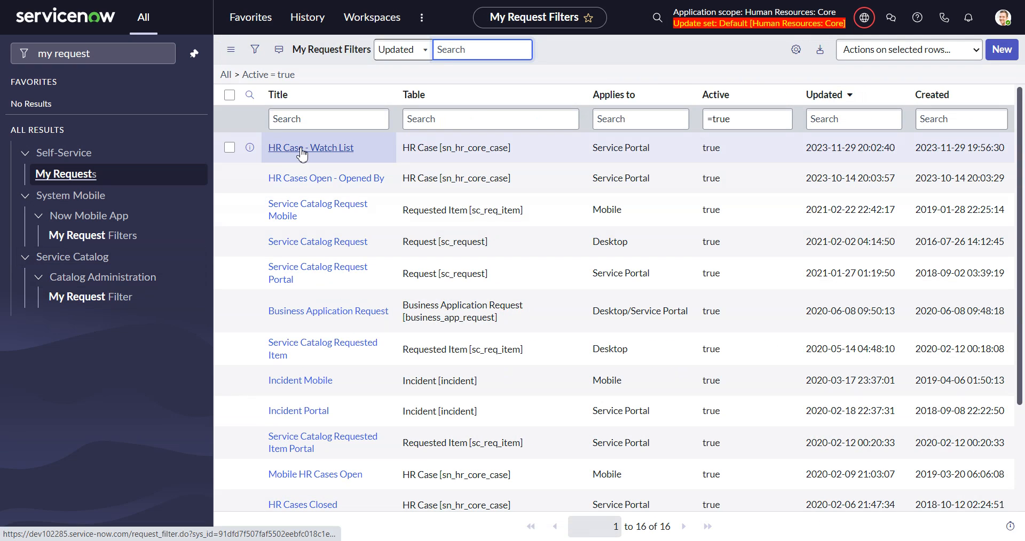
Step: Review HR Case - Watch List conditions: Active true, Watch list contains current user
click(310, 148)
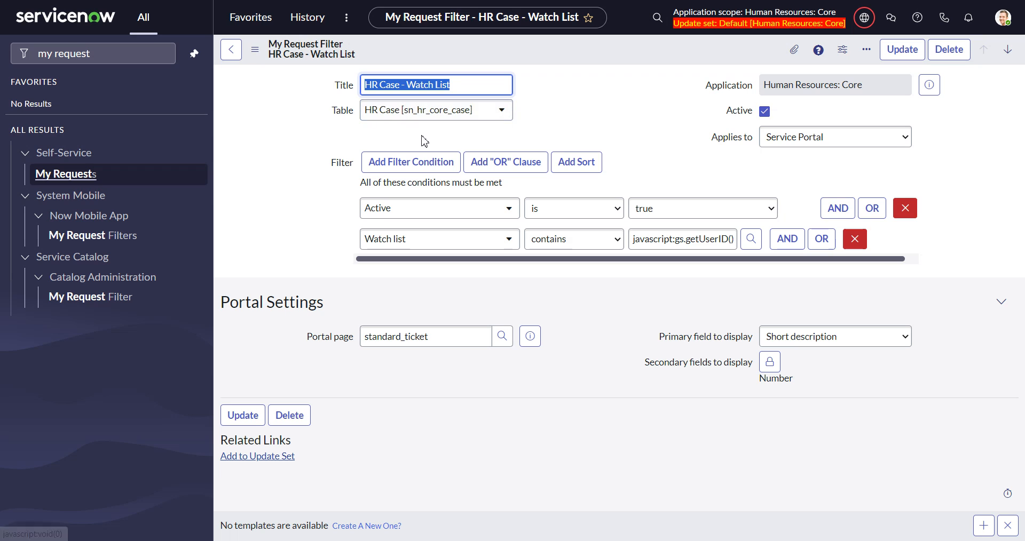
mouse_move(413, 122)
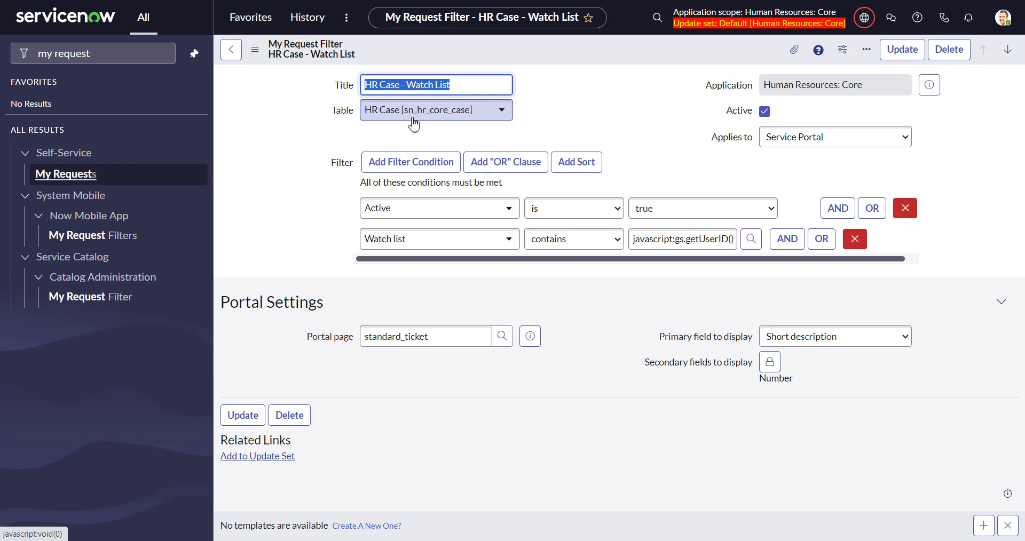
mouse_move(468, 230)
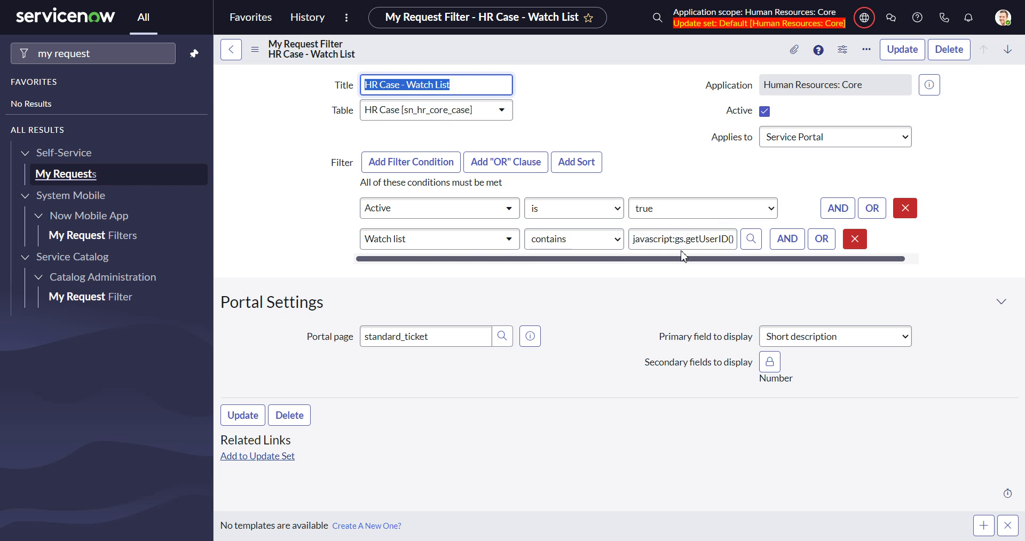
mouse_move(751, 239)
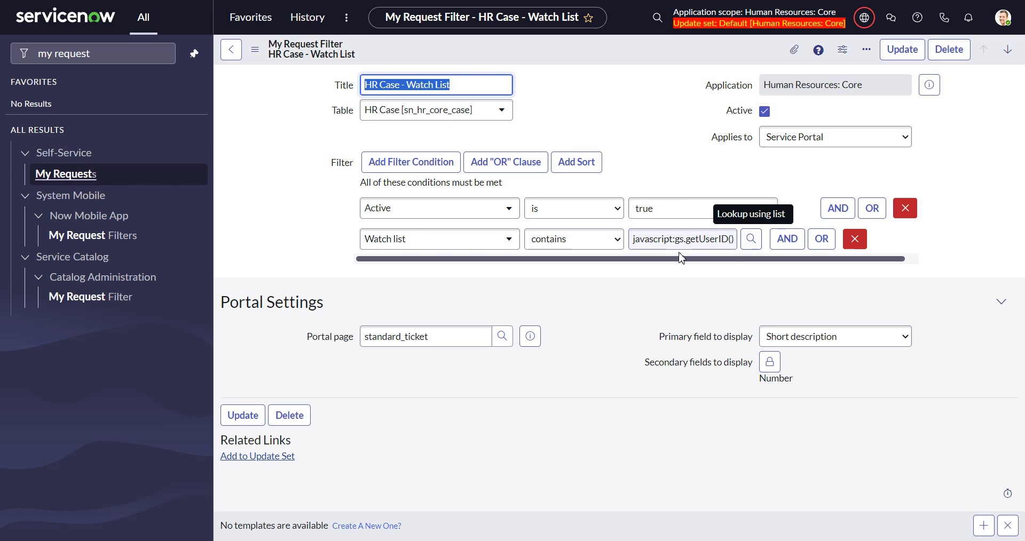
click(682, 239)
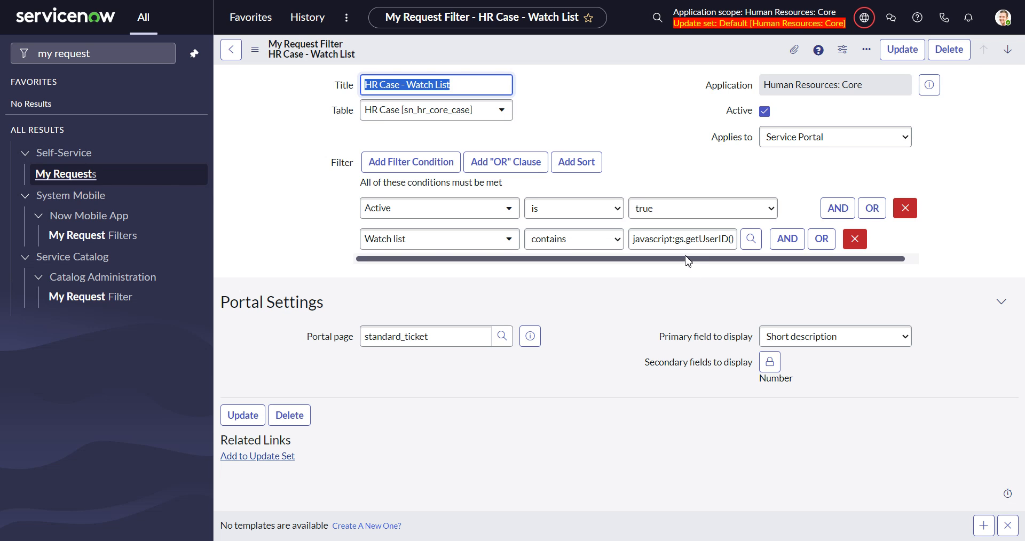
mouse_move(600, 270)
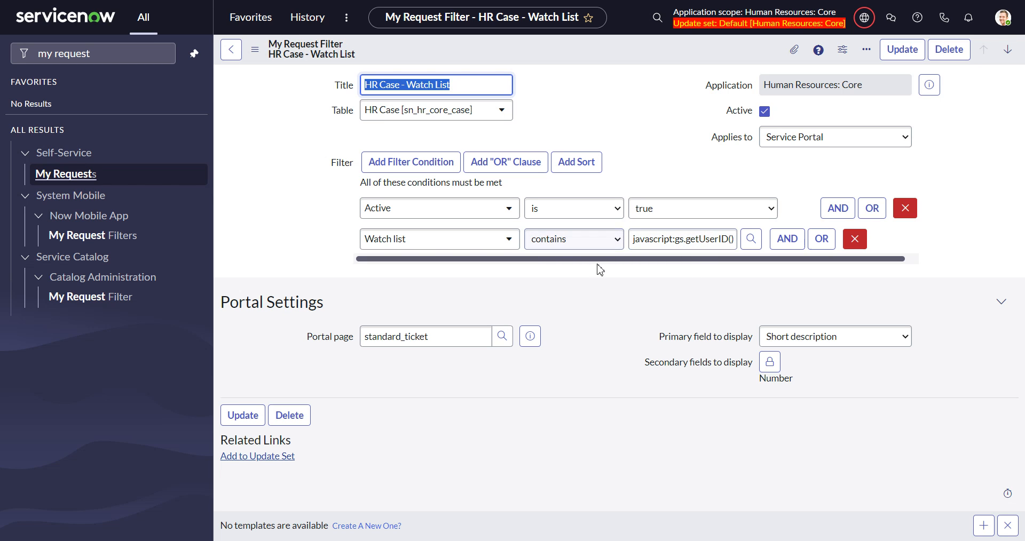
mouse_move(576, 162)
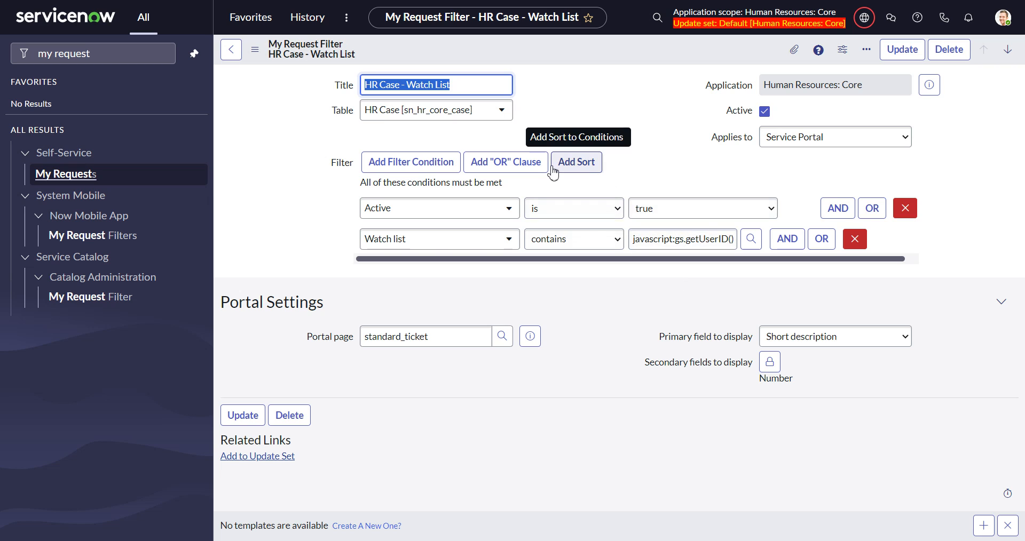
mouse_move(727, 262)
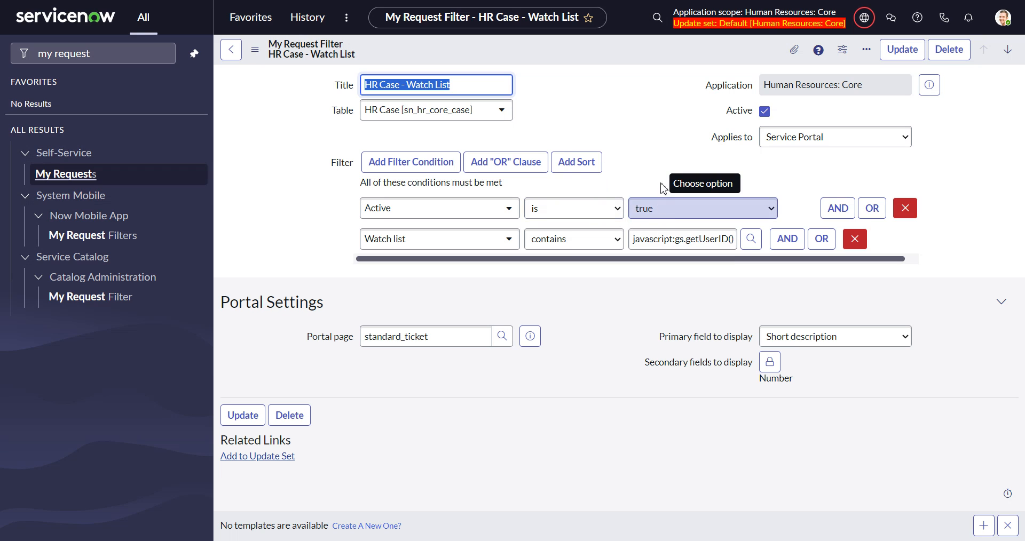
mouse_move(656, 185)
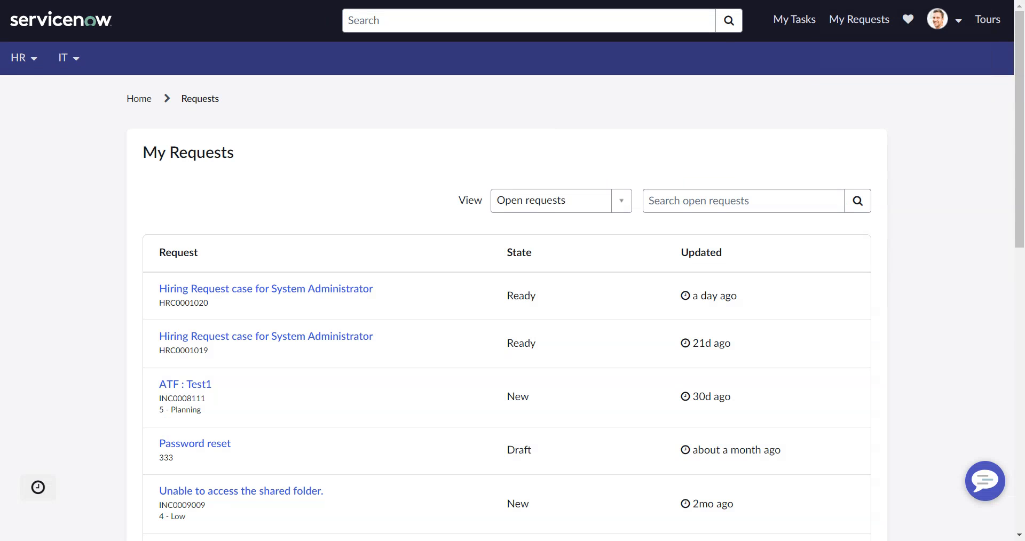
mouse_move(315, 267)
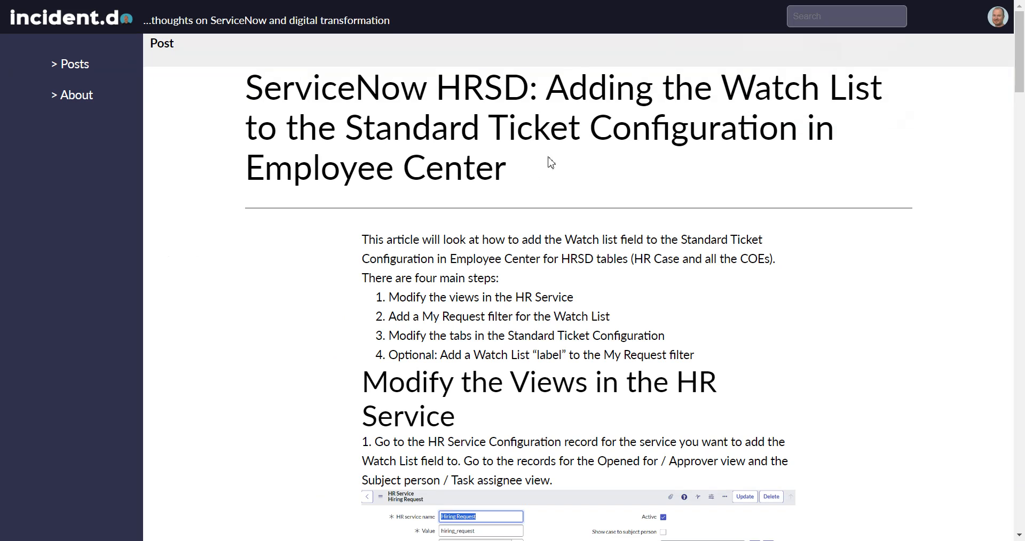
Step: Scroll the incident.do article to read its four steps for adding the Watch List
scroll(down, 3)
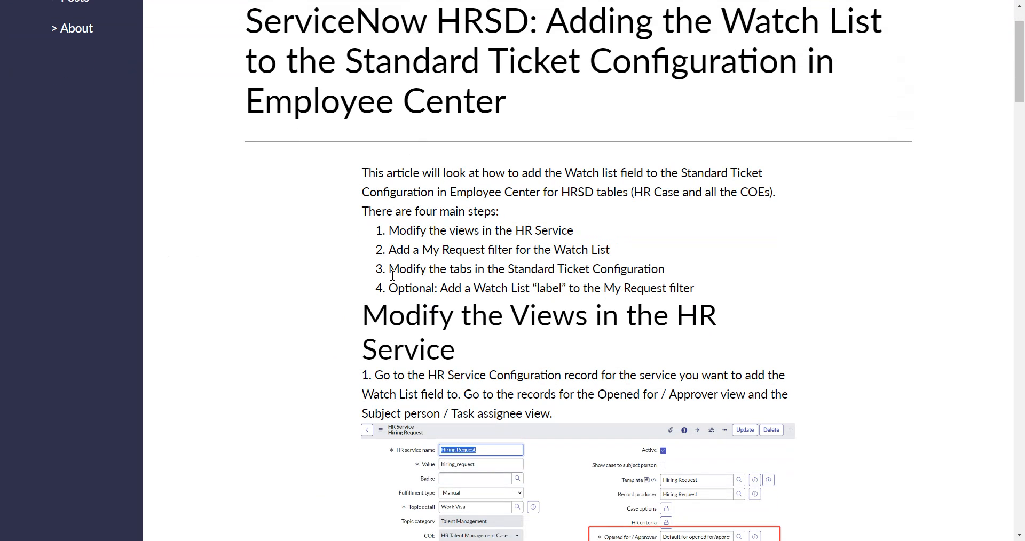
mouse_move(573, 269)
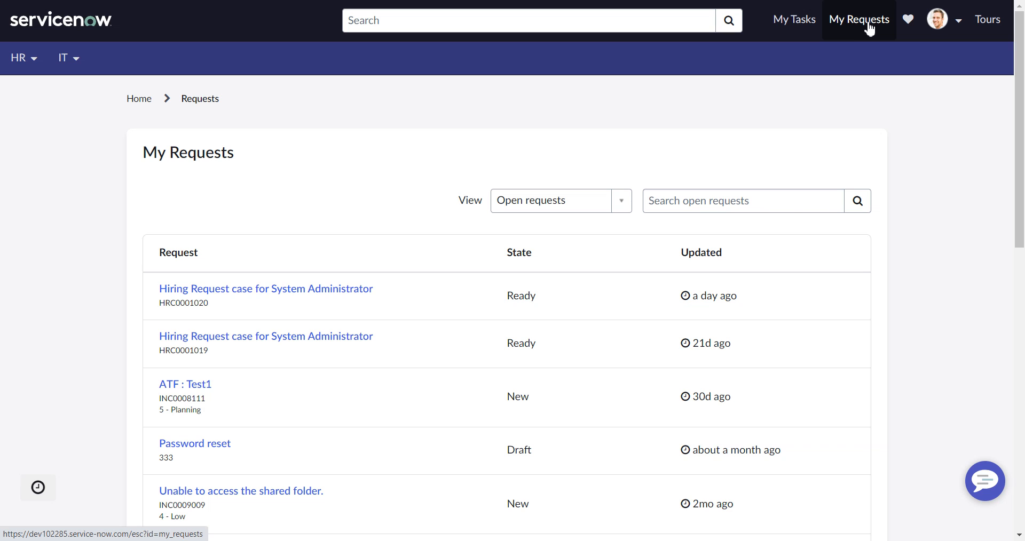
mouse_move(862, 31)
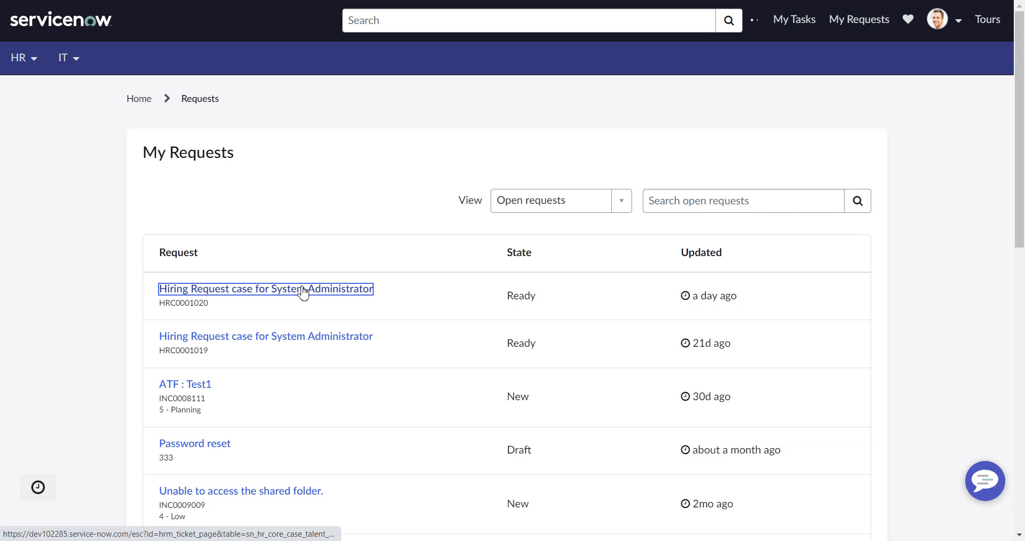
Step: Open Hiring Request case HRC0001020 and scroll through its watch list and ticket tabs
click(265, 289)
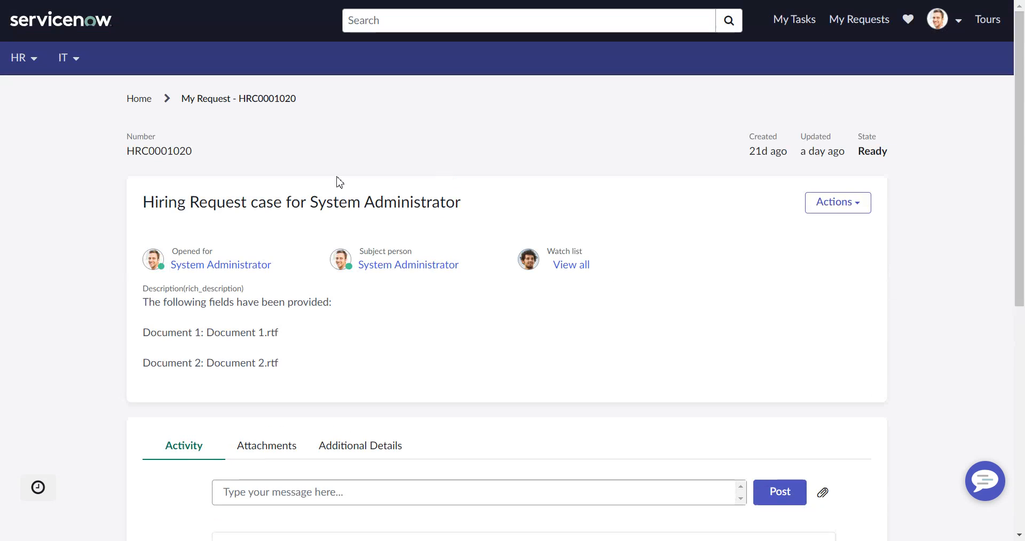
mouse_move(868, 206)
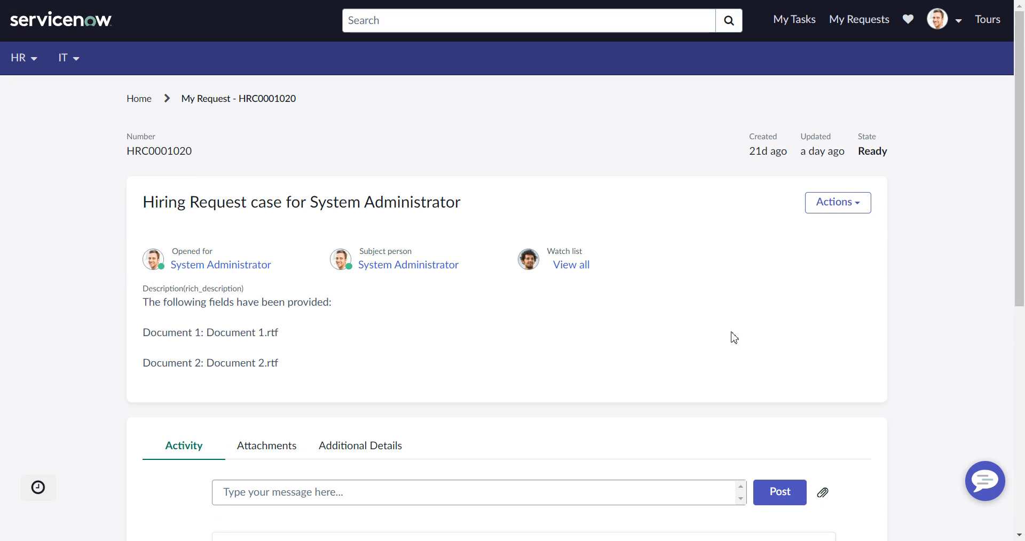
scroll(down, 3)
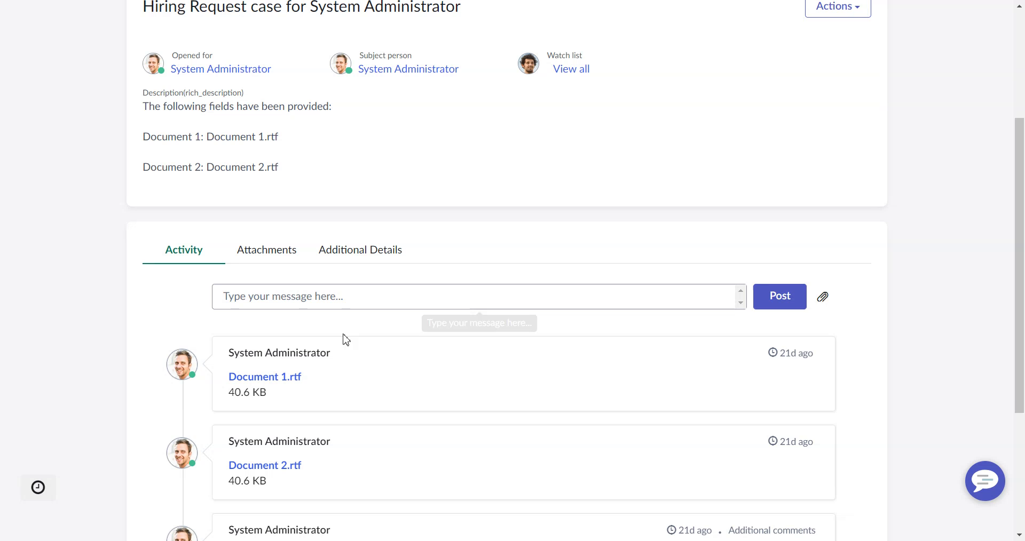
mouse_move(378, 259)
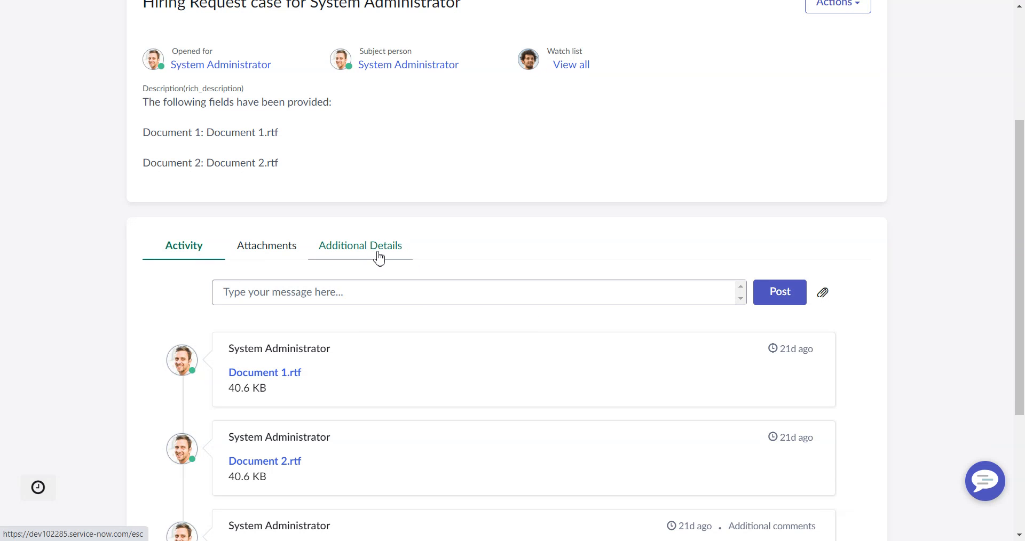
mouse_move(302, 270)
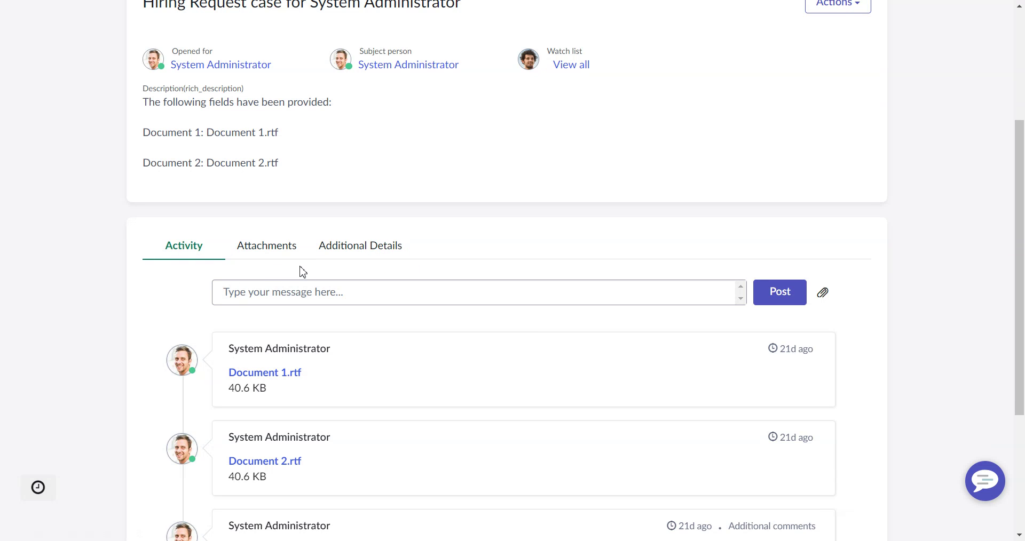
scroll(up, 3)
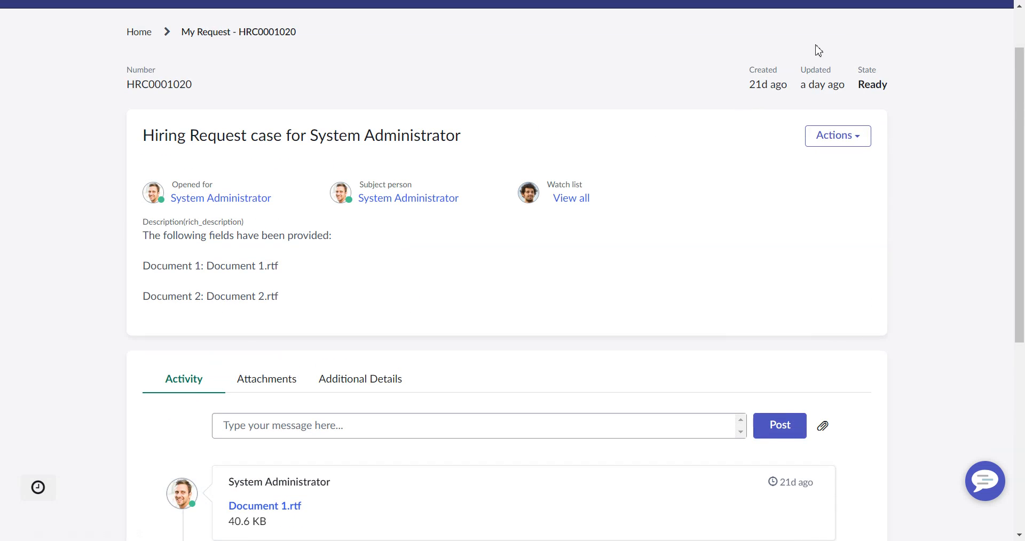
mouse_move(806, 34)
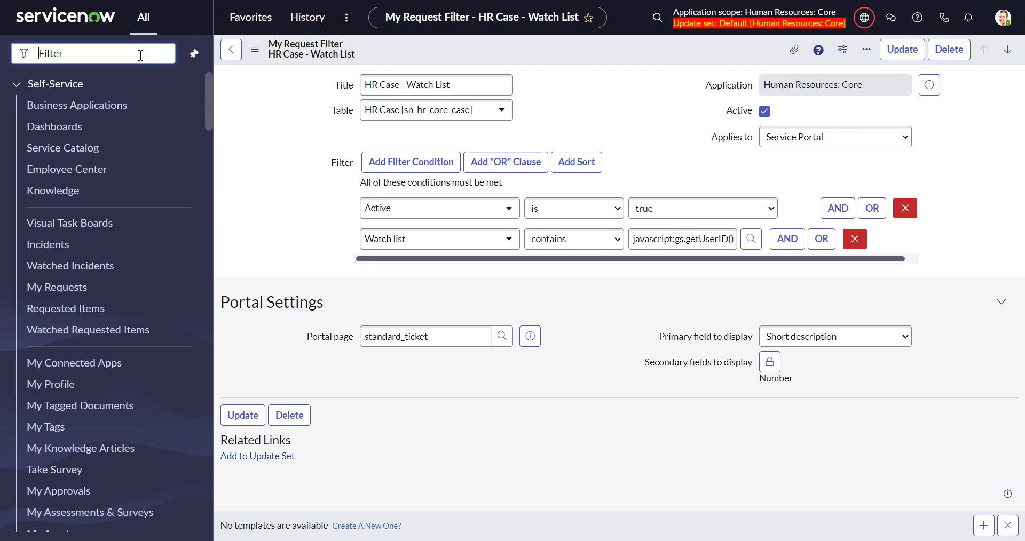
Step: Search the application navigator for 'standa' to find Standard Ticket Configuration
text(standard tick)
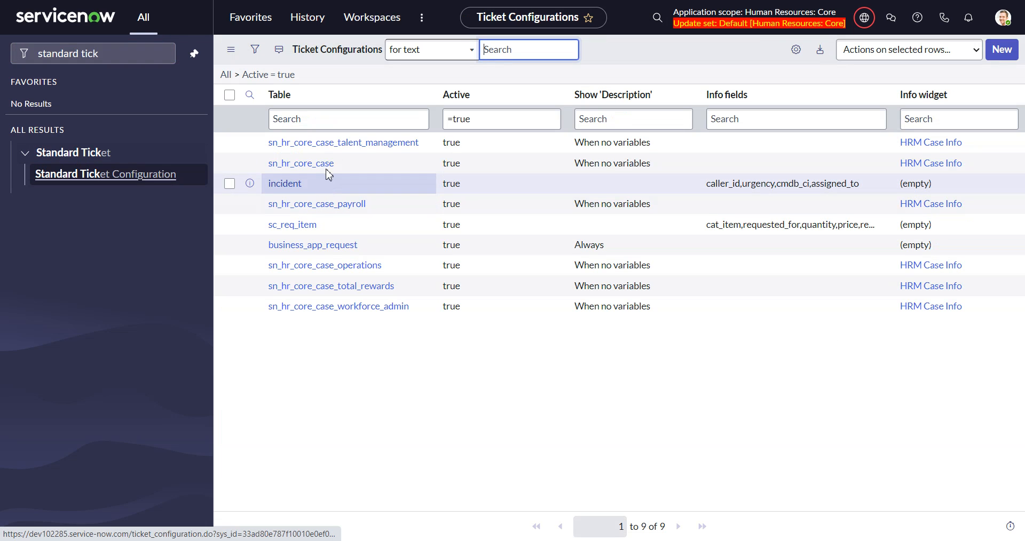
Step: Open the sn_hr_core_case_talent_management ticket configuration and view its Activity tab configuration
click(343, 142)
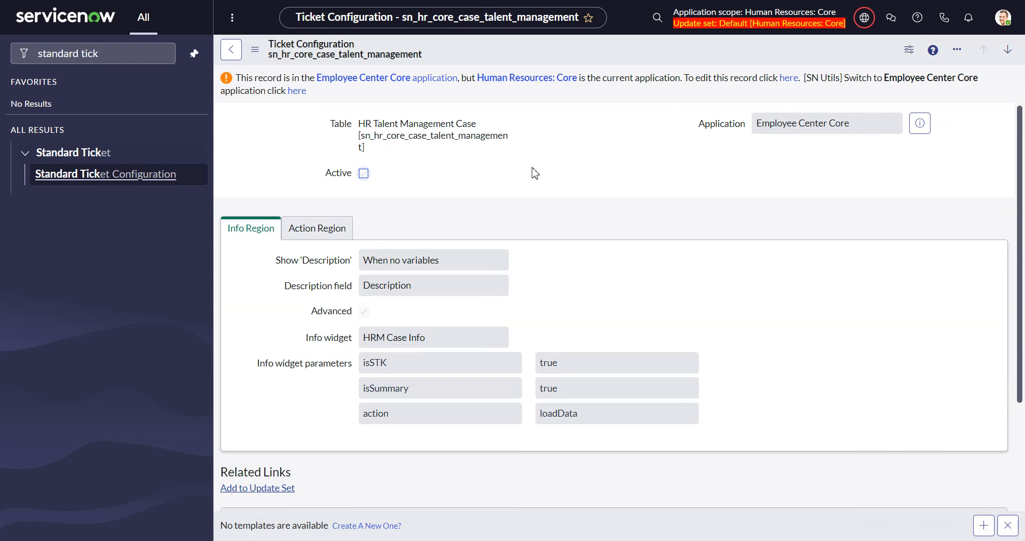
scroll(down, 3)
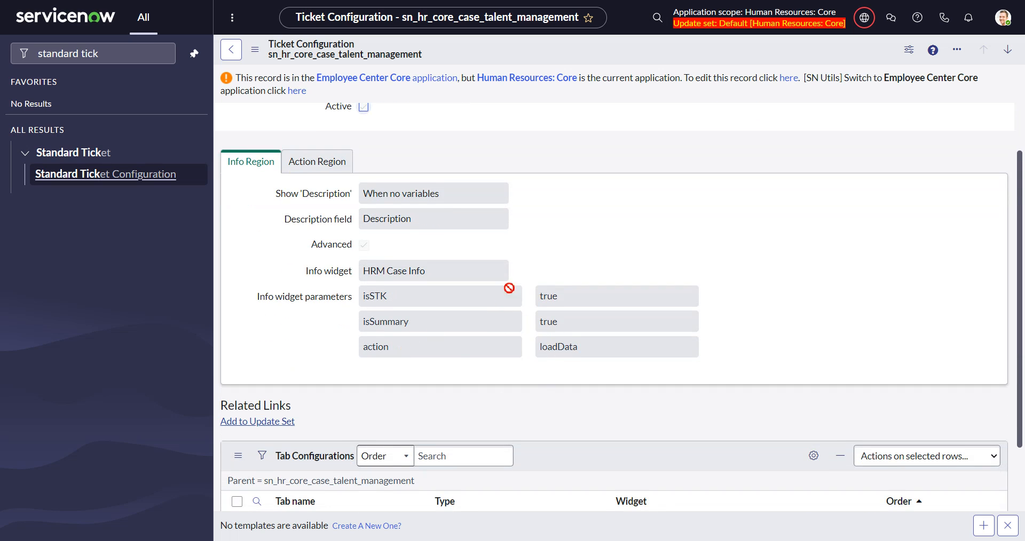
scroll(down, 3)
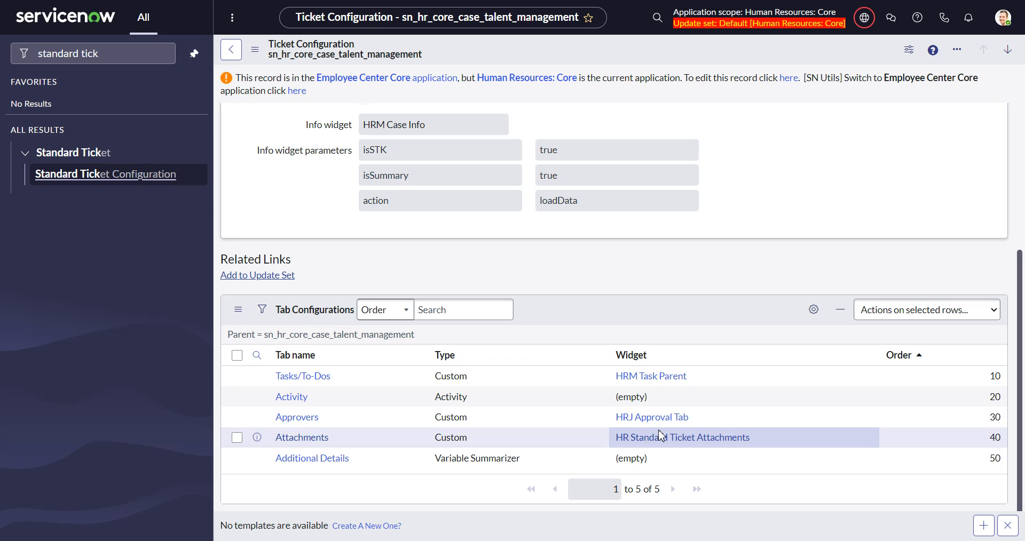
mouse_move(316, 400)
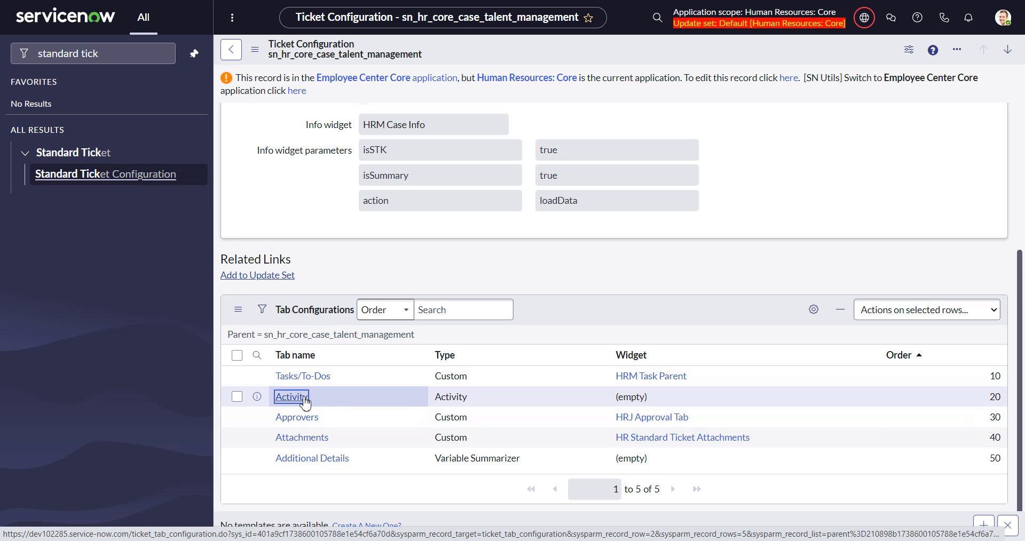
click(290, 397)
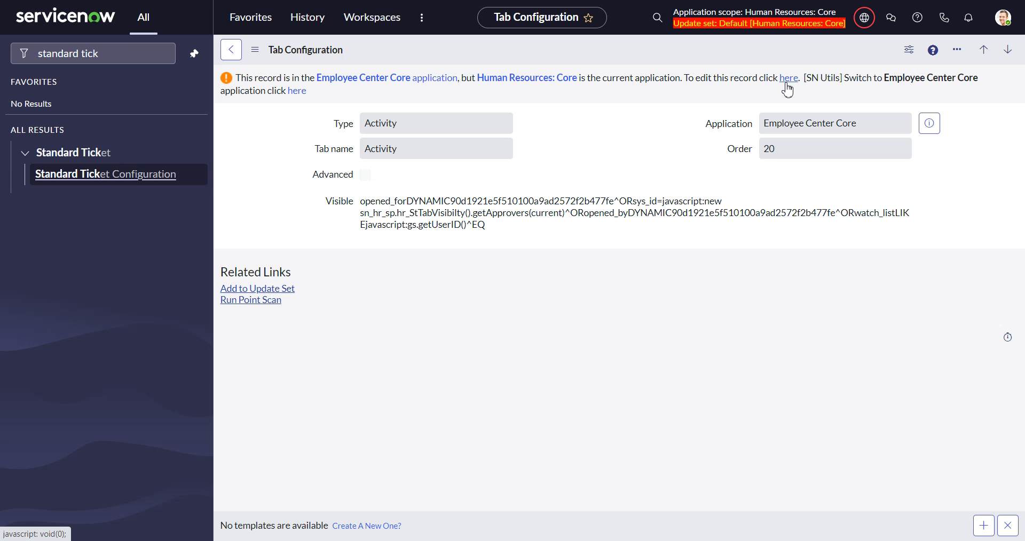
click(788, 77)
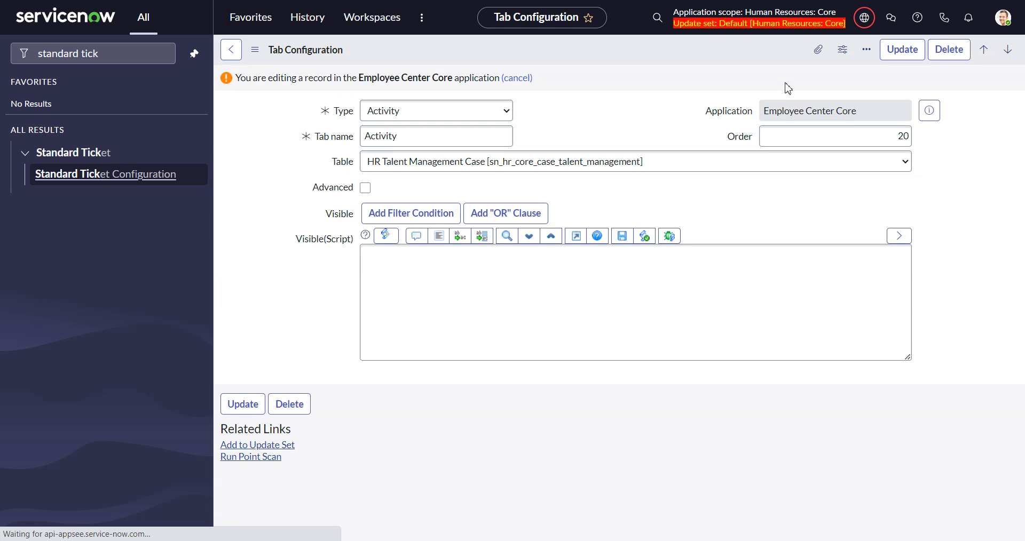
click(411, 213)
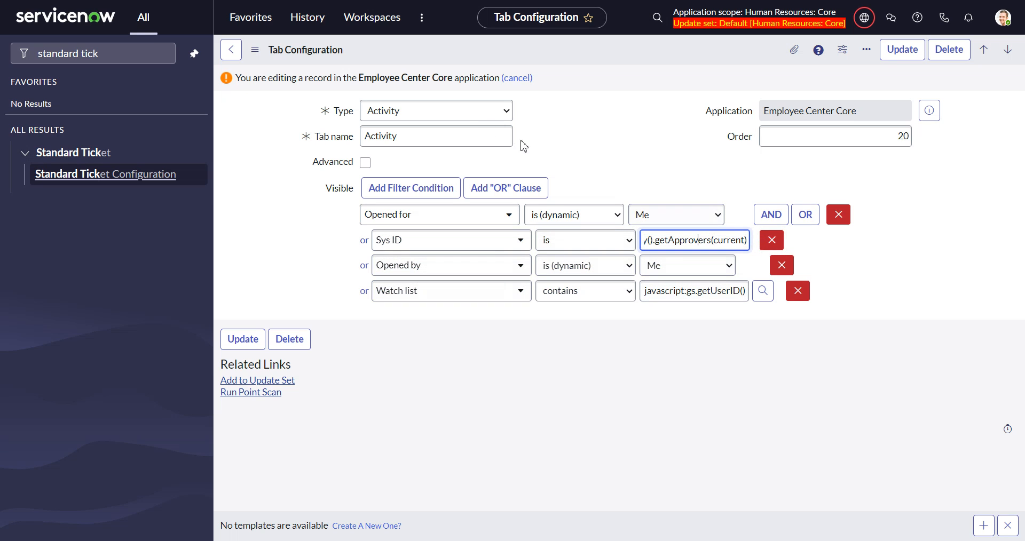
mouse_move(444, 333)
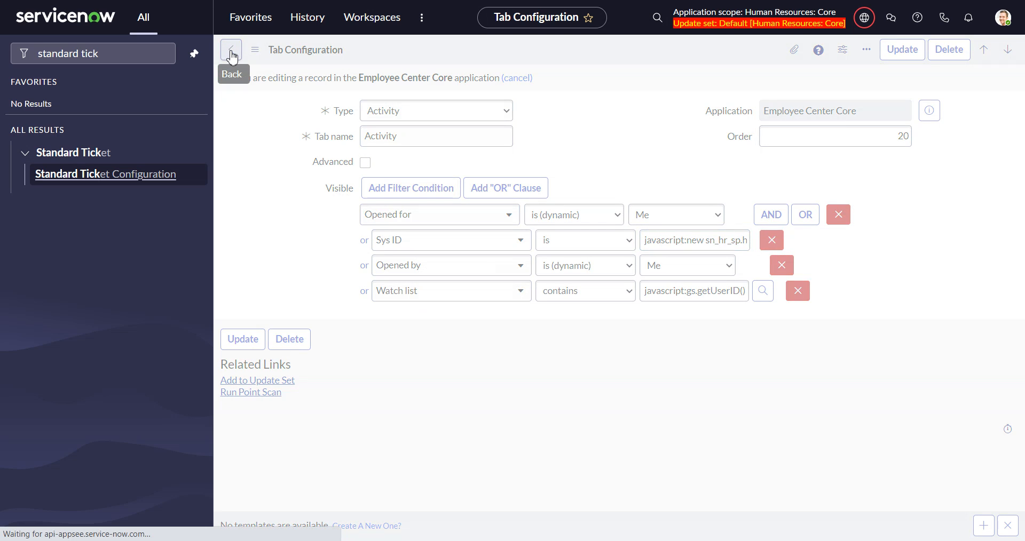
click(231, 49)
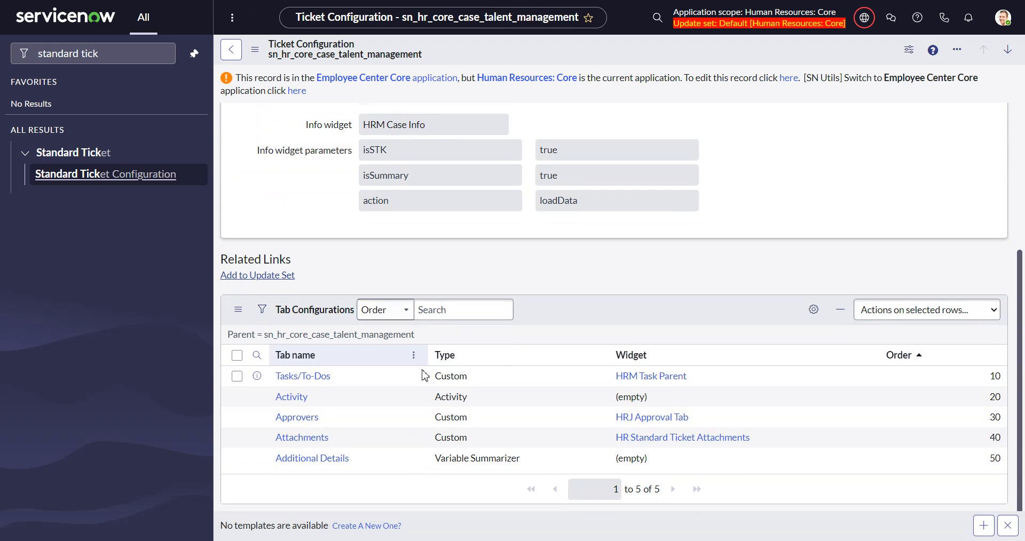
Step: Open the Tasks/To-Dos tab configuration and unlock its visibility condition for editing
click(302, 375)
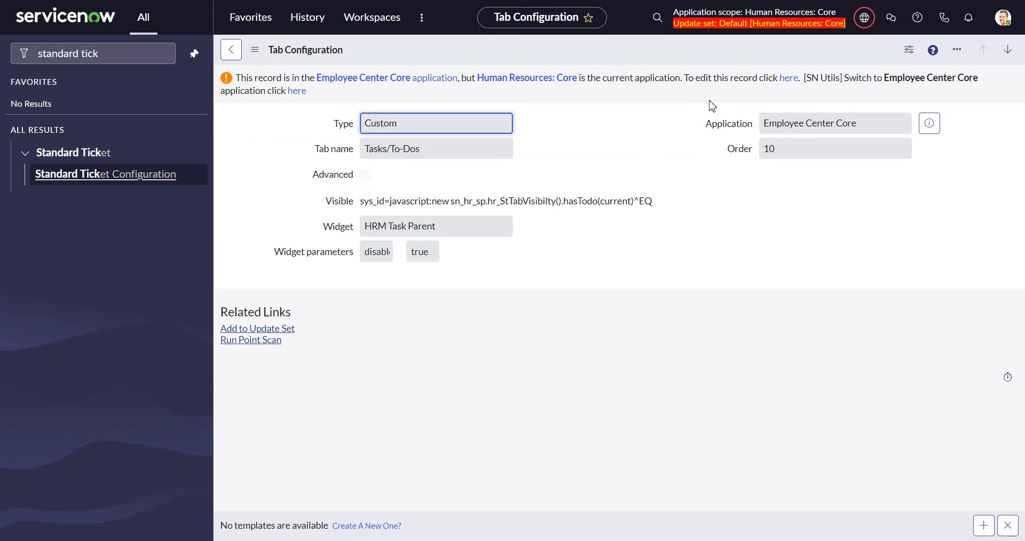
click(788, 78)
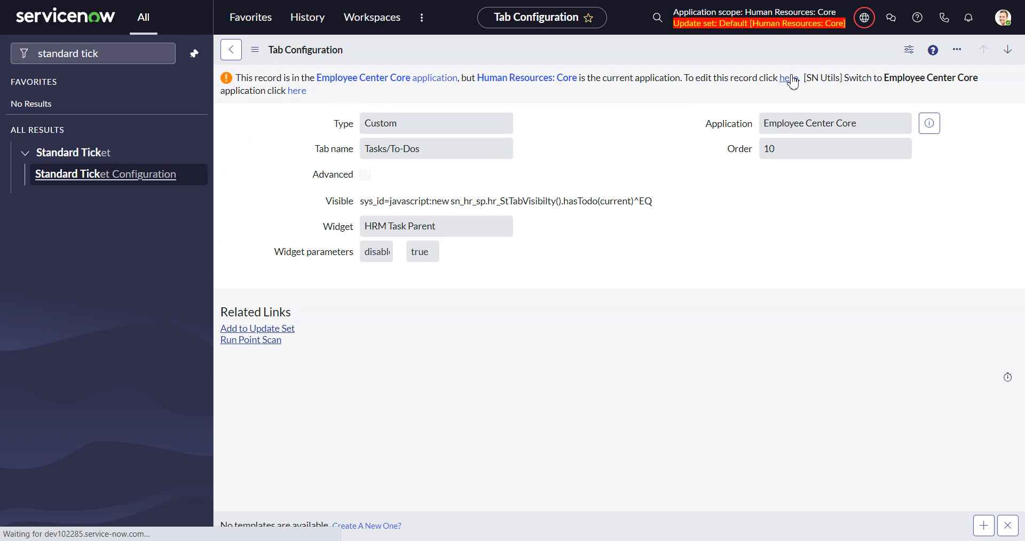
click(788, 78)
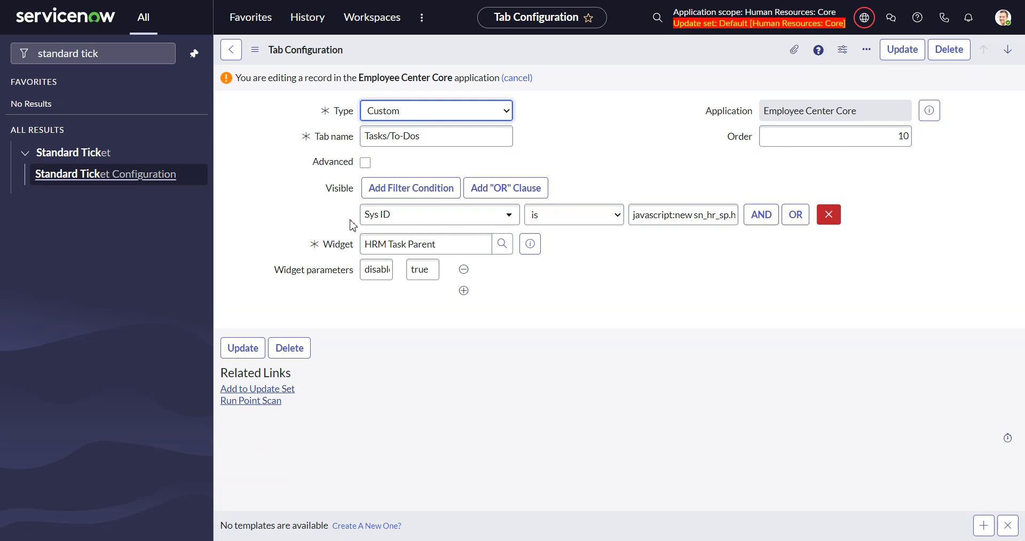
click(683, 214)
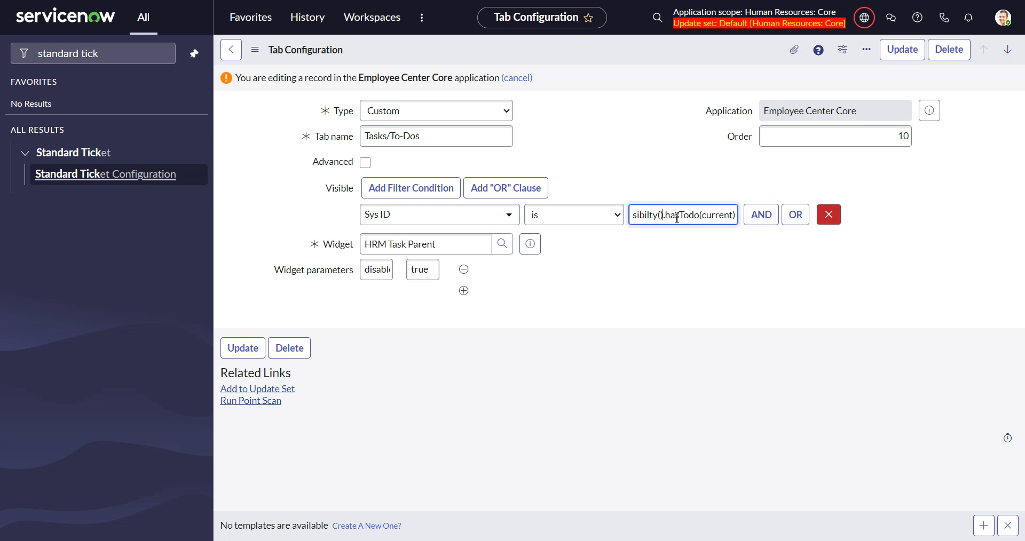
mouse_move(445, 196)
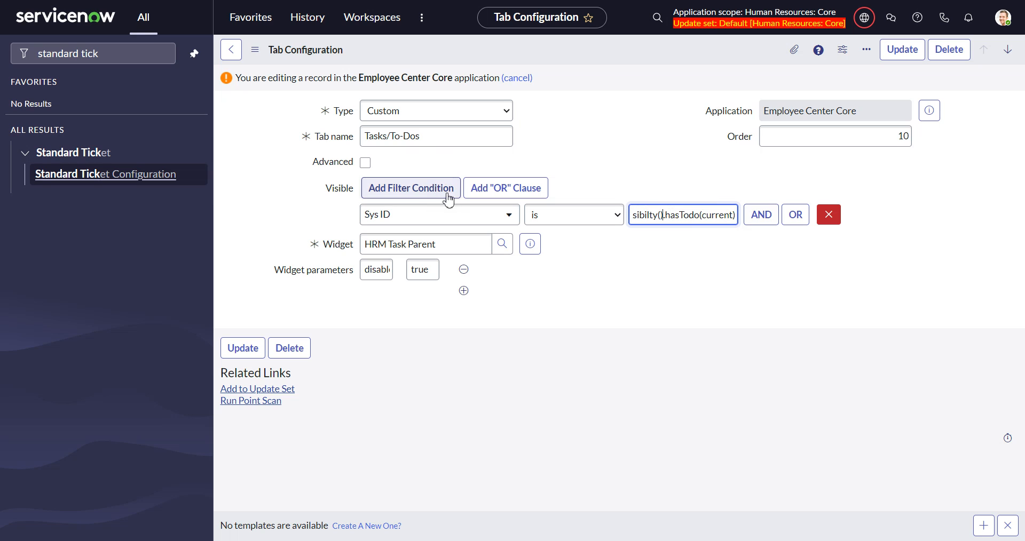
mouse_move(370, 187)
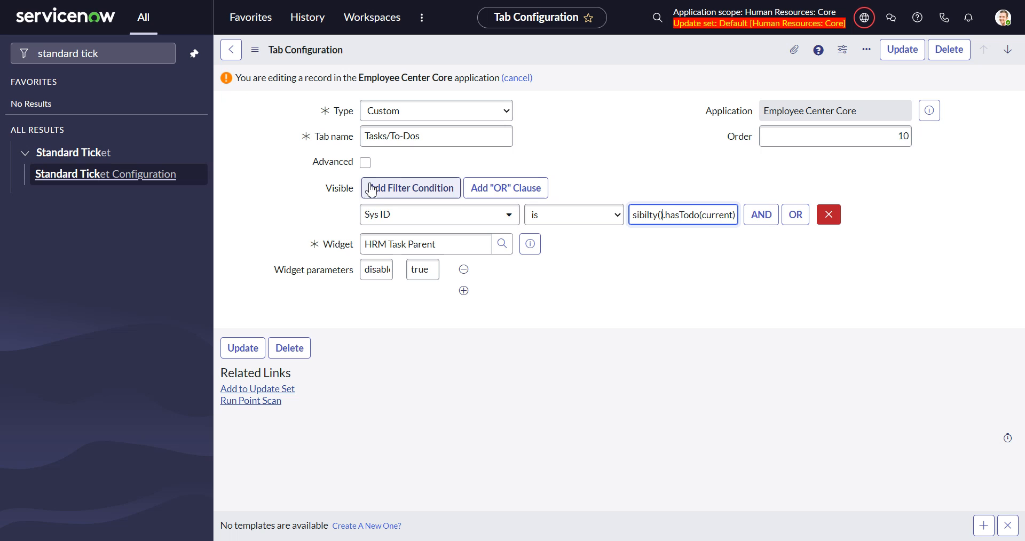
mouse_move(581, 232)
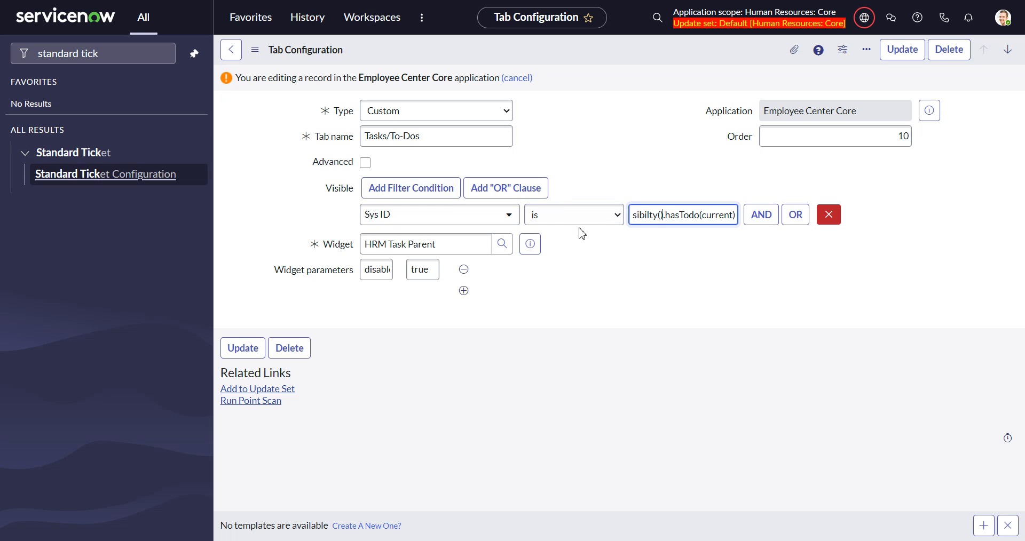
Step: Add an OR condition 'Watch list contains' to the Tasks/To-Dos tab visibility
click(794, 215)
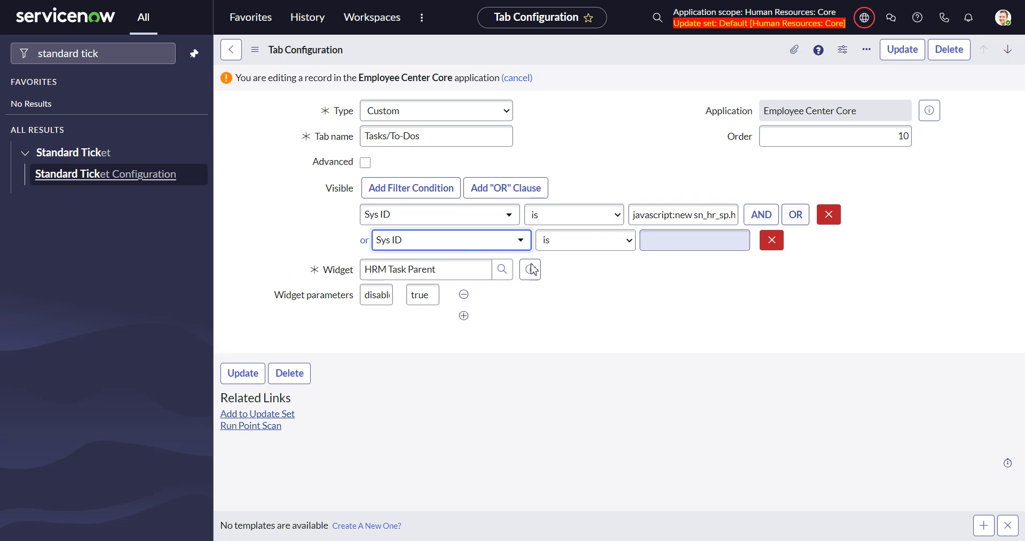
text(wat)
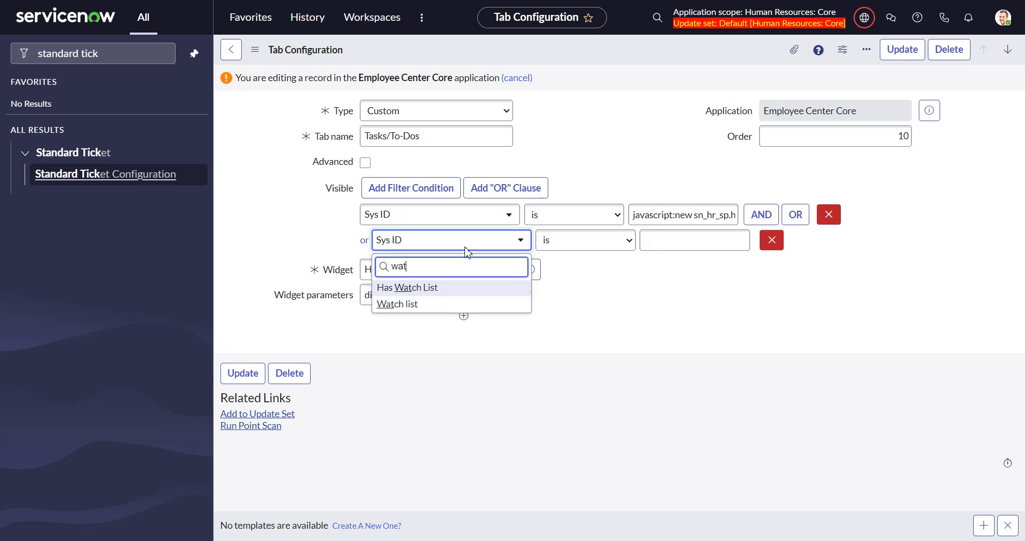
click(397, 303)
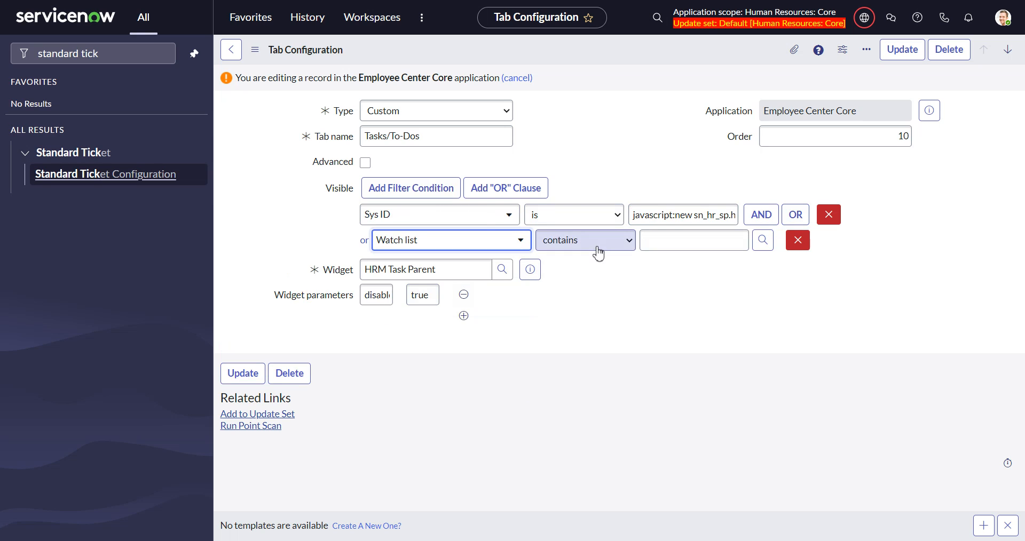
click(694, 240)
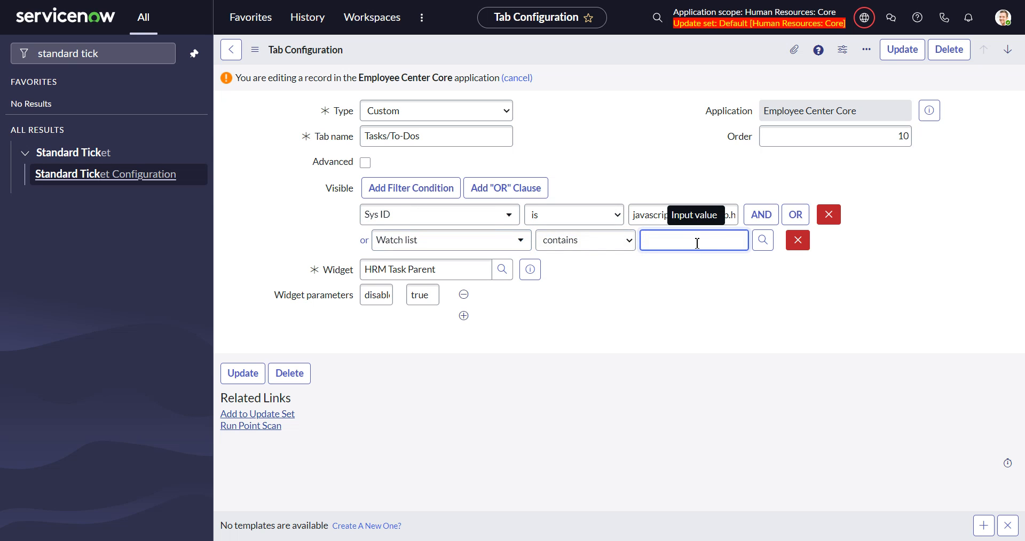
click(797, 240)
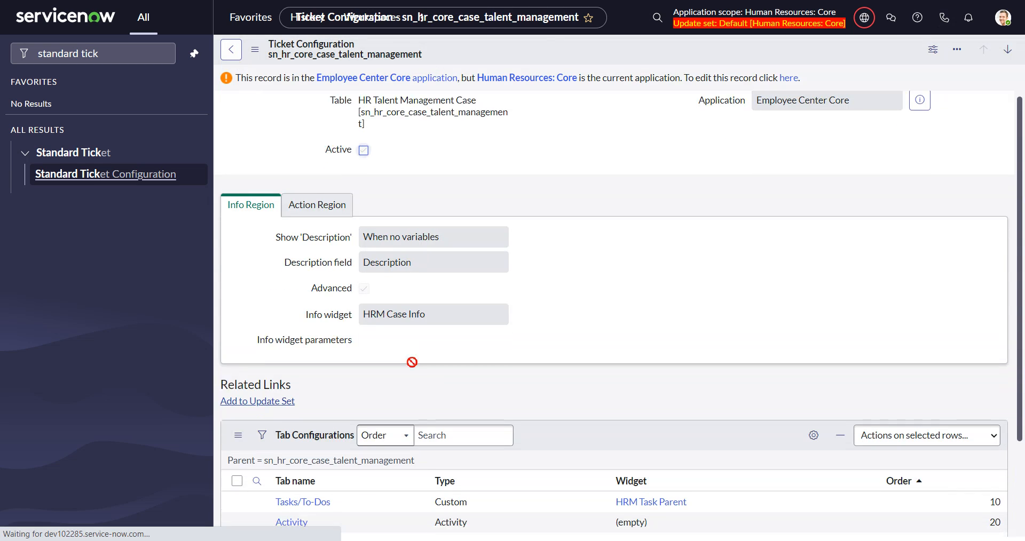
Step: Open the Additional Details tab record from the Tab Configurations related list
scroll(down, 3)
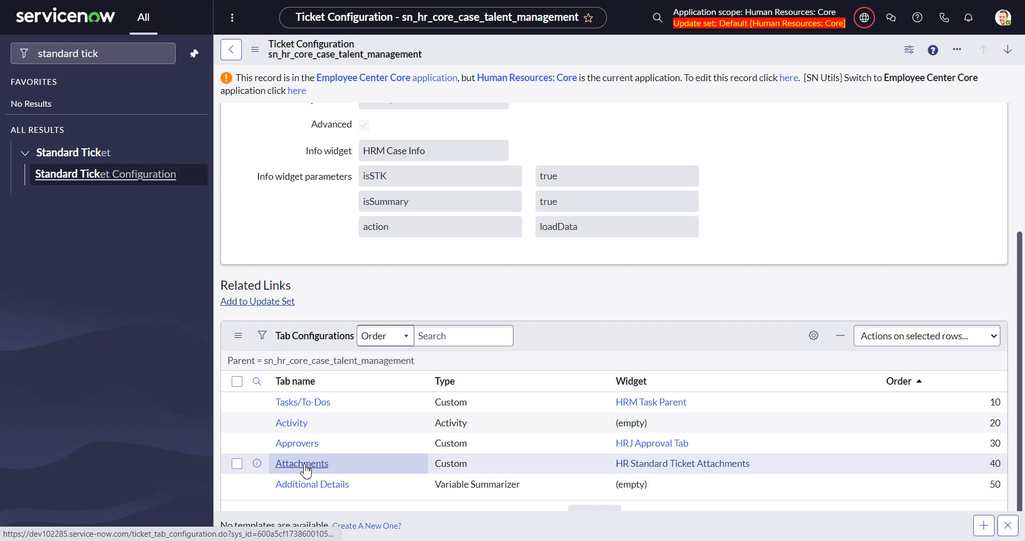
click(311, 485)
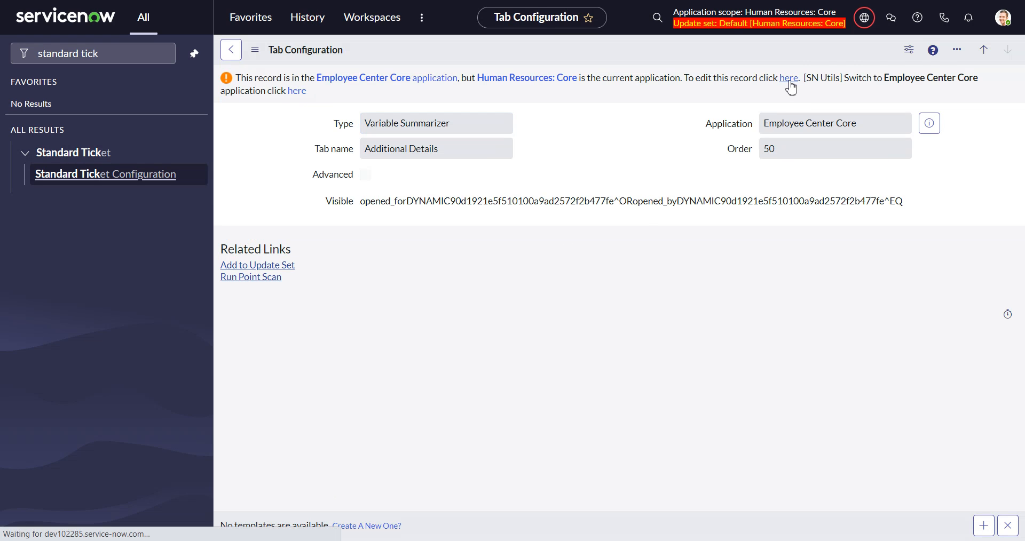
click(788, 78)
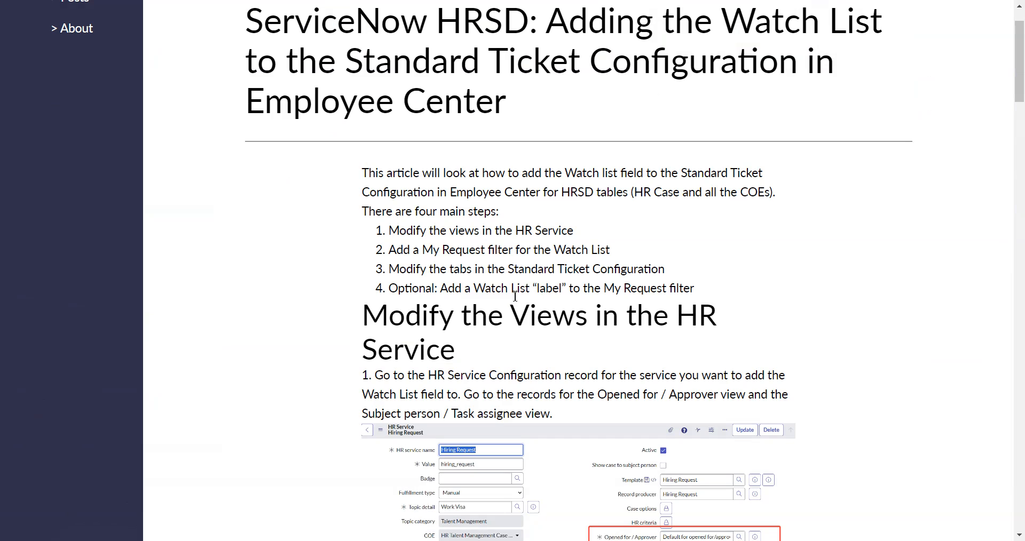
mouse_move(569, 293)
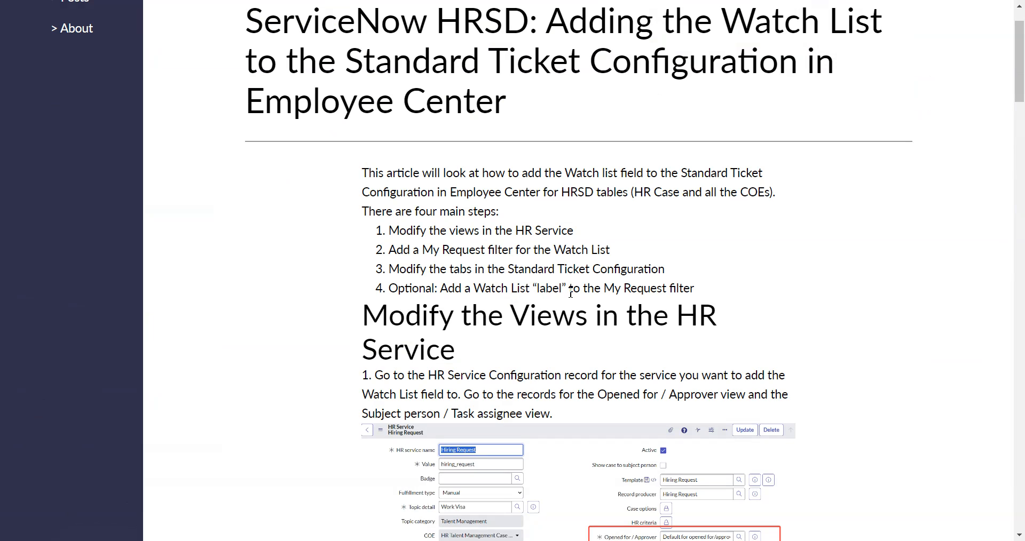
mouse_move(569, 297)
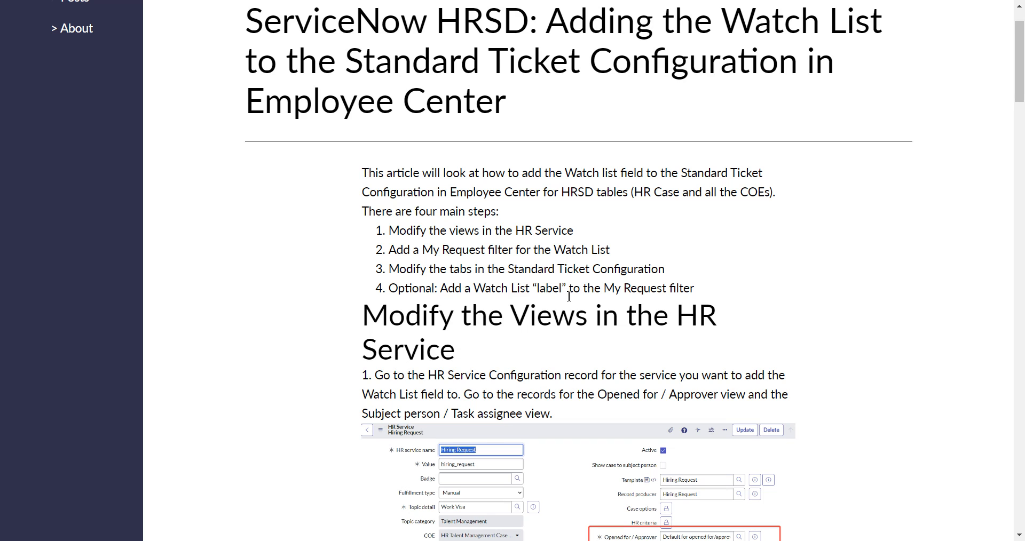
mouse_move(574, 296)
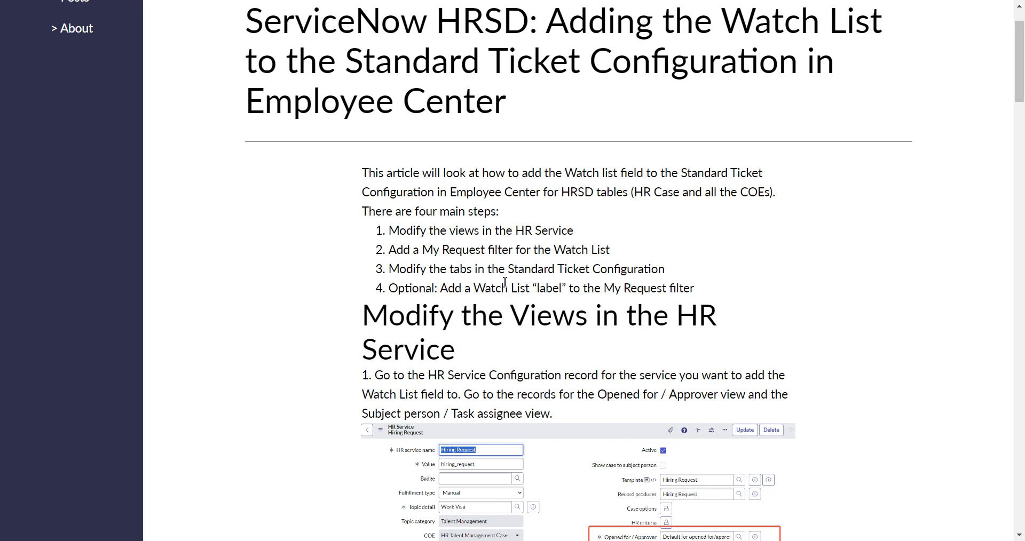
mouse_move(584, 190)
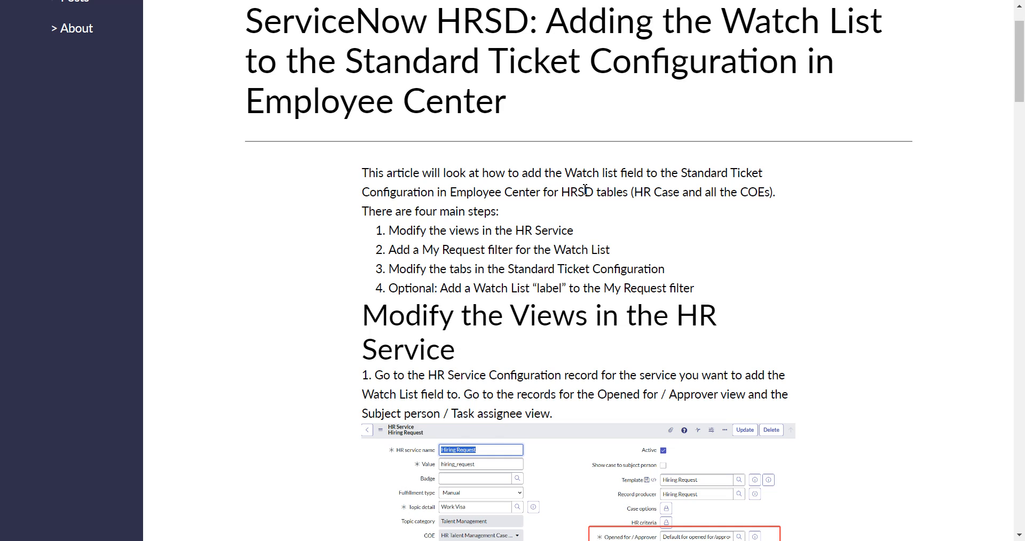
mouse_move(716, 234)
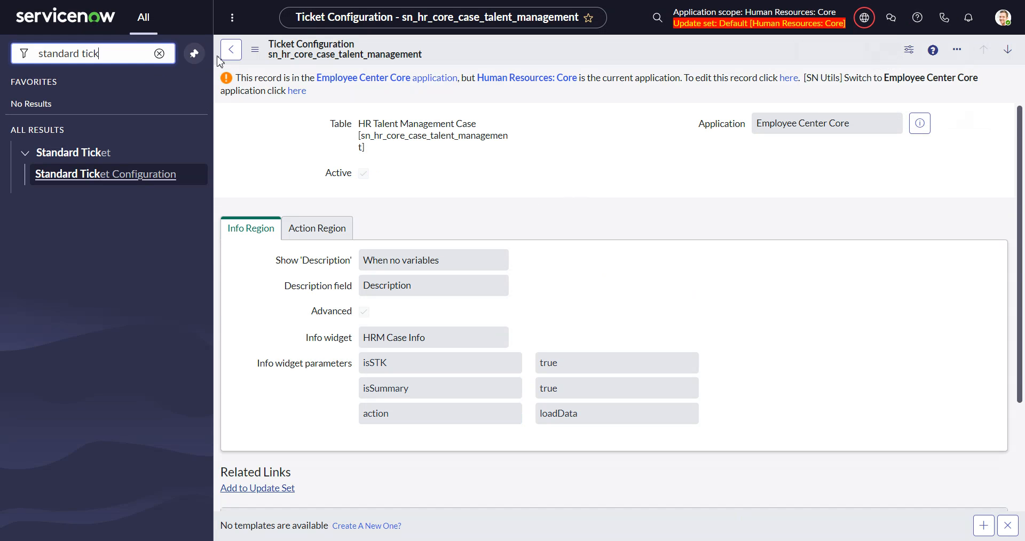
mouse_move(245, 42)
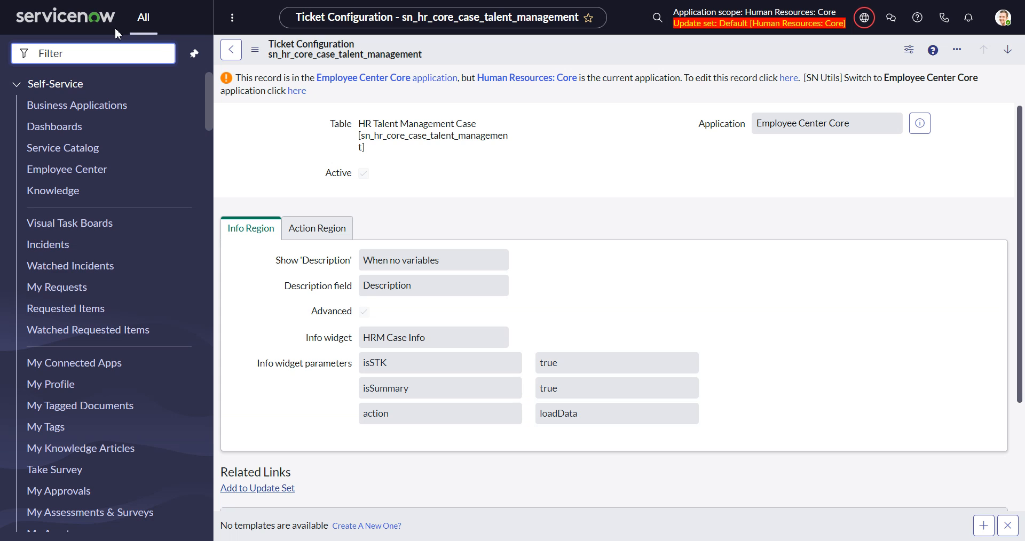
Step: Filter the application navigator with 'sn_' and then 'hr ca' for HR Case entries
text(sn_)
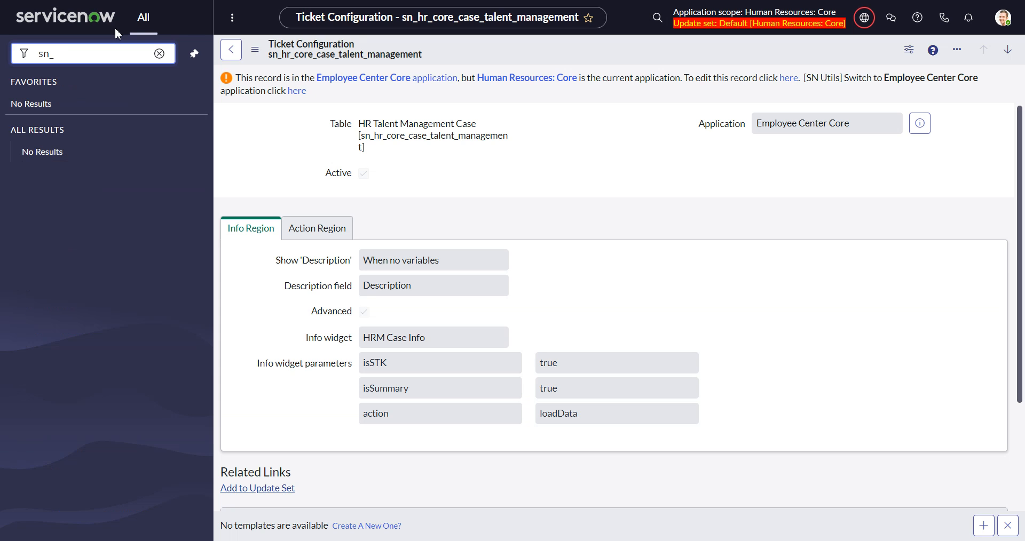
text(hr case)
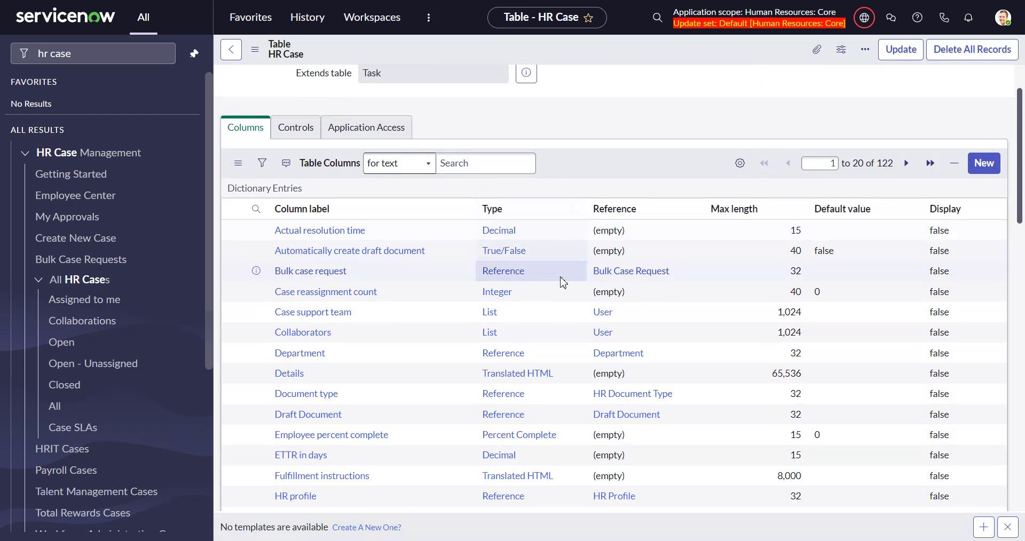
Step: Filter the HR Case table columns to labels starting with 'has'
scroll(down, 3)
text(has)
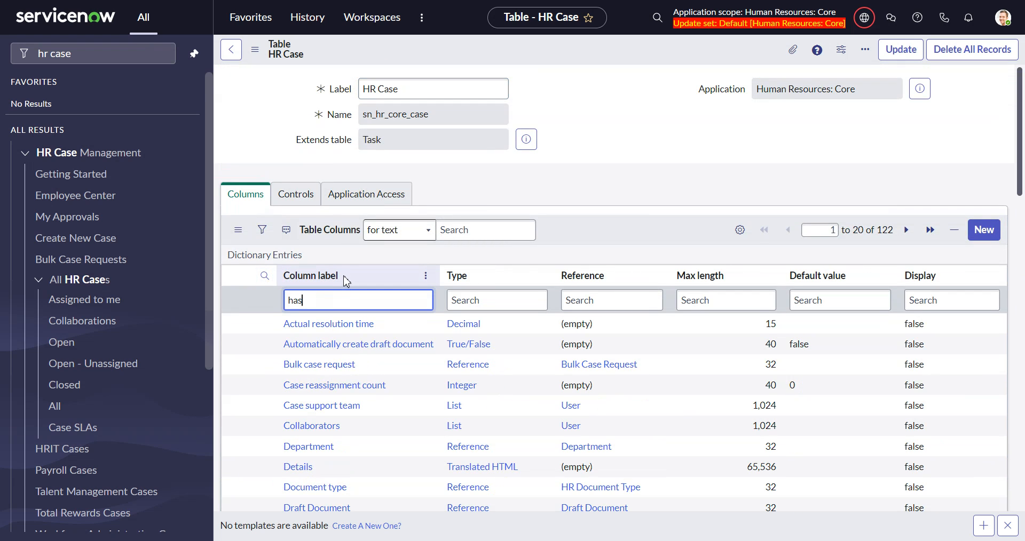
key(Enter)
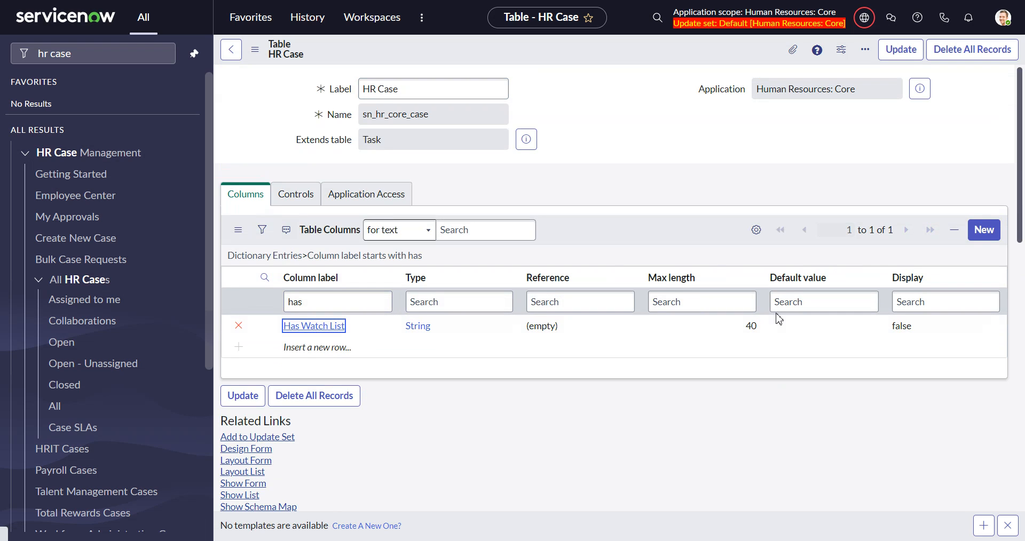
Step: Open the Has Watch List column and scroll to its calculated value script
click(314, 326)
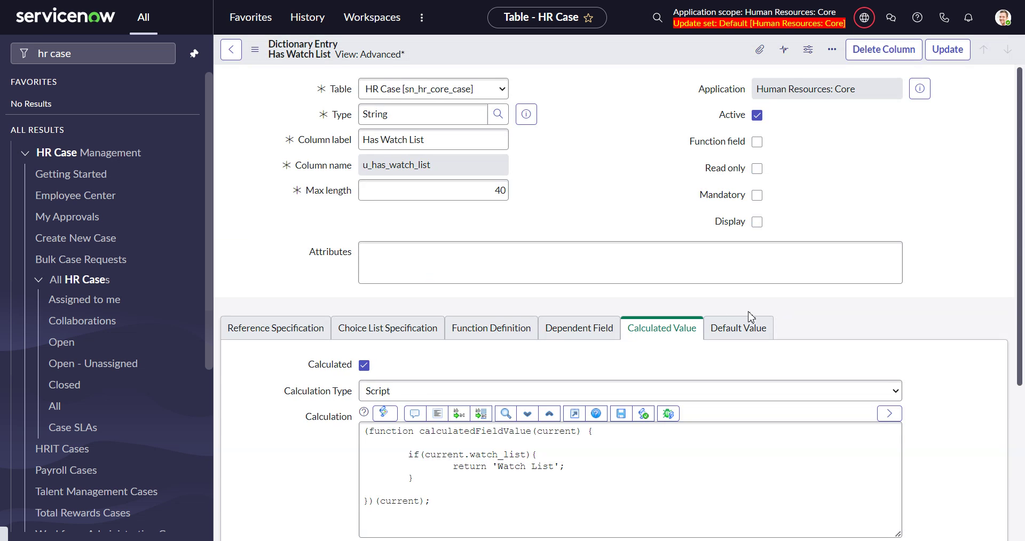
scroll(down, 3)
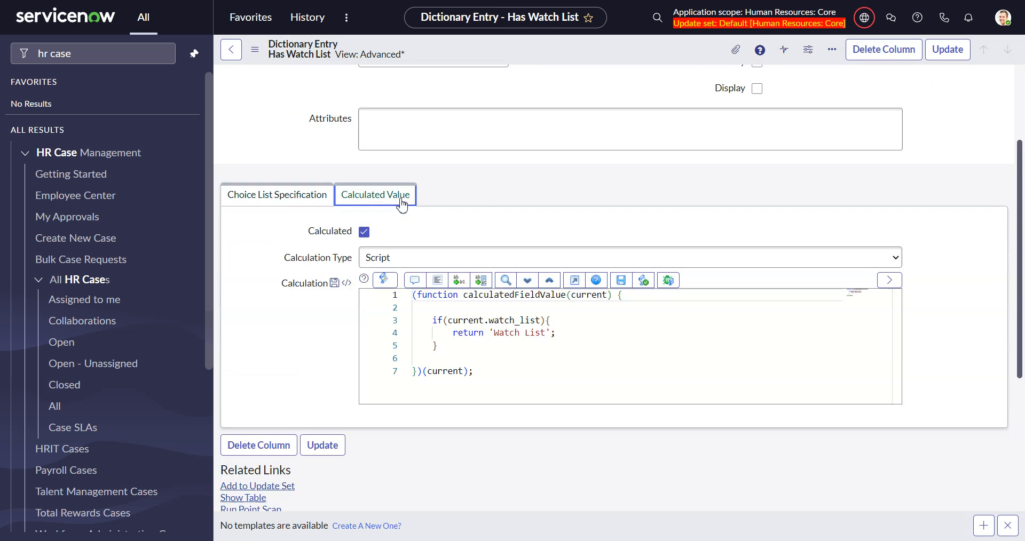
scroll(down, 3)
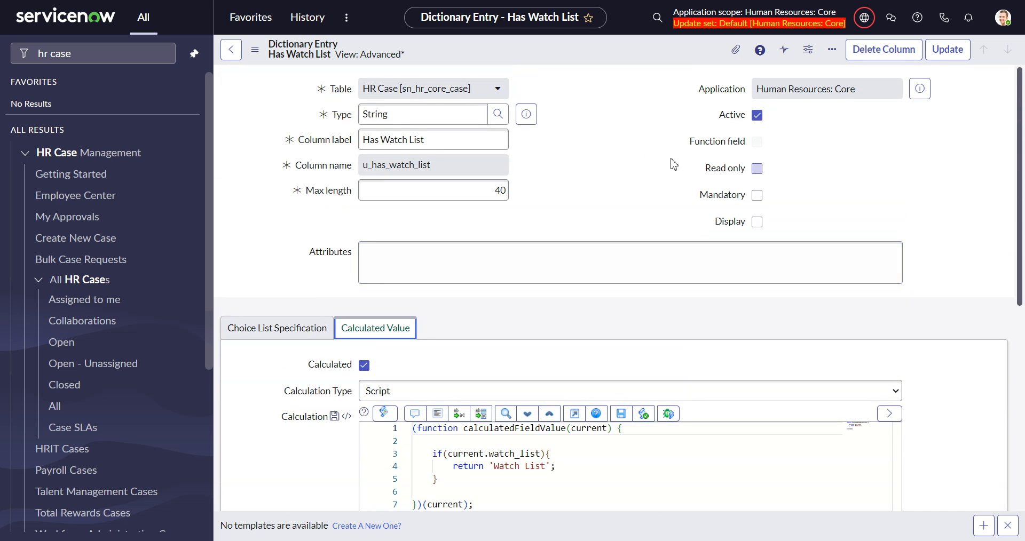
mouse_move(215, 102)
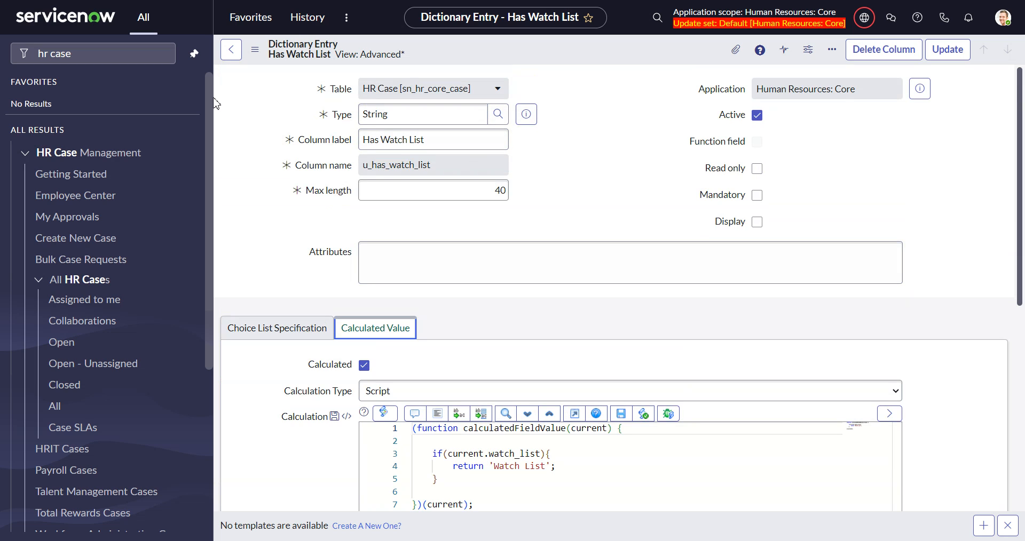
mouse_move(139, 69)
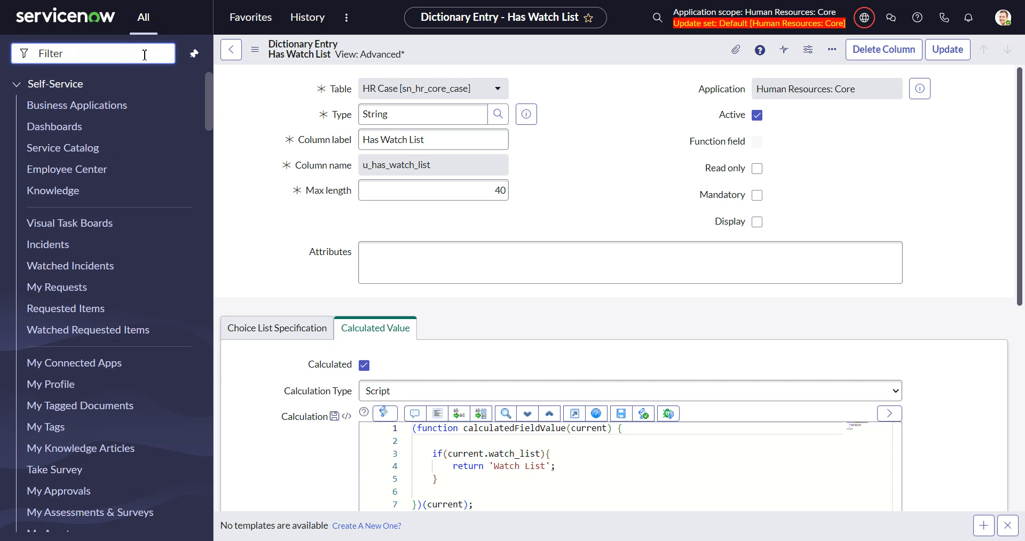
Step: Search the navigator for 'hr s', clear it, then search 'my request fil'
text(hr service)
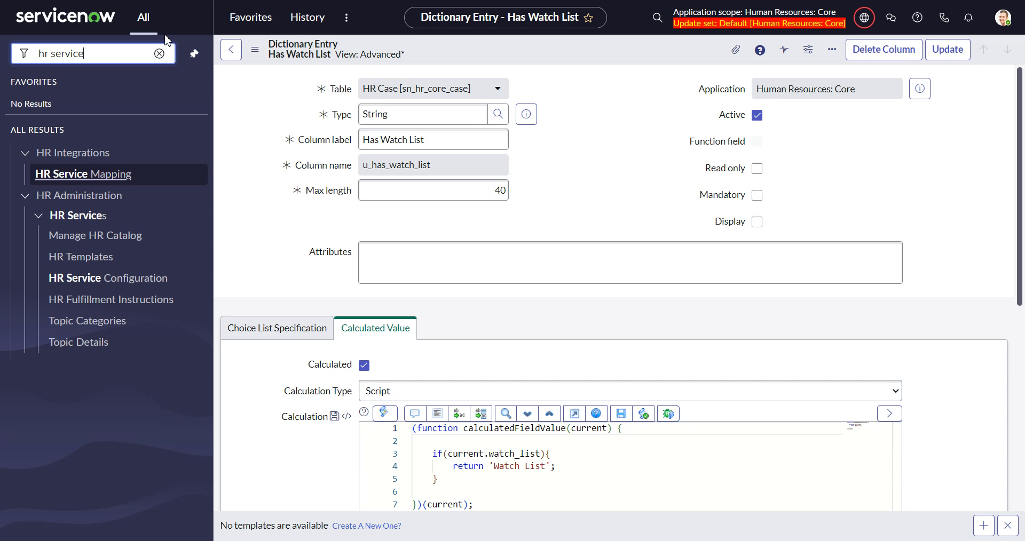
click(159, 53)
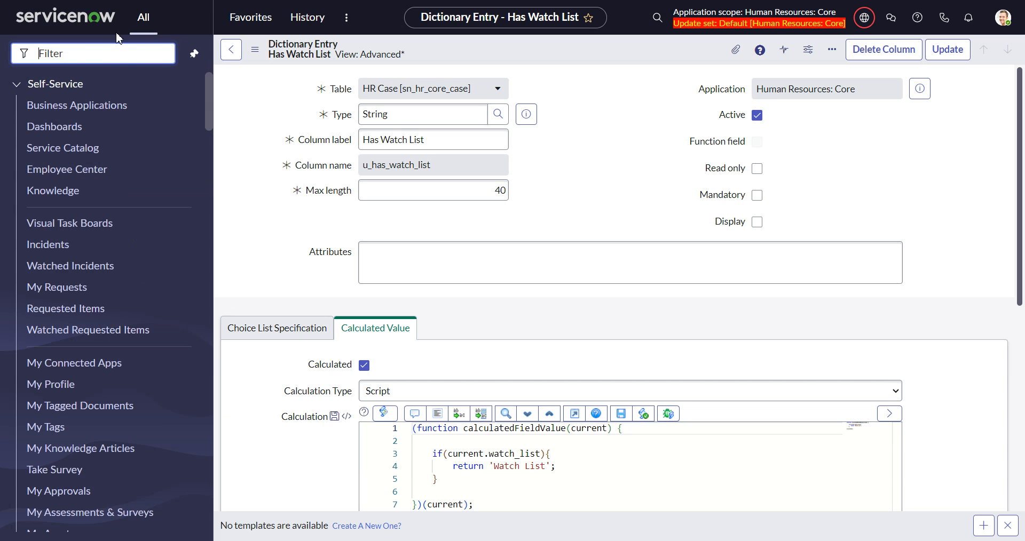
text(my request filt)
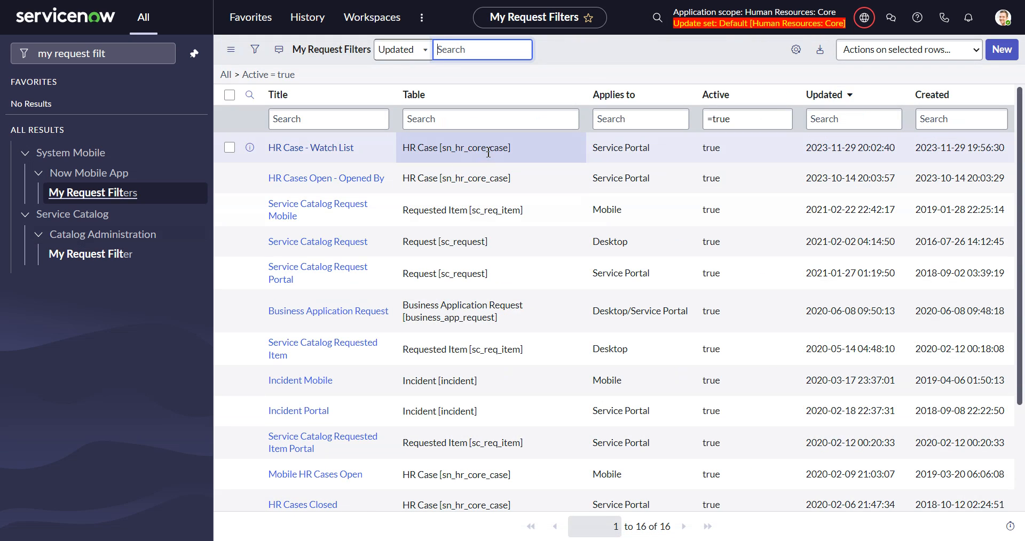
mouse_move(348, 154)
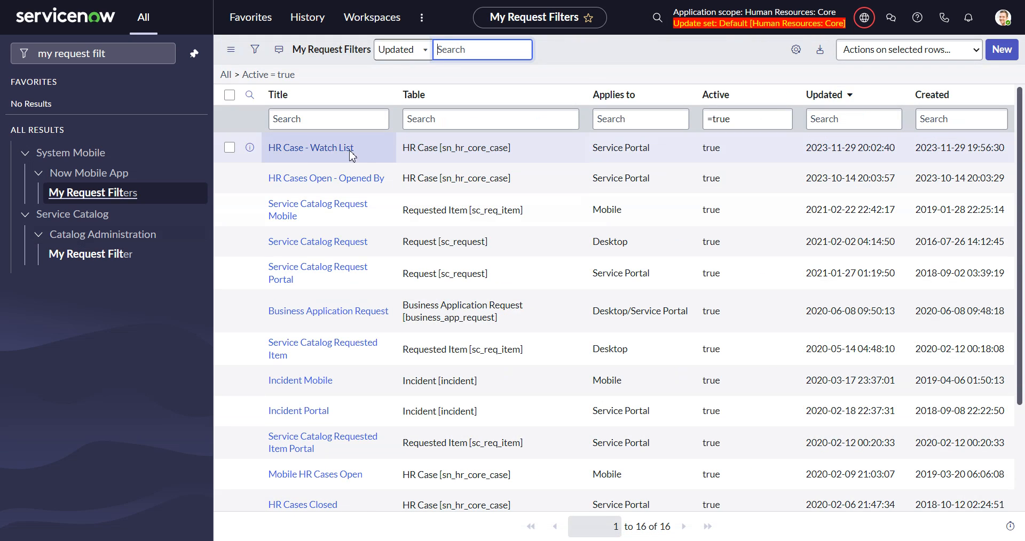
Step: Add Has Watch List to the HR Case - Watch List filter's secondary fields and save
click(310, 148)
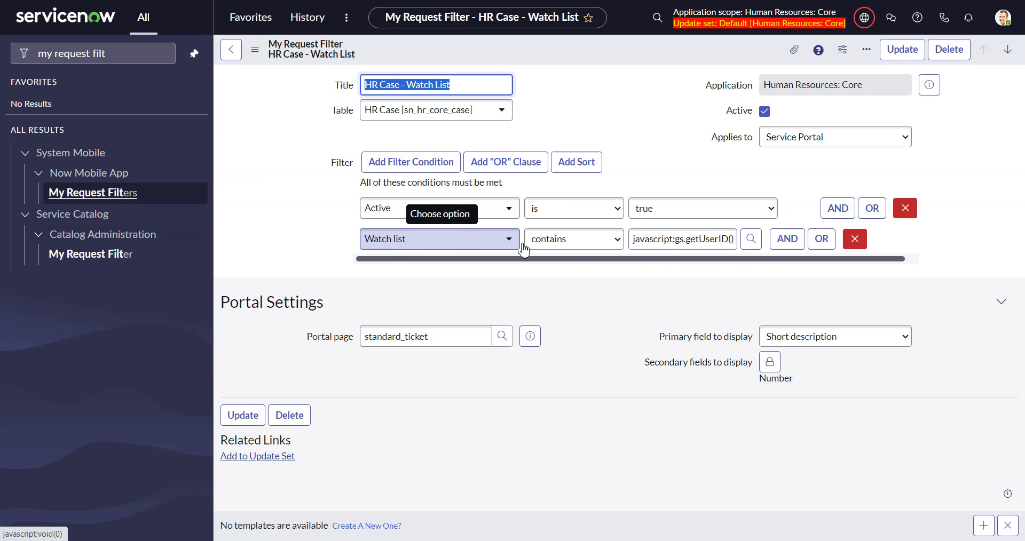
mouse_move(676, 386)
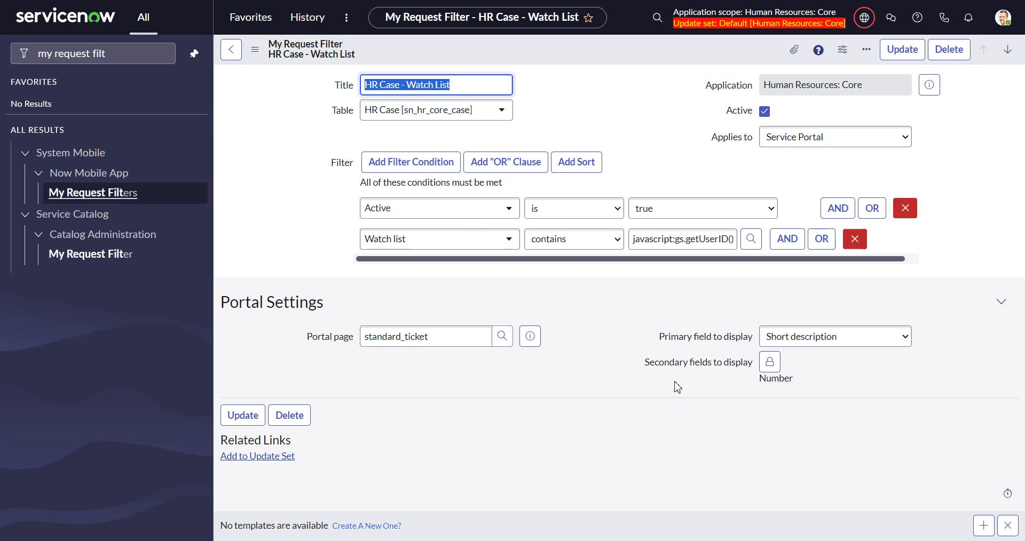
mouse_move(716, 333)
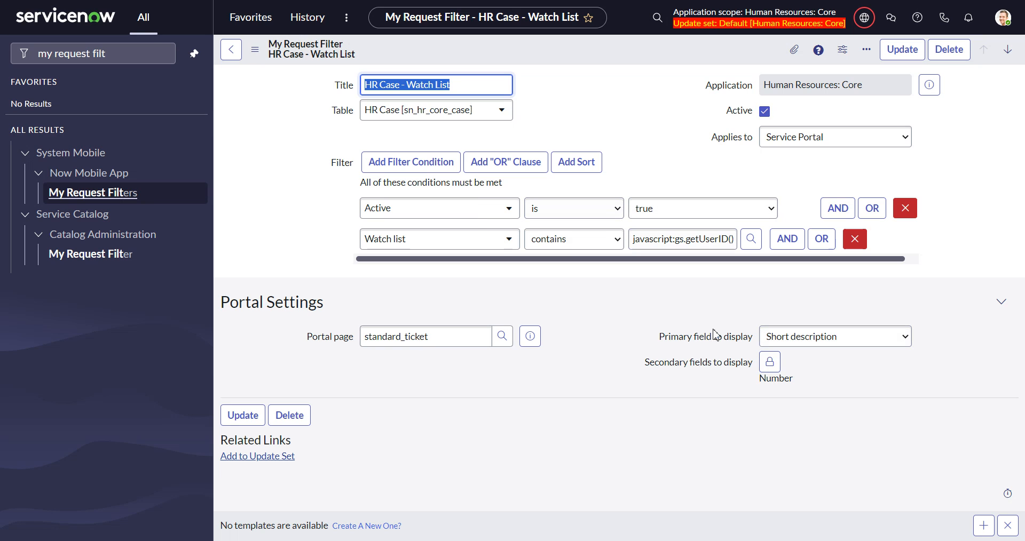
mouse_move(769, 368)
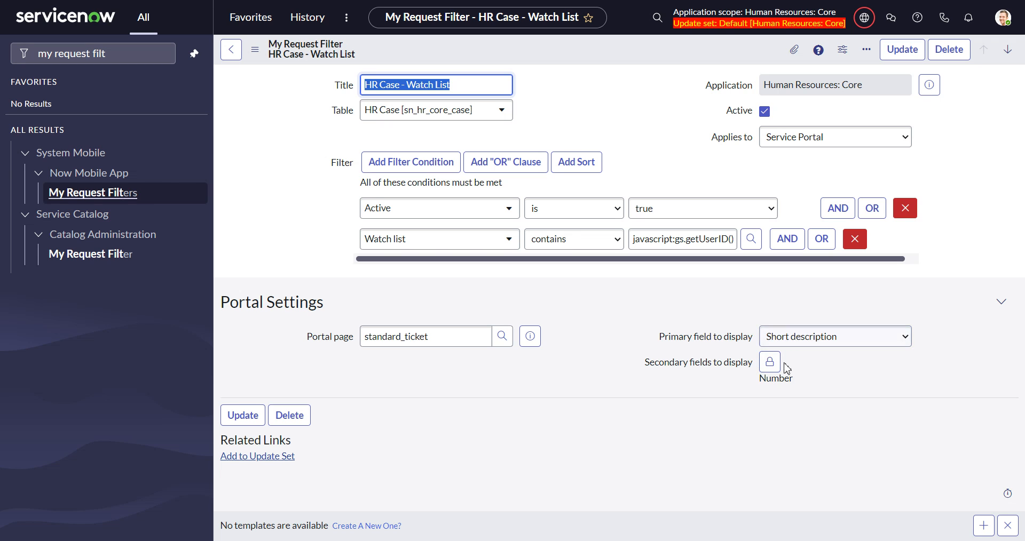
click(769, 362)
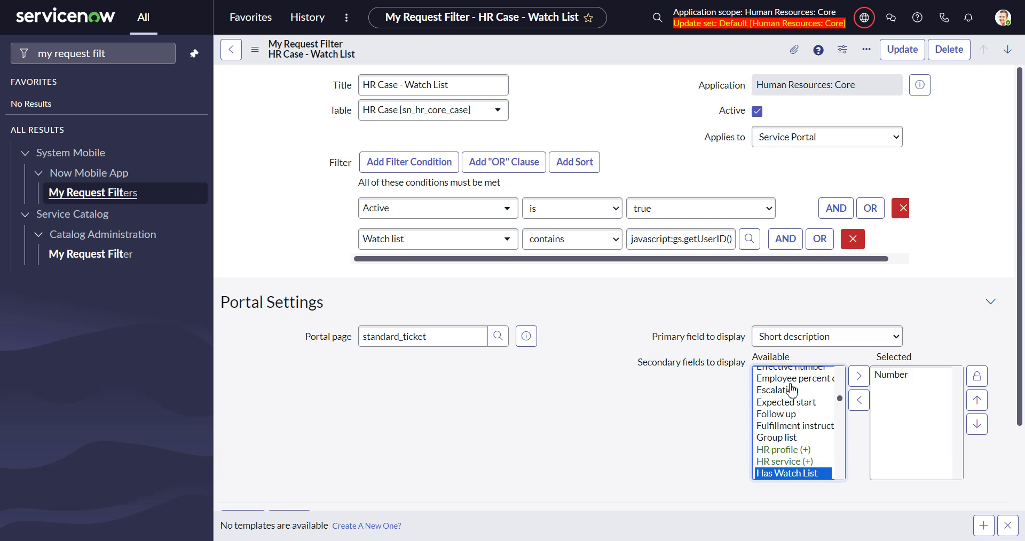
click(859, 376)
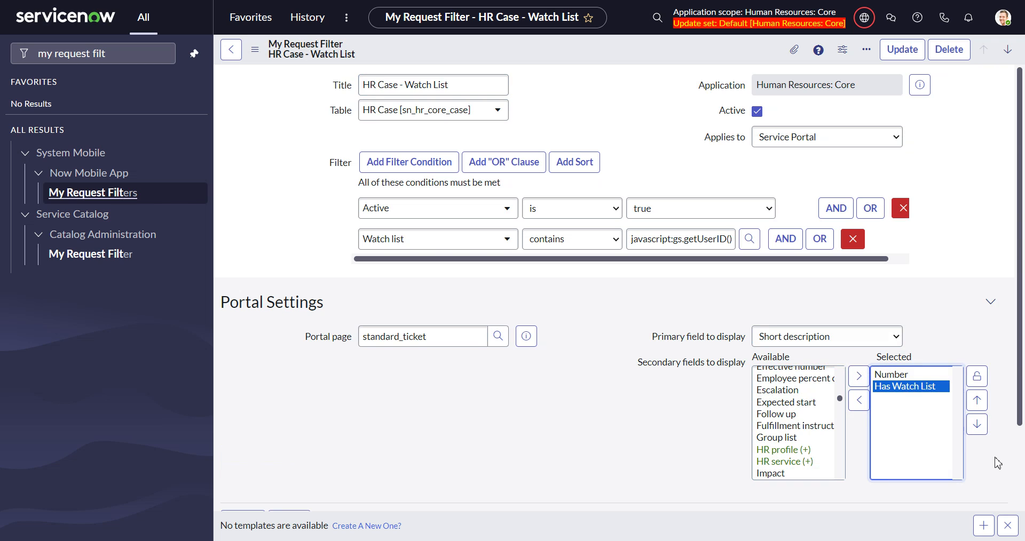
scroll(down, 3)
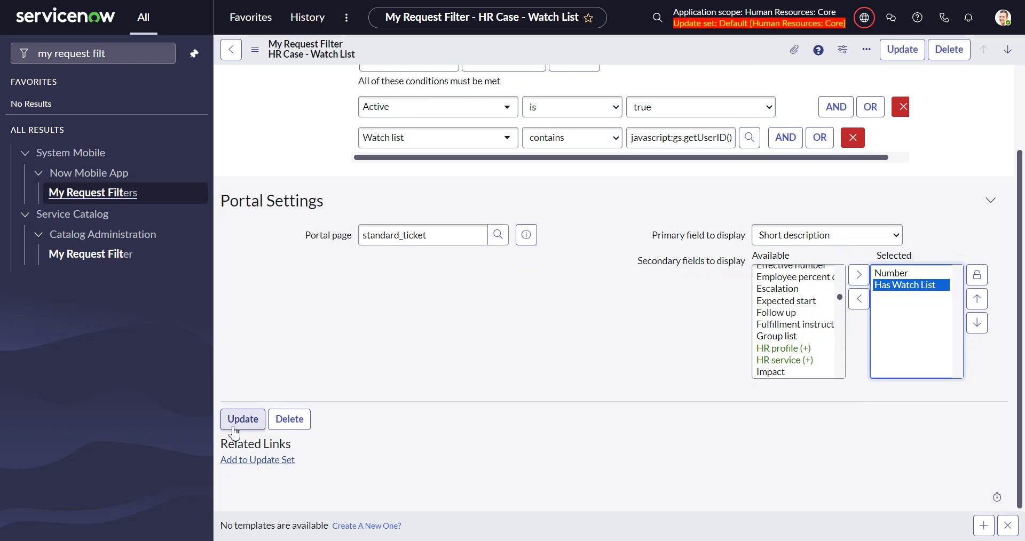
click(242, 419)
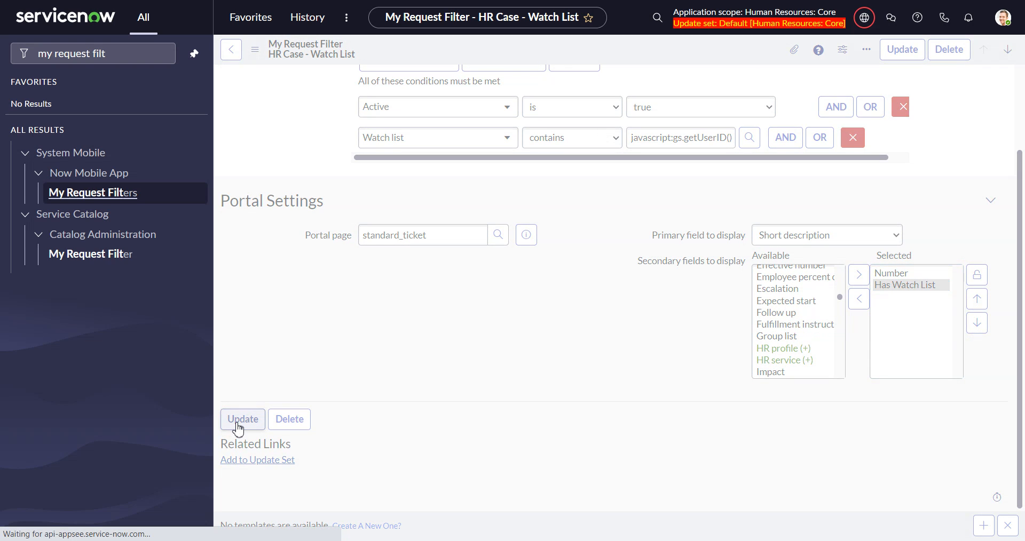
click(243, 419)
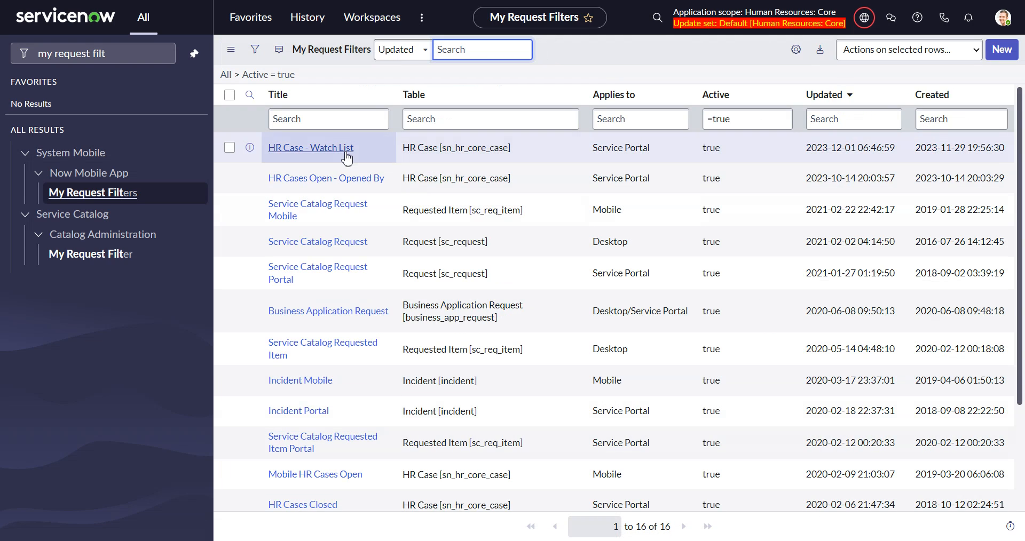
click(310, 148)
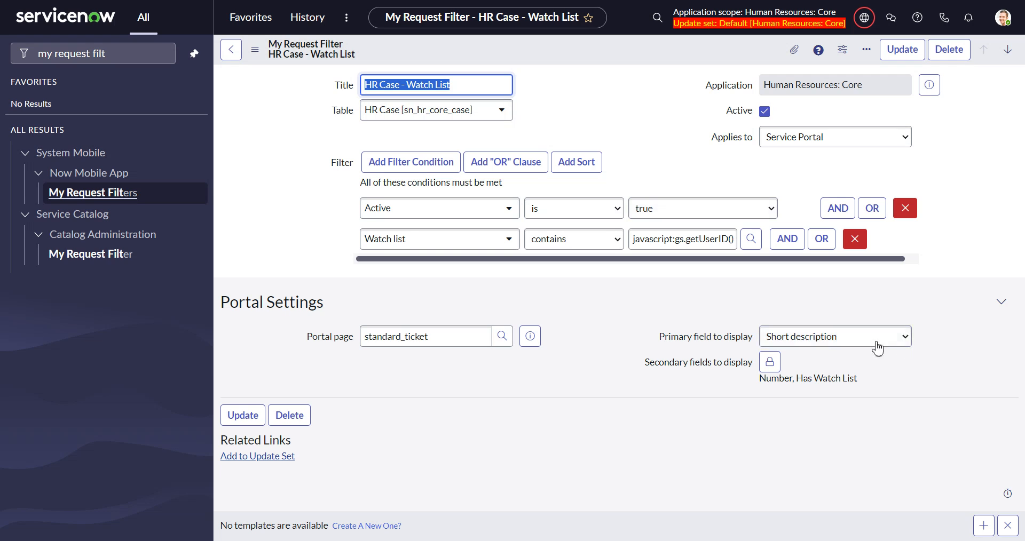
mouse_move(837, 391)
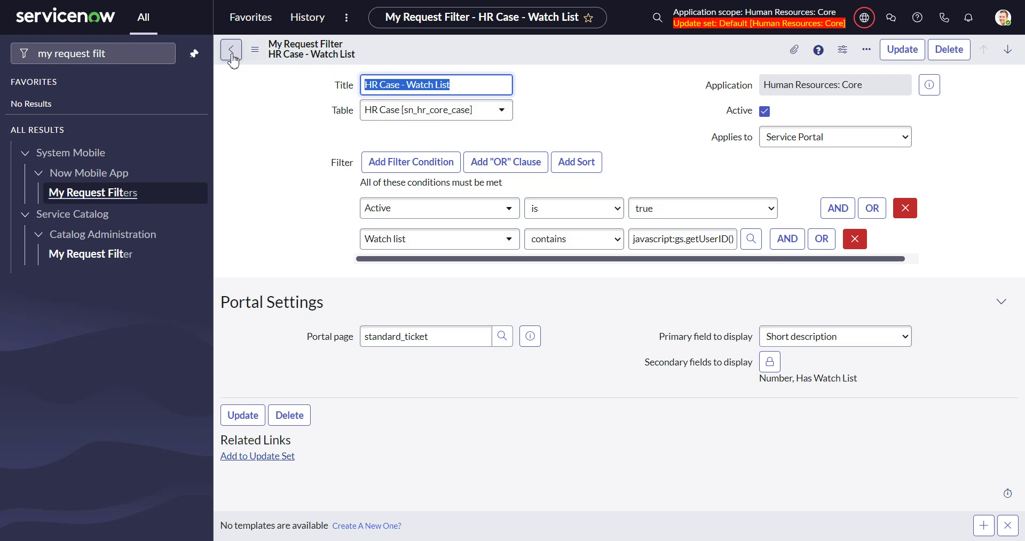
click(231, 49)
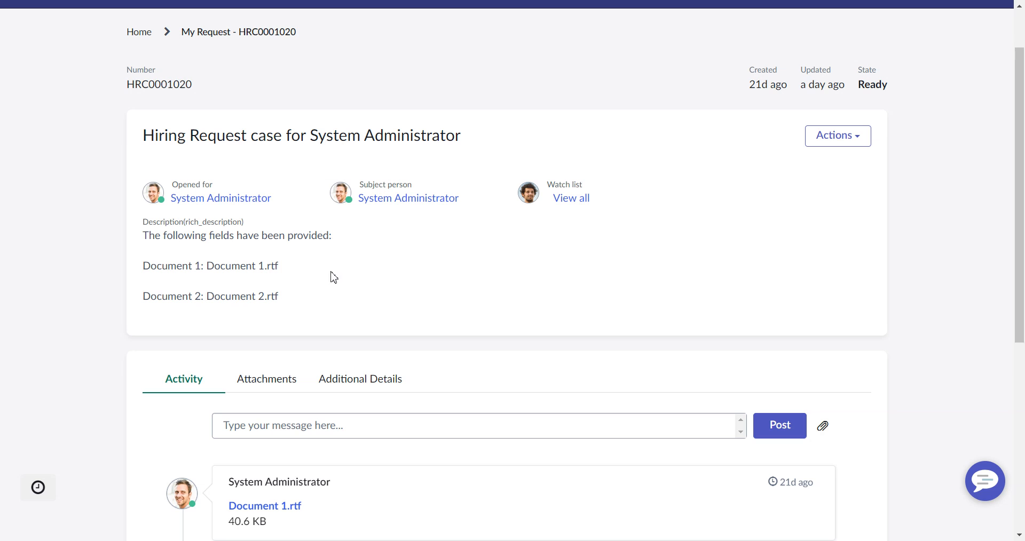
Step: View the Hiring Request case's watch list, then impersonate the watcher, Abel Tuter
click(569, 198)
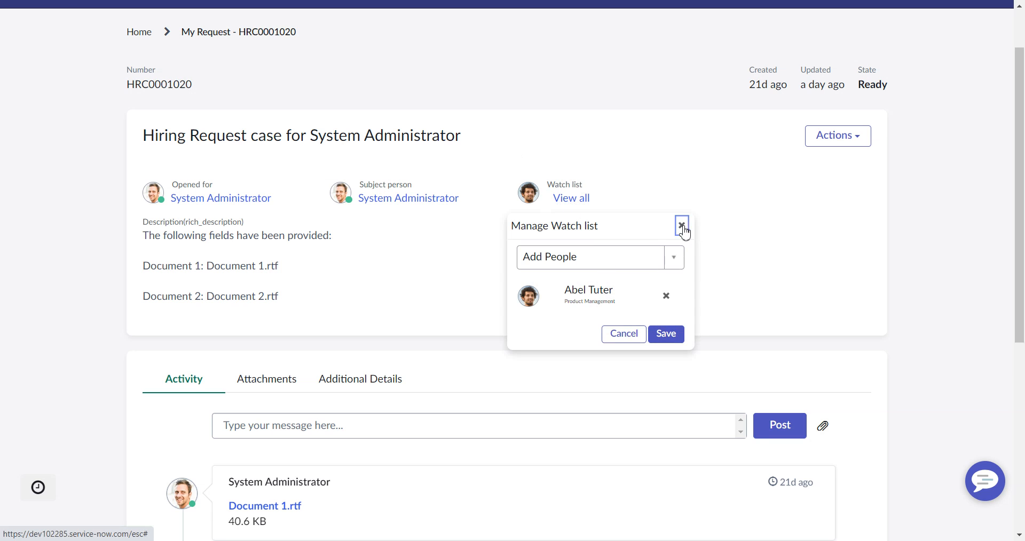
click(681, 225)
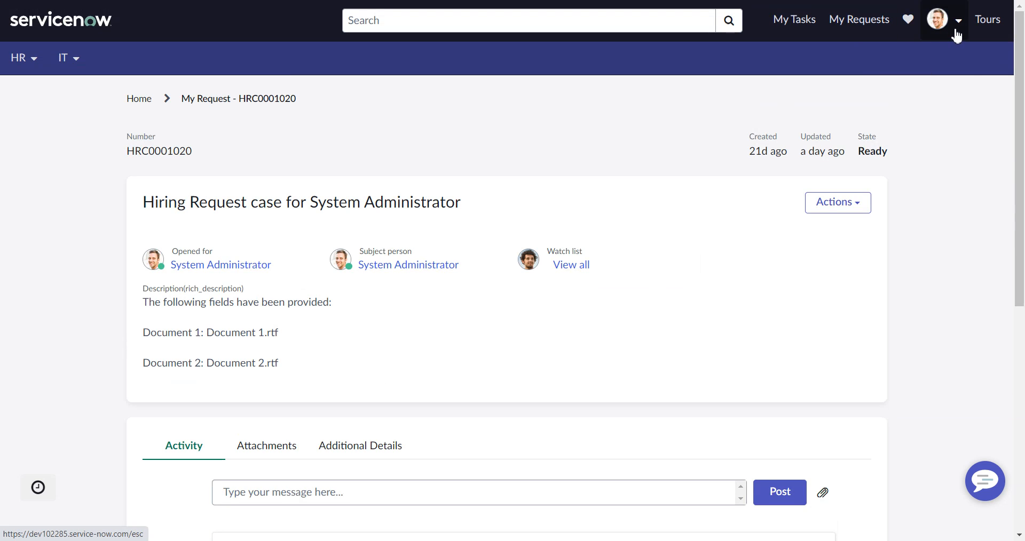
click(958, 22)
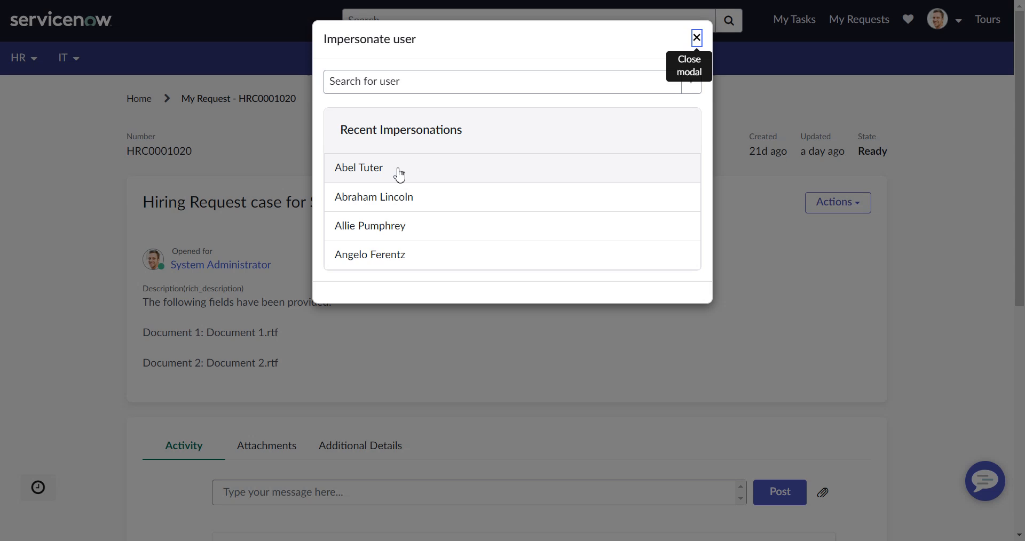
click(359, 168)
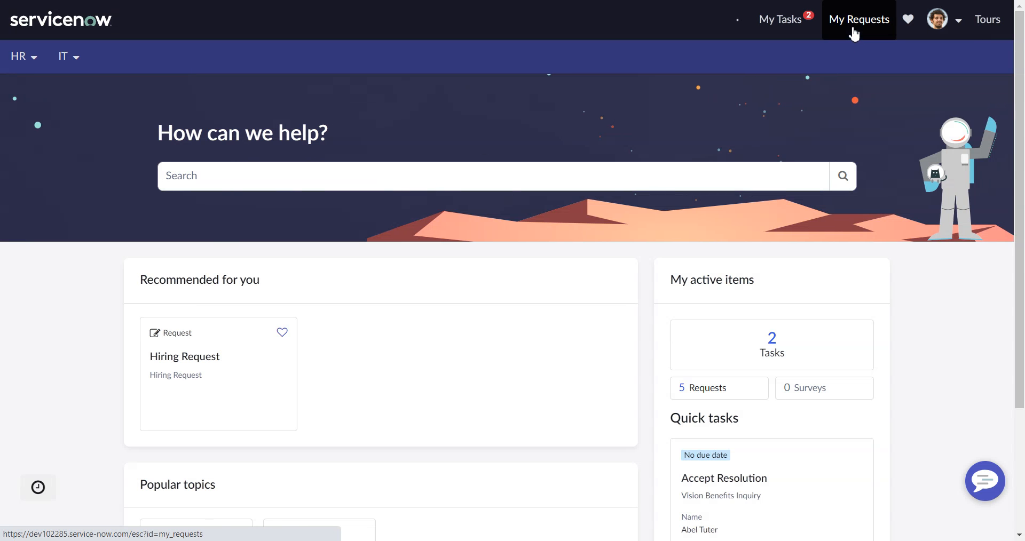
Step: As Abel Tuter, open Hiring Request HRC0001020 from My Requests and show its watch list members
click(858, 19)
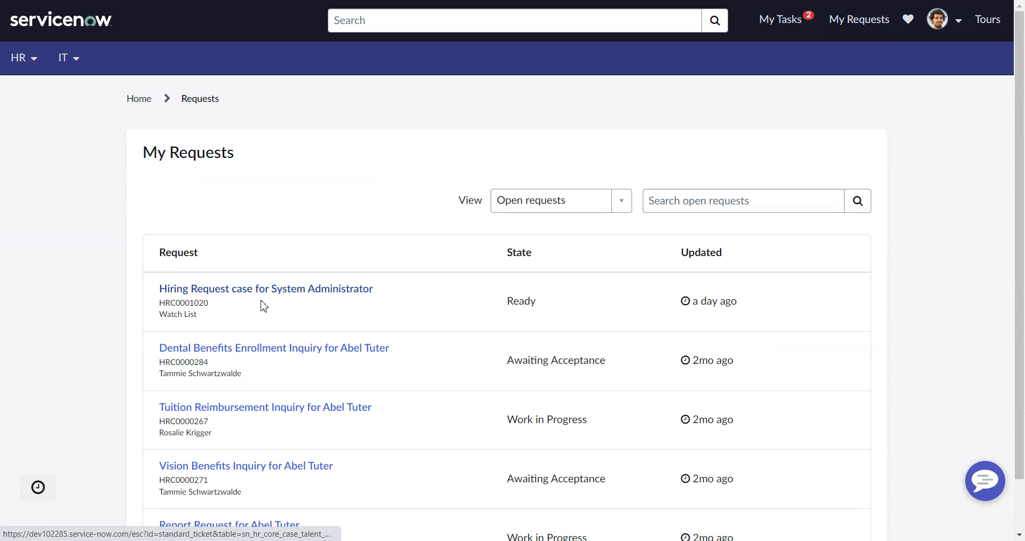
mouse_move(276, 299)
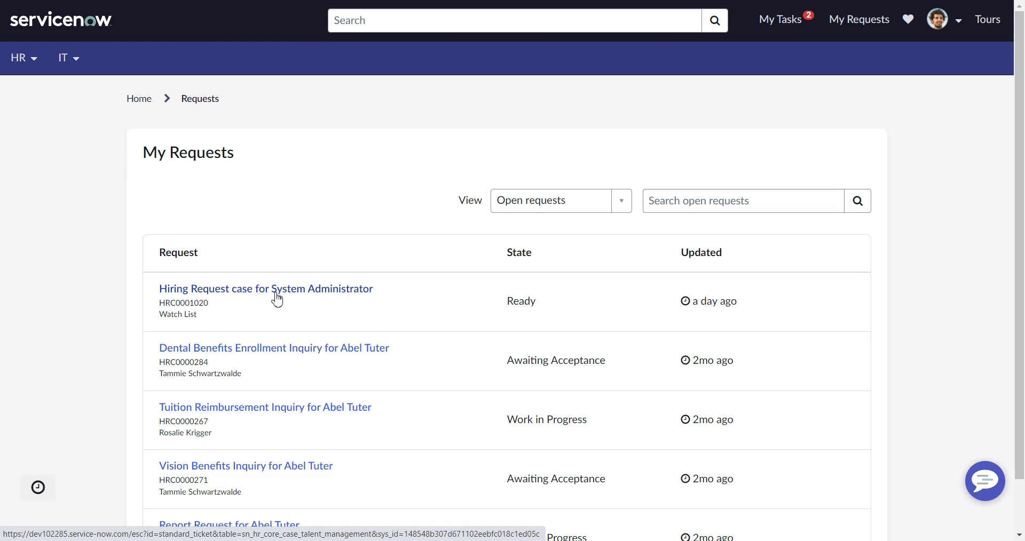
mouse_move(172, 316)
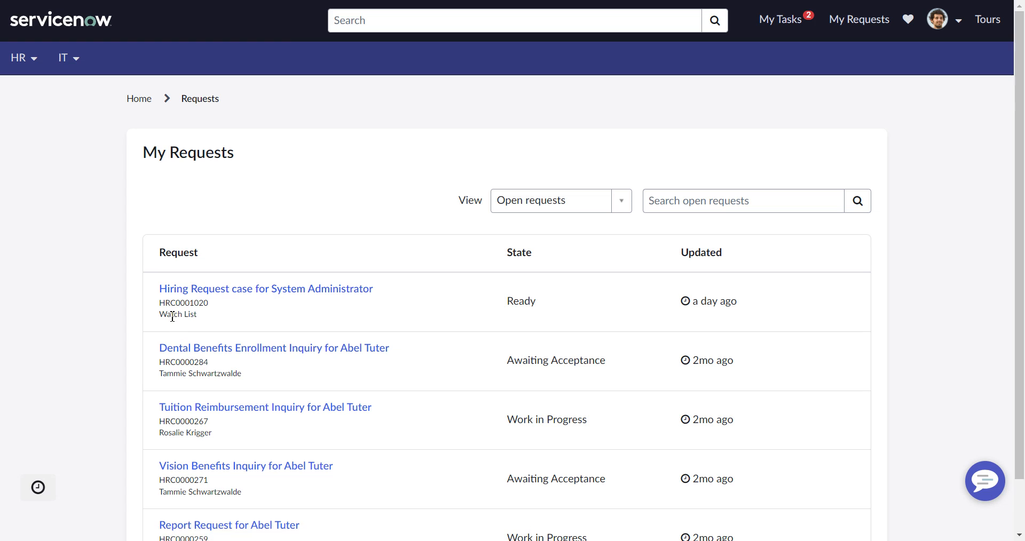
mouse_move(477, 349)
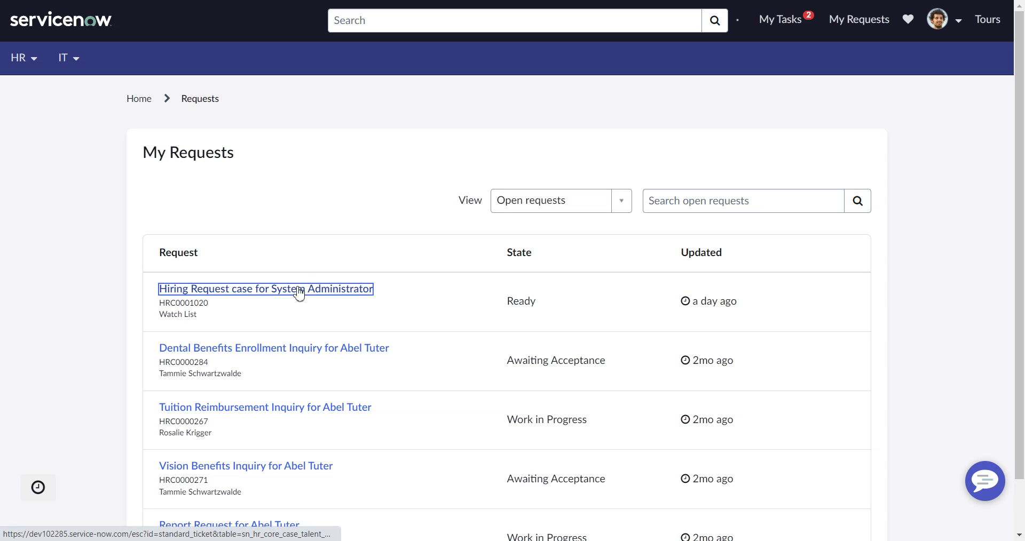
click(267, 290)
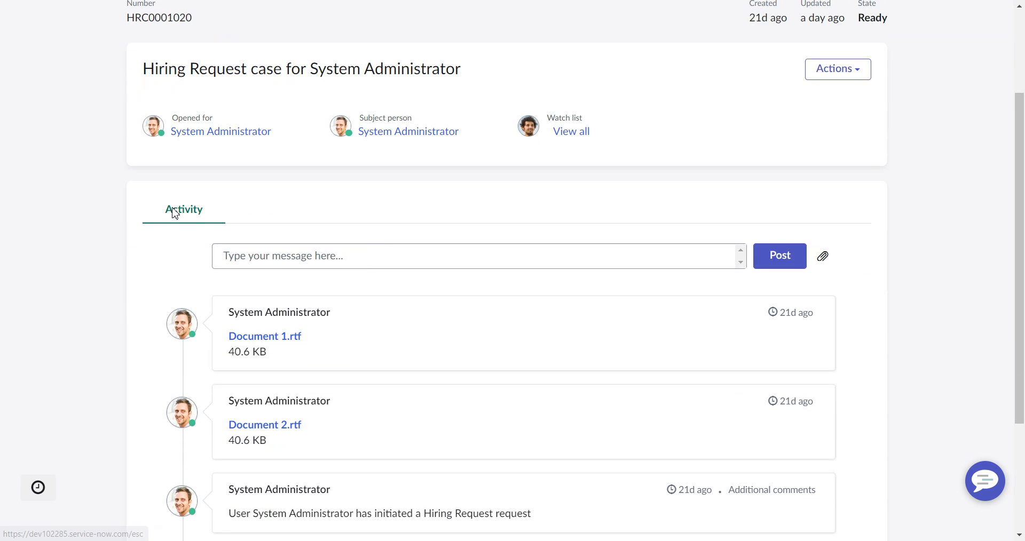
mouse_move(187, 220)
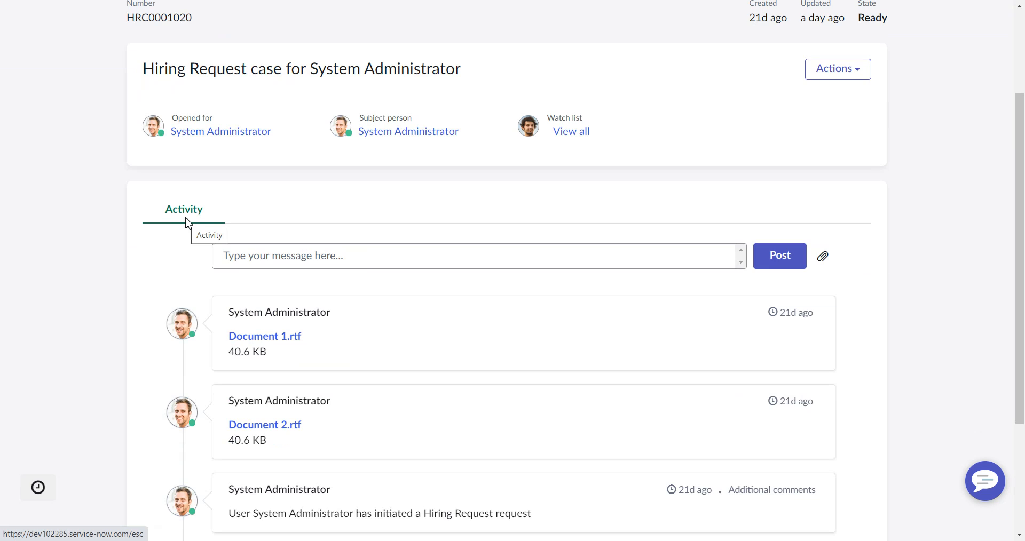
mouse_move(423, 233)
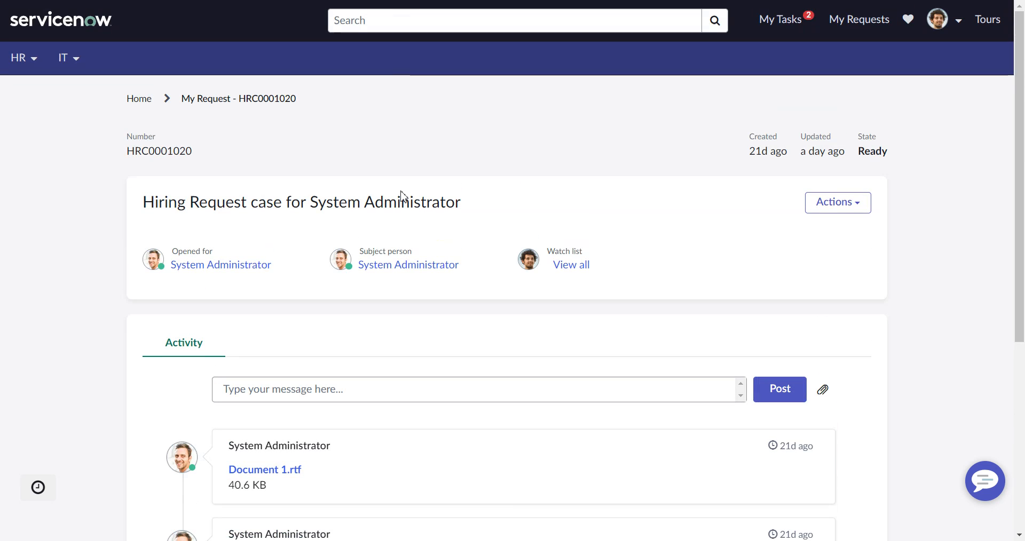
mouse_move(571, 264)
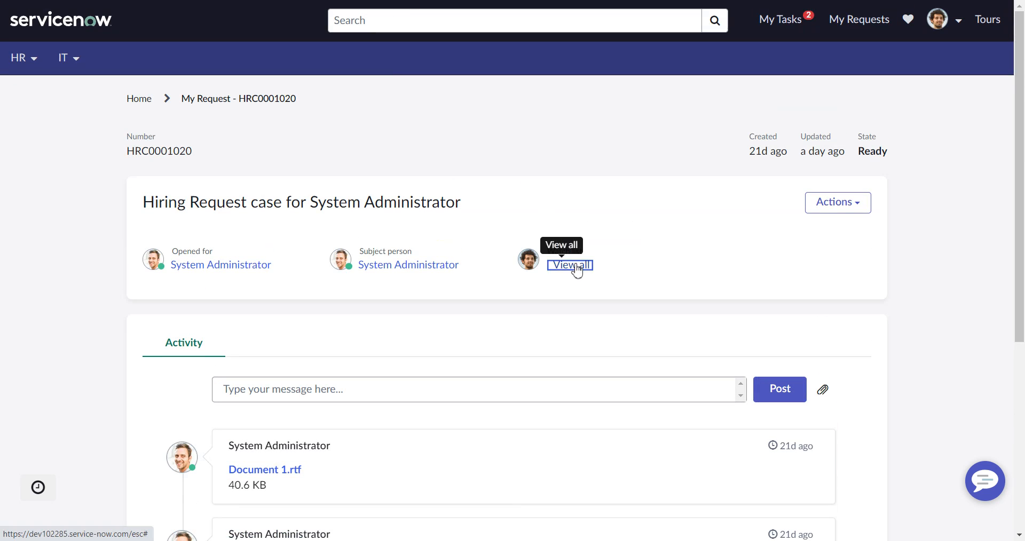
click(570, 265)
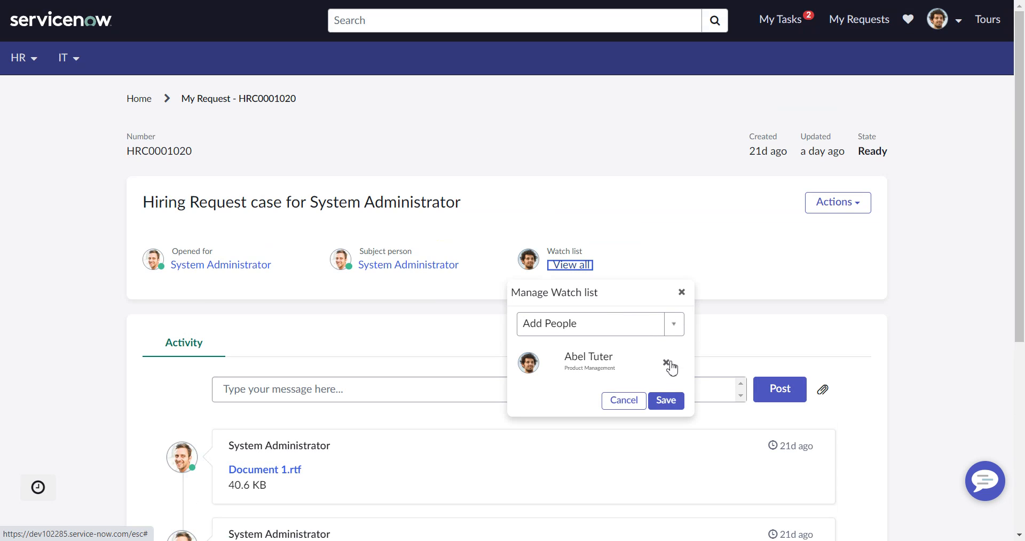
mouse_move(637, 324)
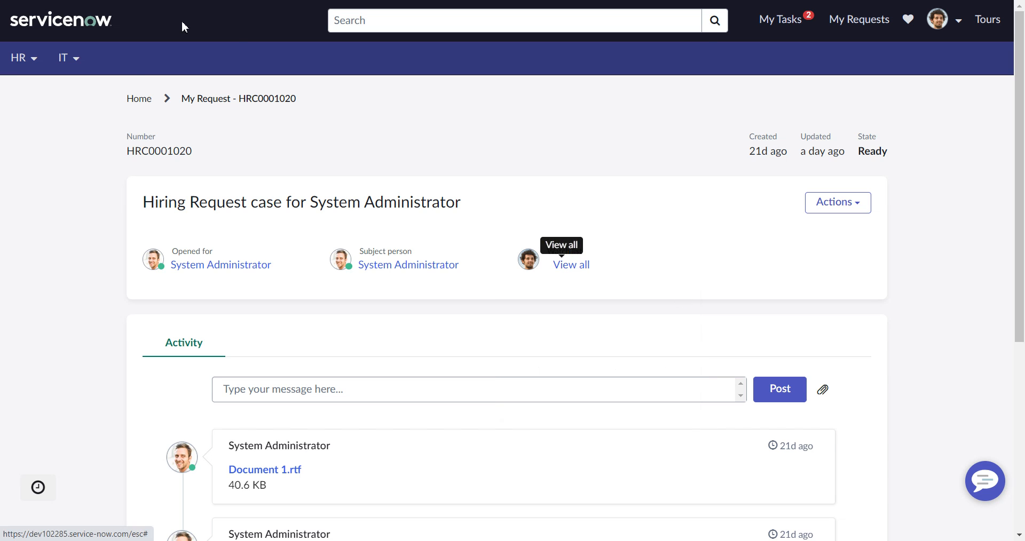
mouse_move(145, 113)
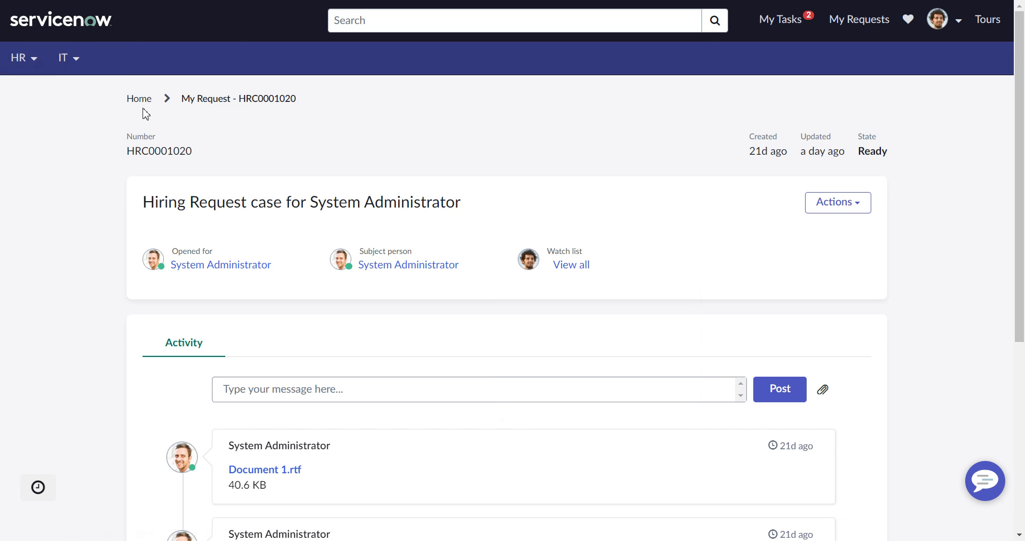
Step: Review Dental Benefits case HRC0000284's tabs, then reopen the Hiring Request case from My Requests
click(859, 20)
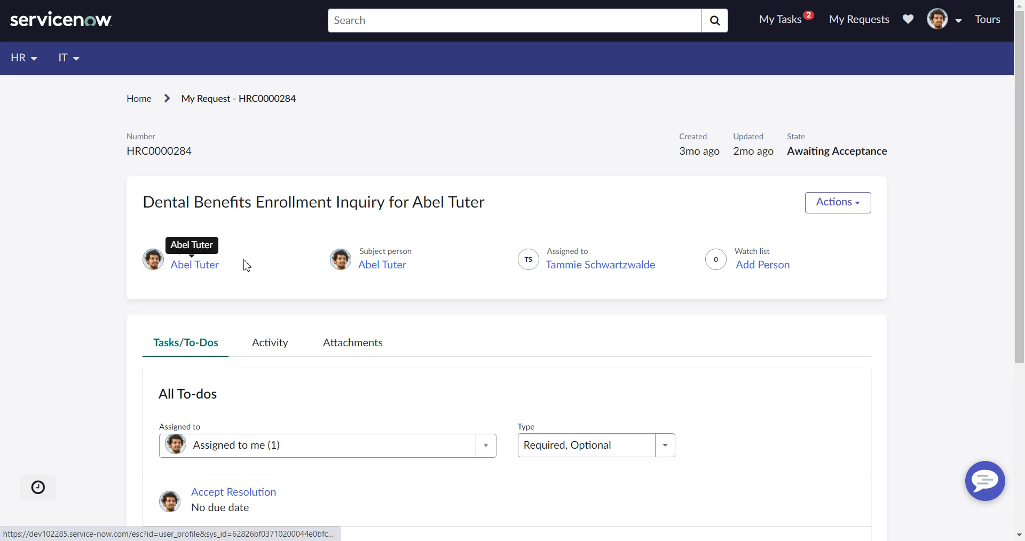
scroll(down, 3)
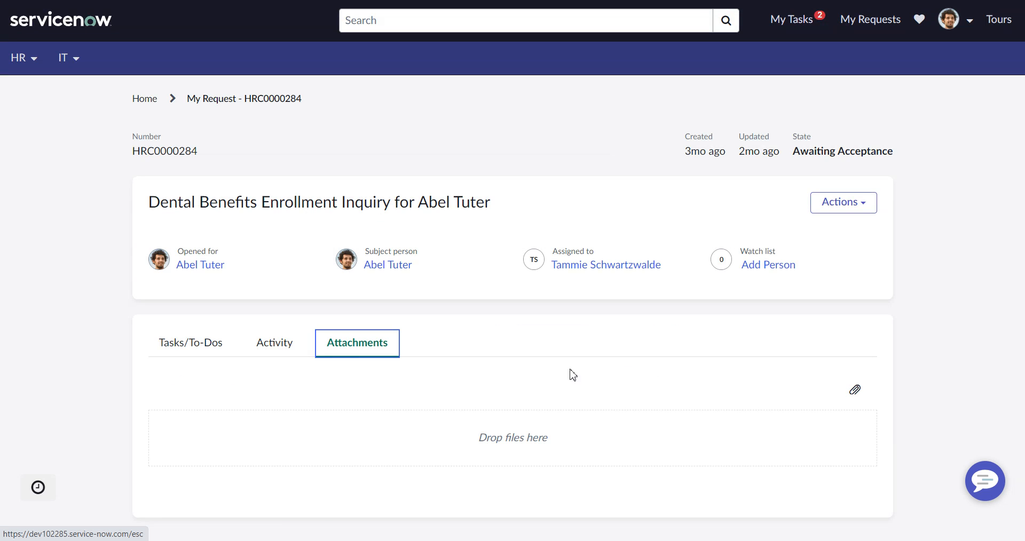
click(190, 342)
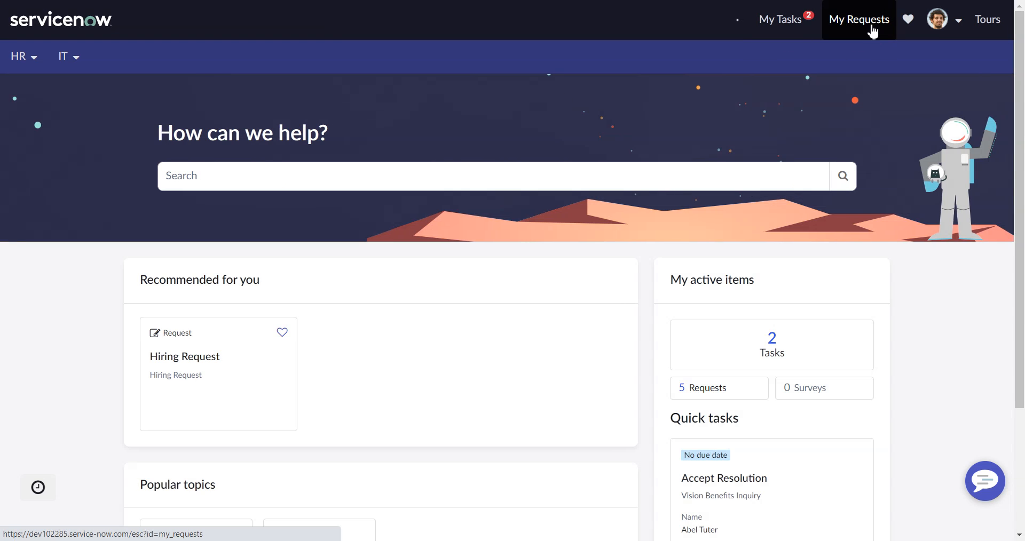
click(858, 20)
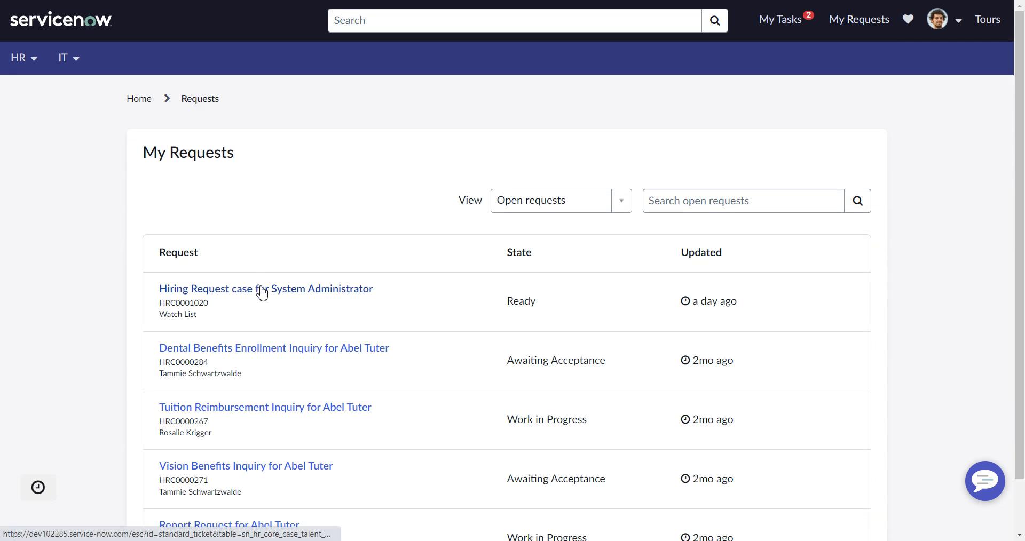
click(263, 290)
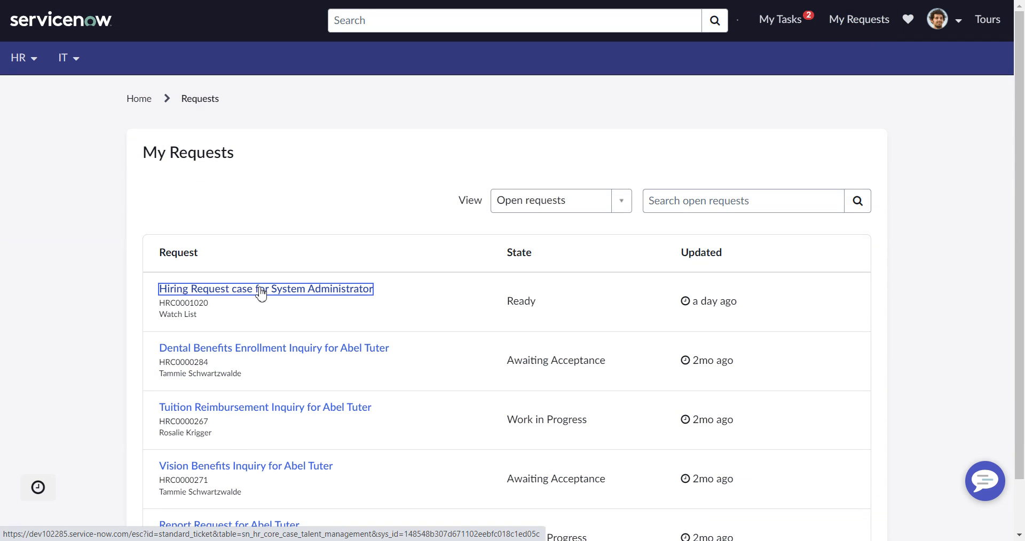